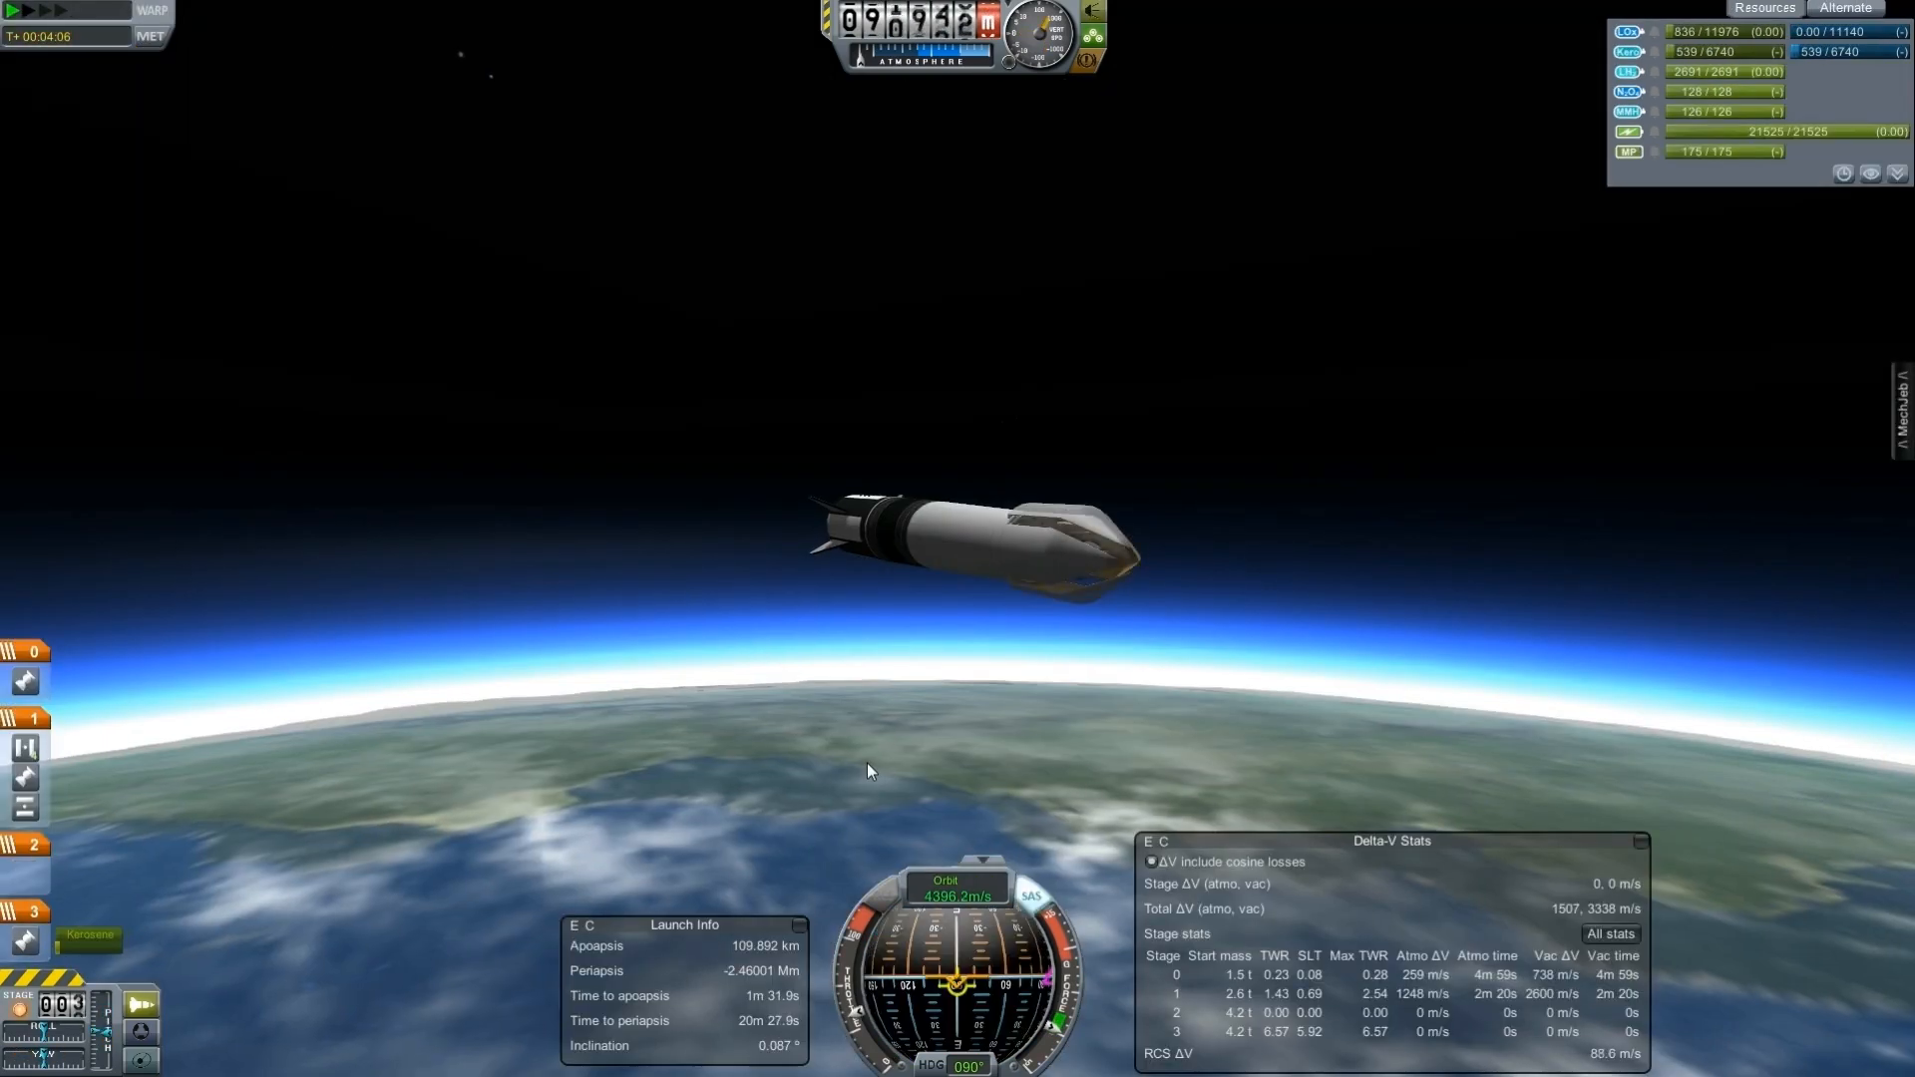
- Stage the rocket, then coast the upper stage toward its roughly 110 km apoapsis
{"action": "key", "text": "space"}
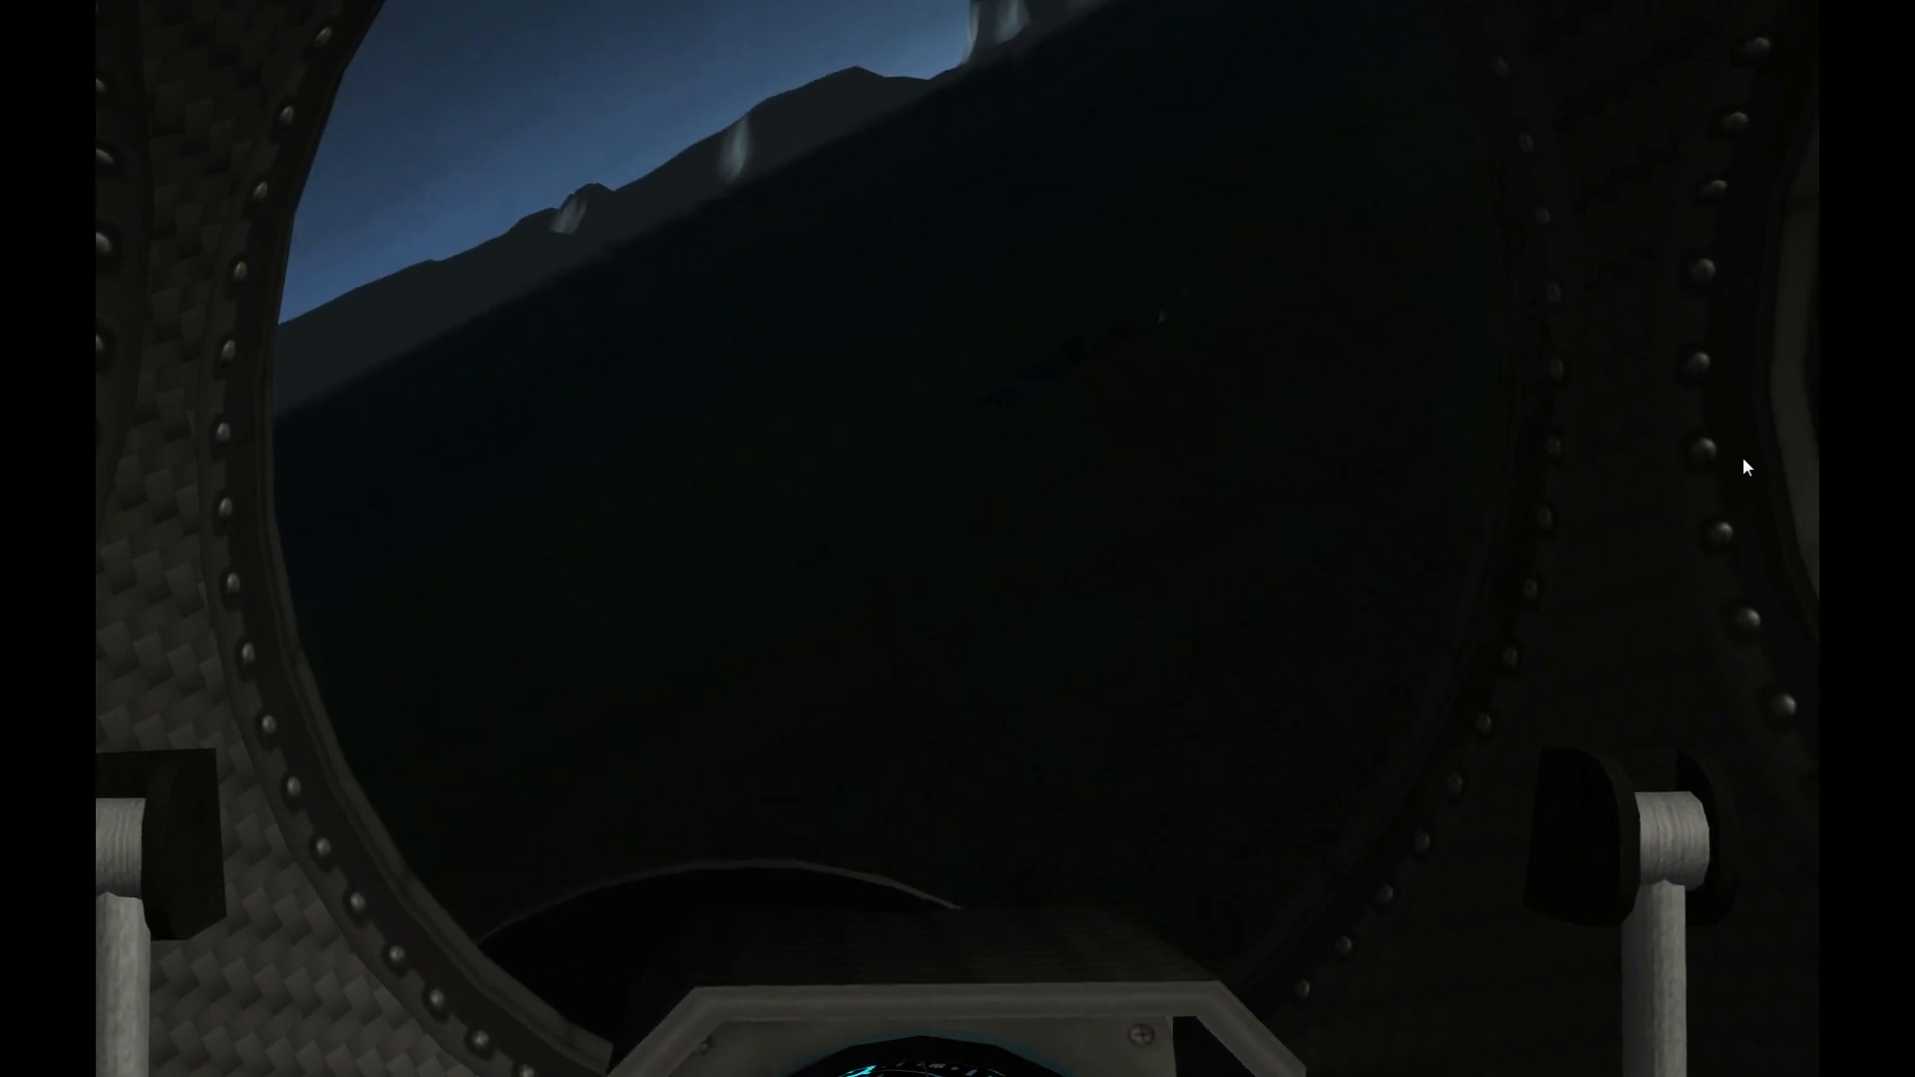
{"action": "mouse_move", "coordinate": [1694, 486]}
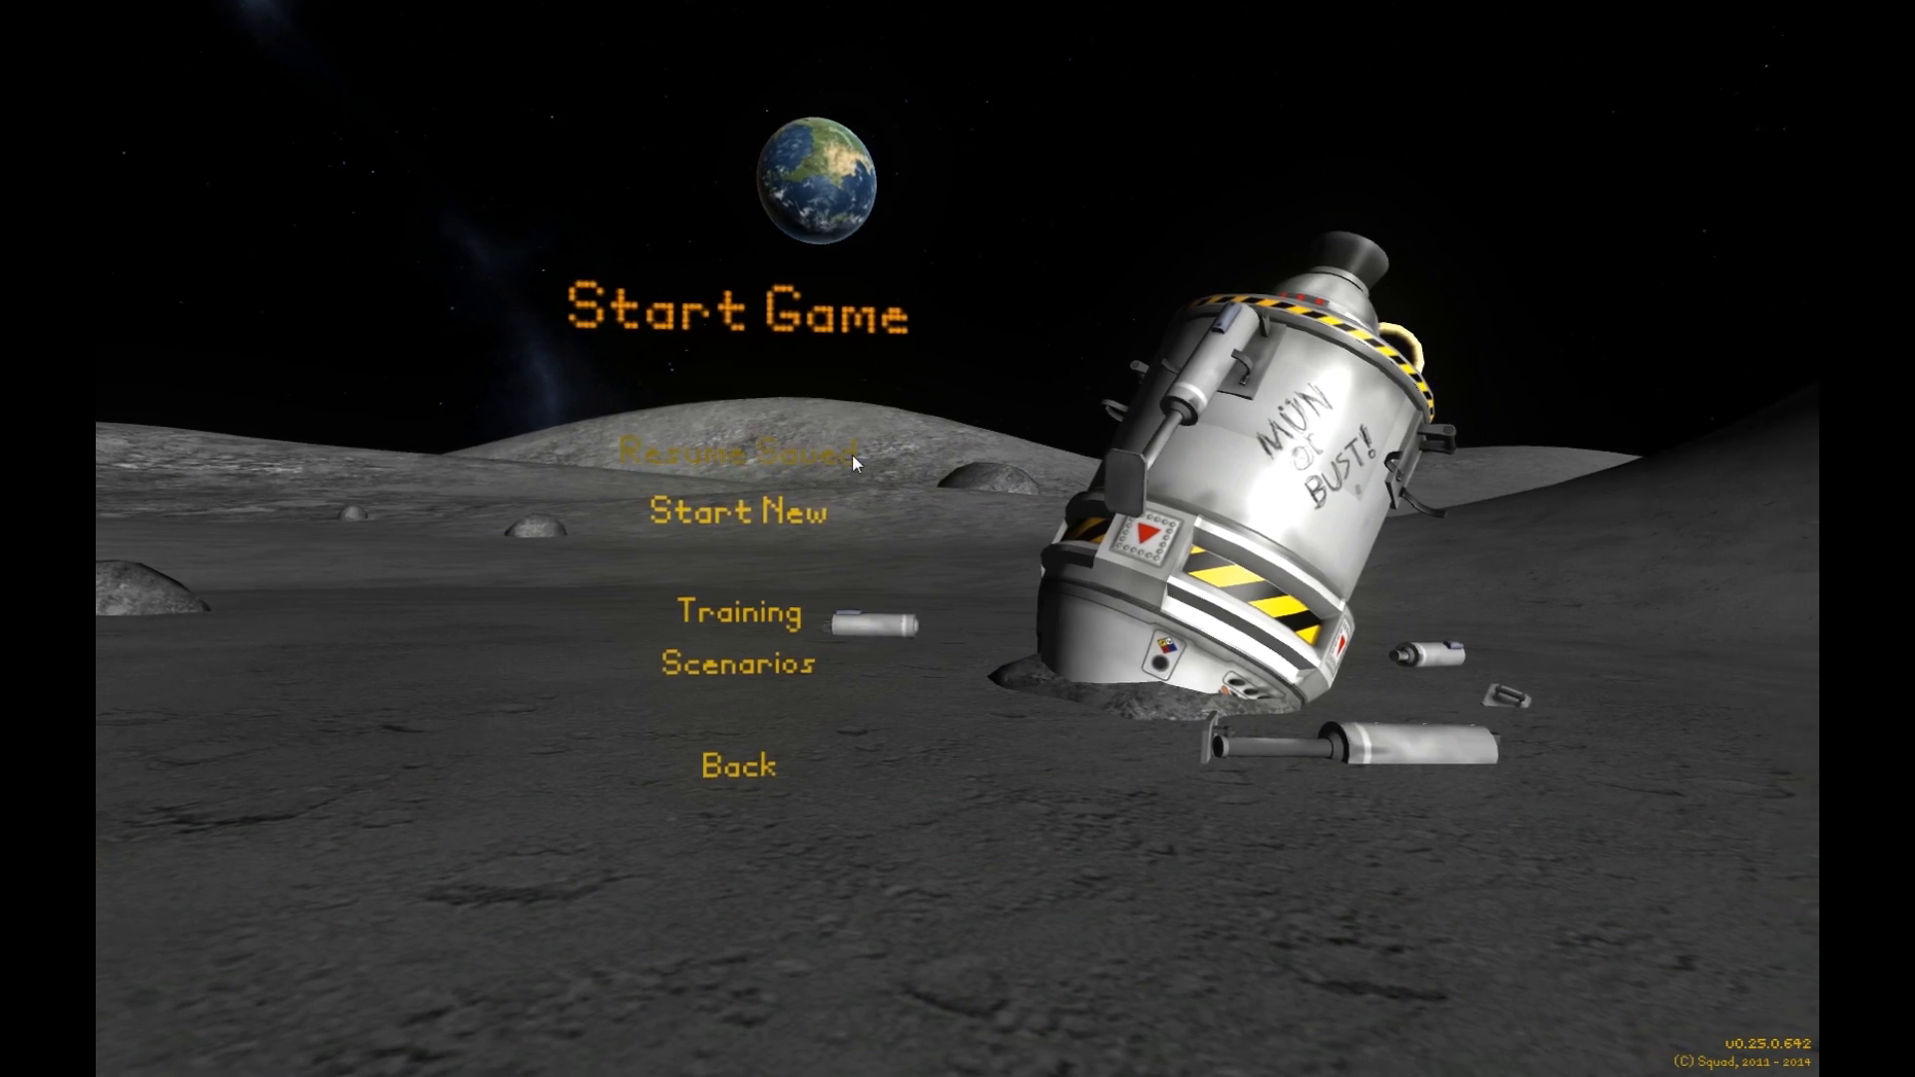
- Open Resume Saved and pick the RSS 64x Sandbox 03 save to continue
{"action": "left_click", "coordinate": [746, 453]}
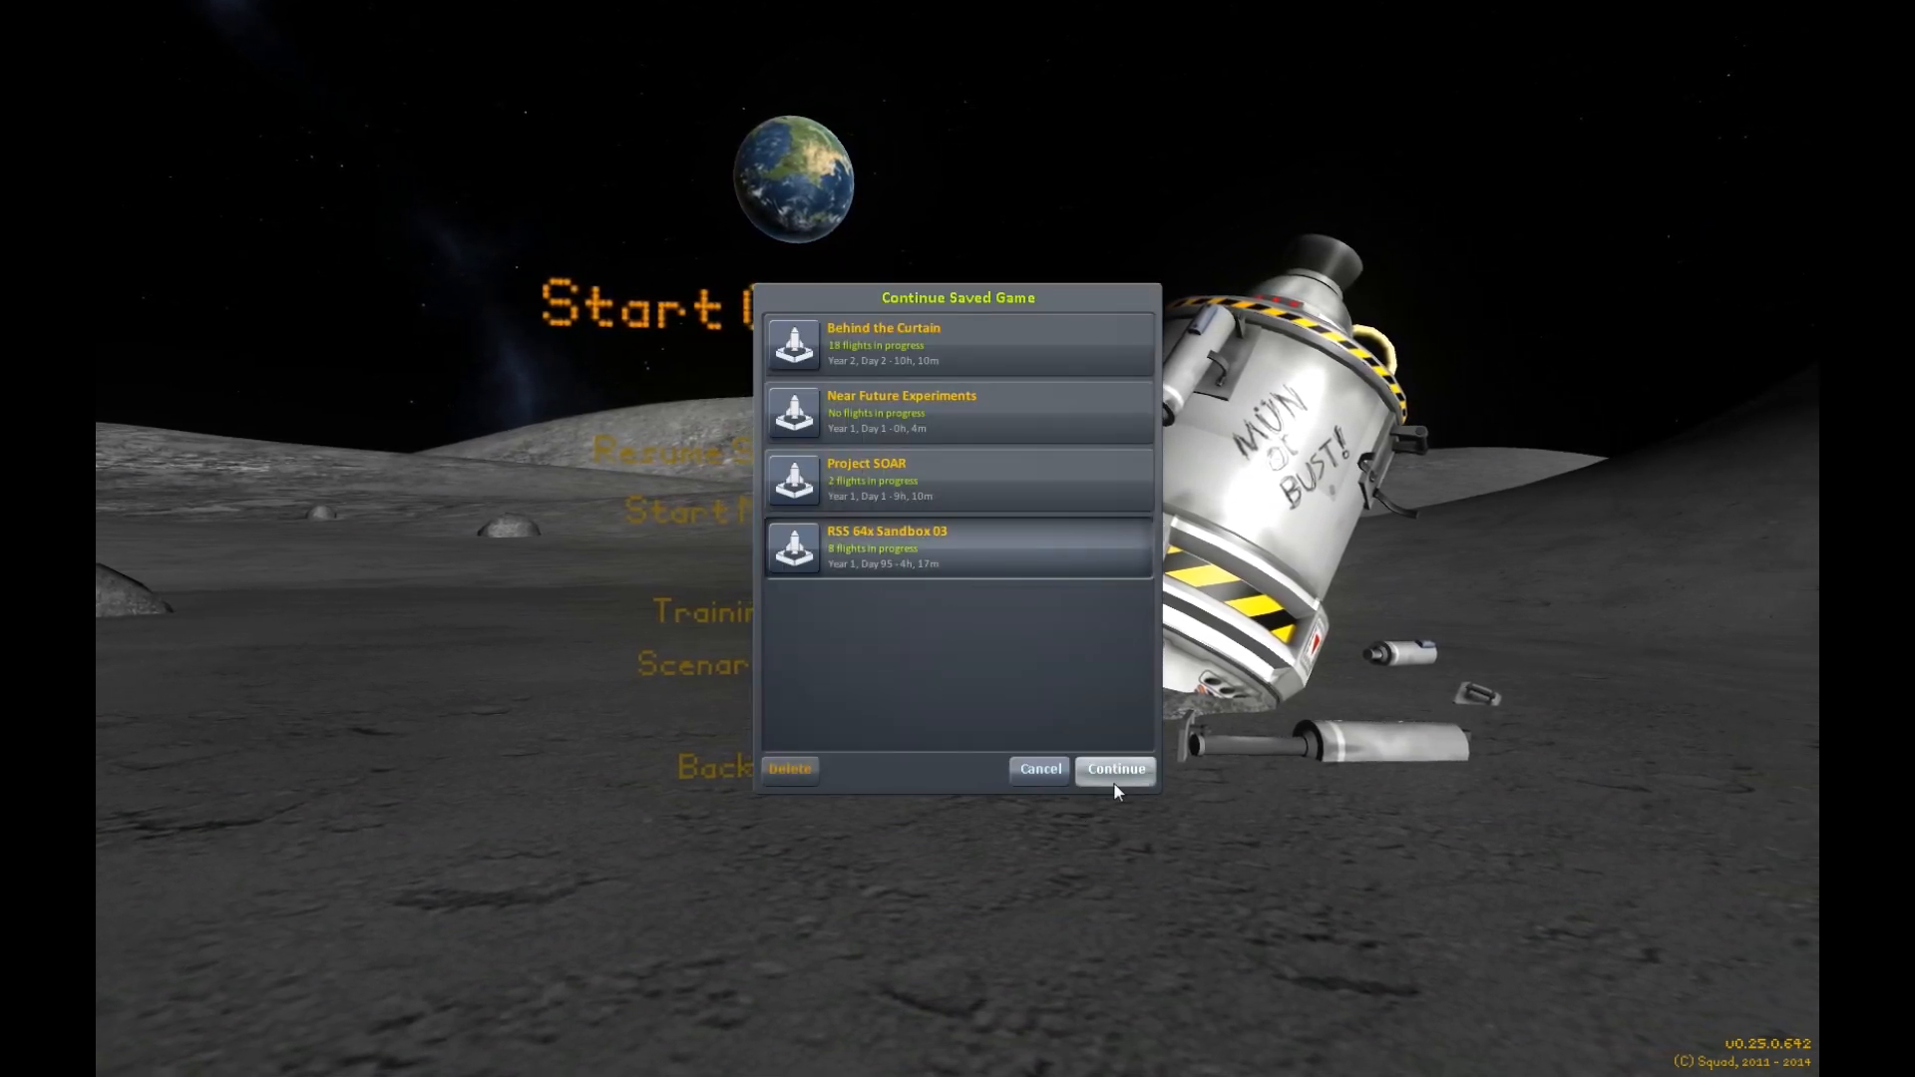
{"action": "left_click", "coordinate": [1113, 768]}
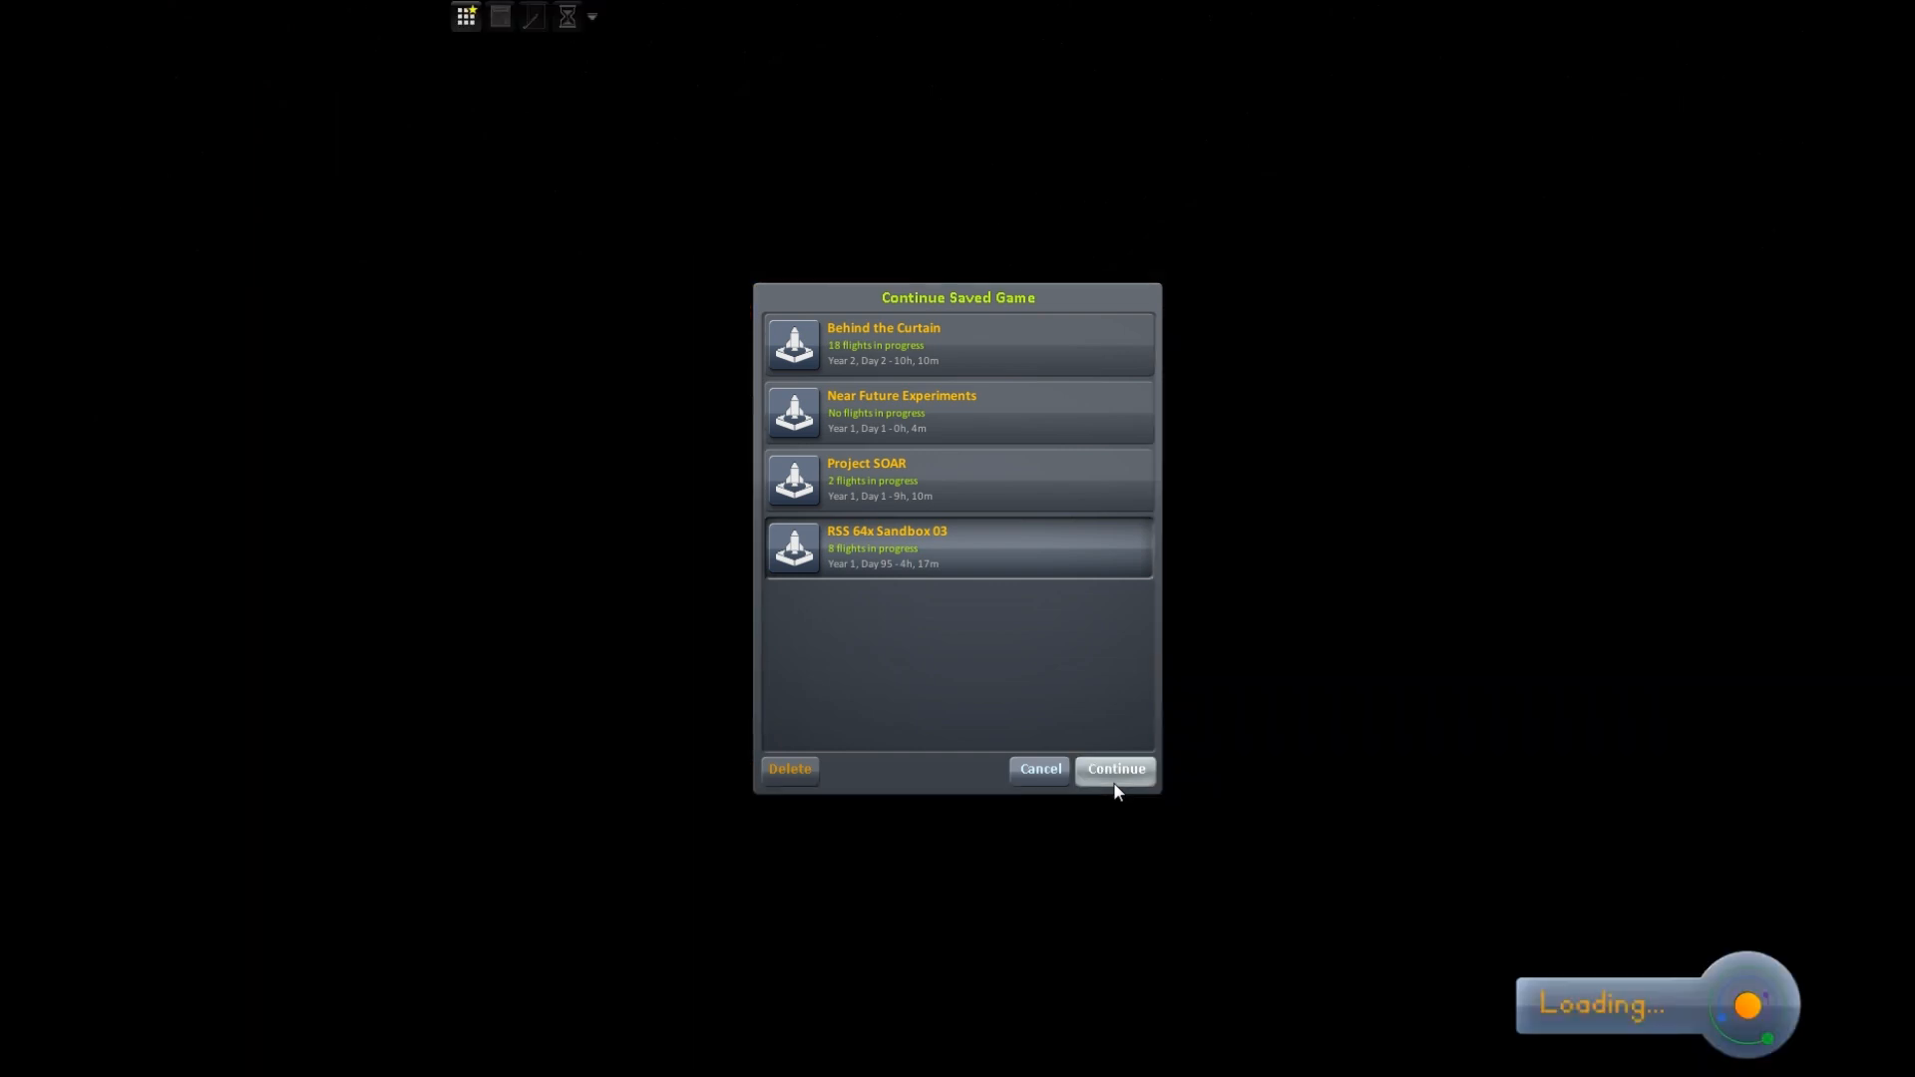
- Confirm loading RSS 64x Sandbox 03 and wait for the Space Center overview
{"action": "left_click", "coordinate": [1114, 768]}
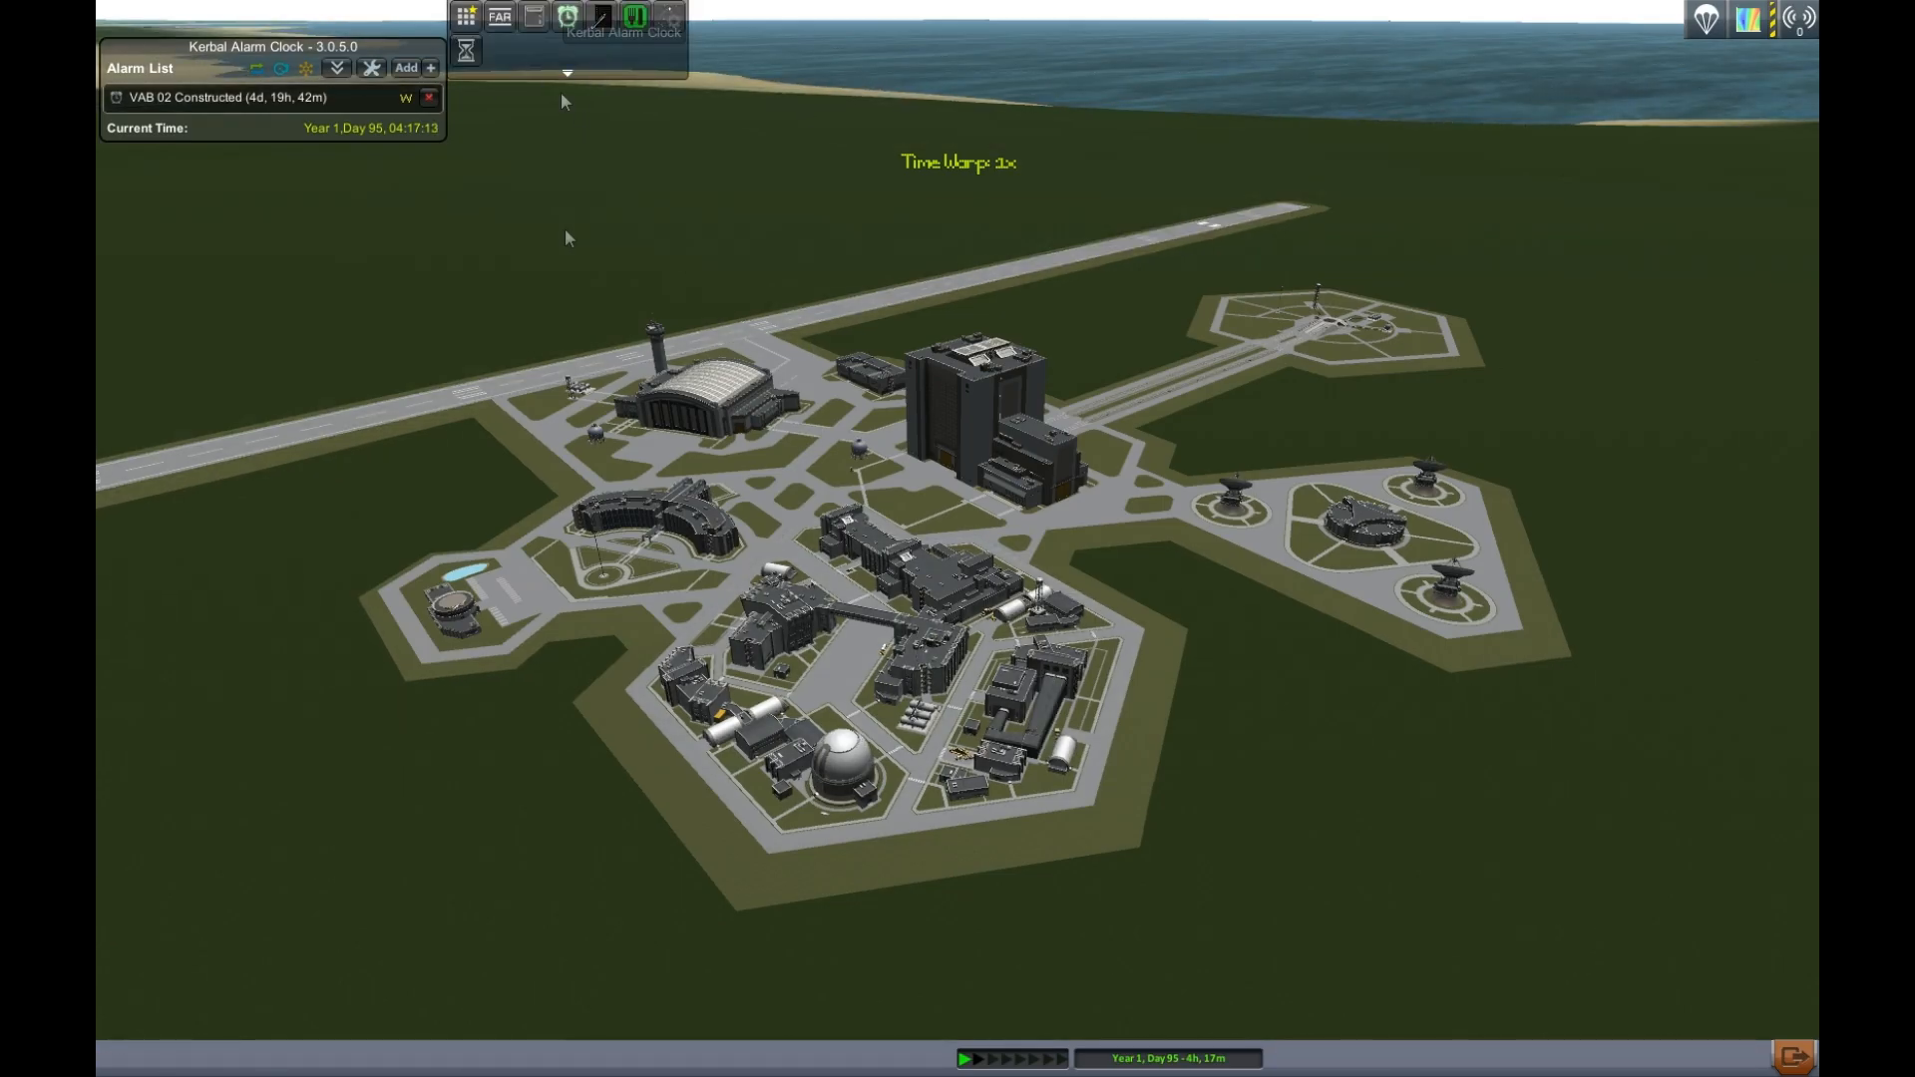
{"action": "mouse_move", "coordinate": [463, 24]}
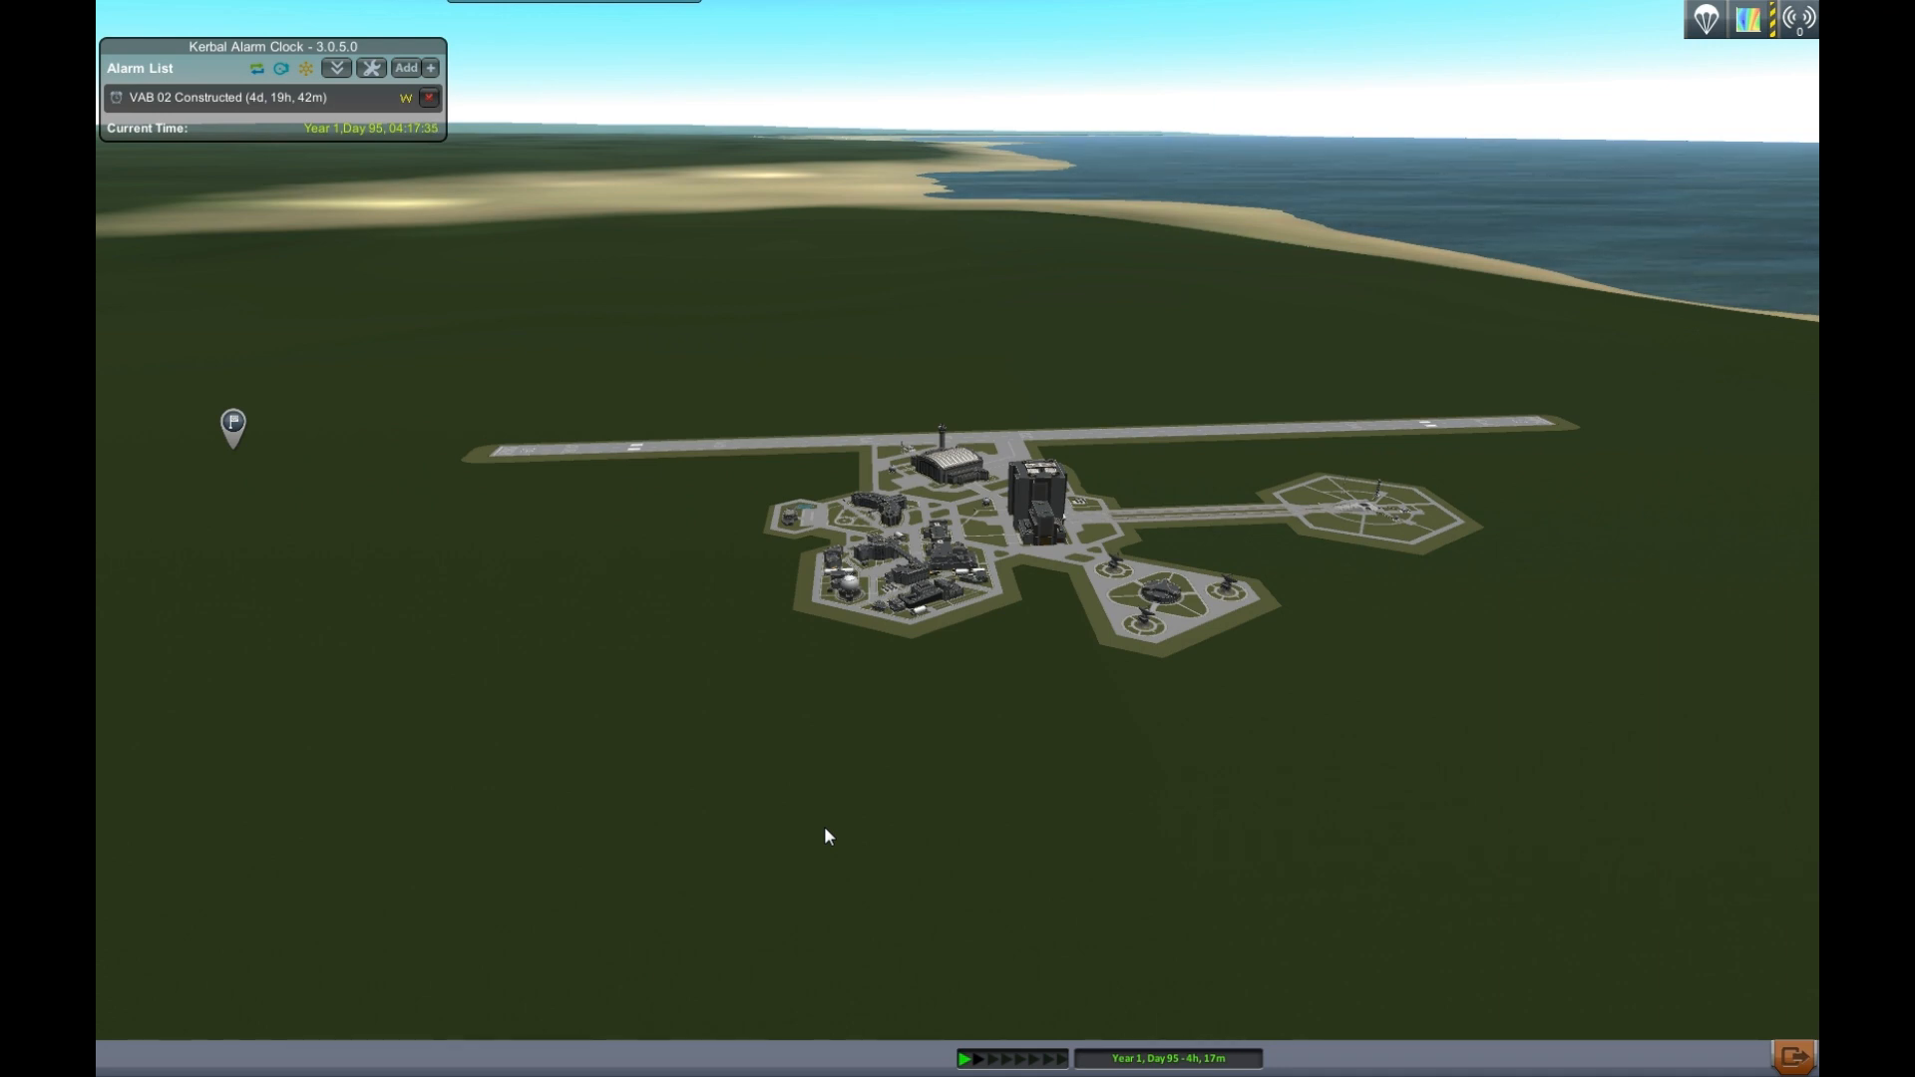
{"action": "mouse_move", "coordinate": [889, 862]}
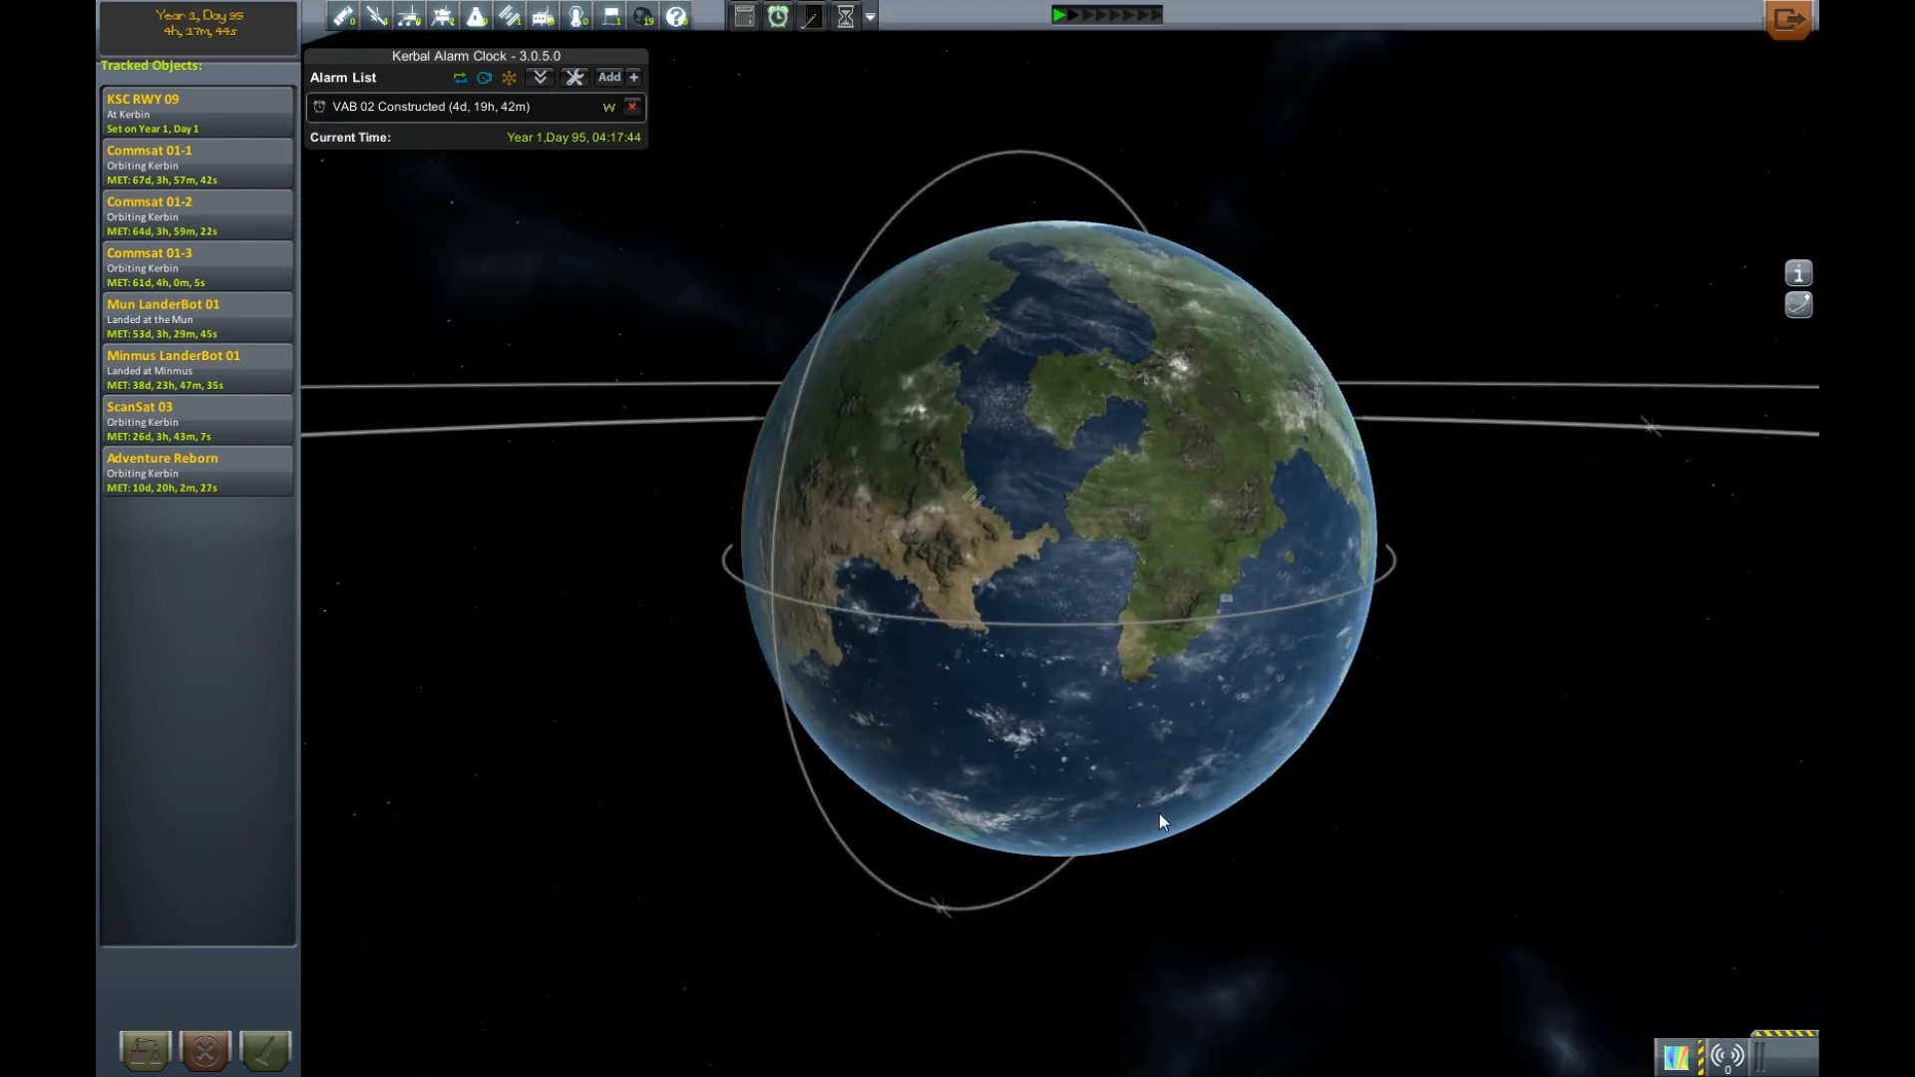
- Zoom the Tracking Station map around Kerbin and its tracked orbits
{"action": "scroll", "scroll_direction": "down", "scroll_amount": 3}
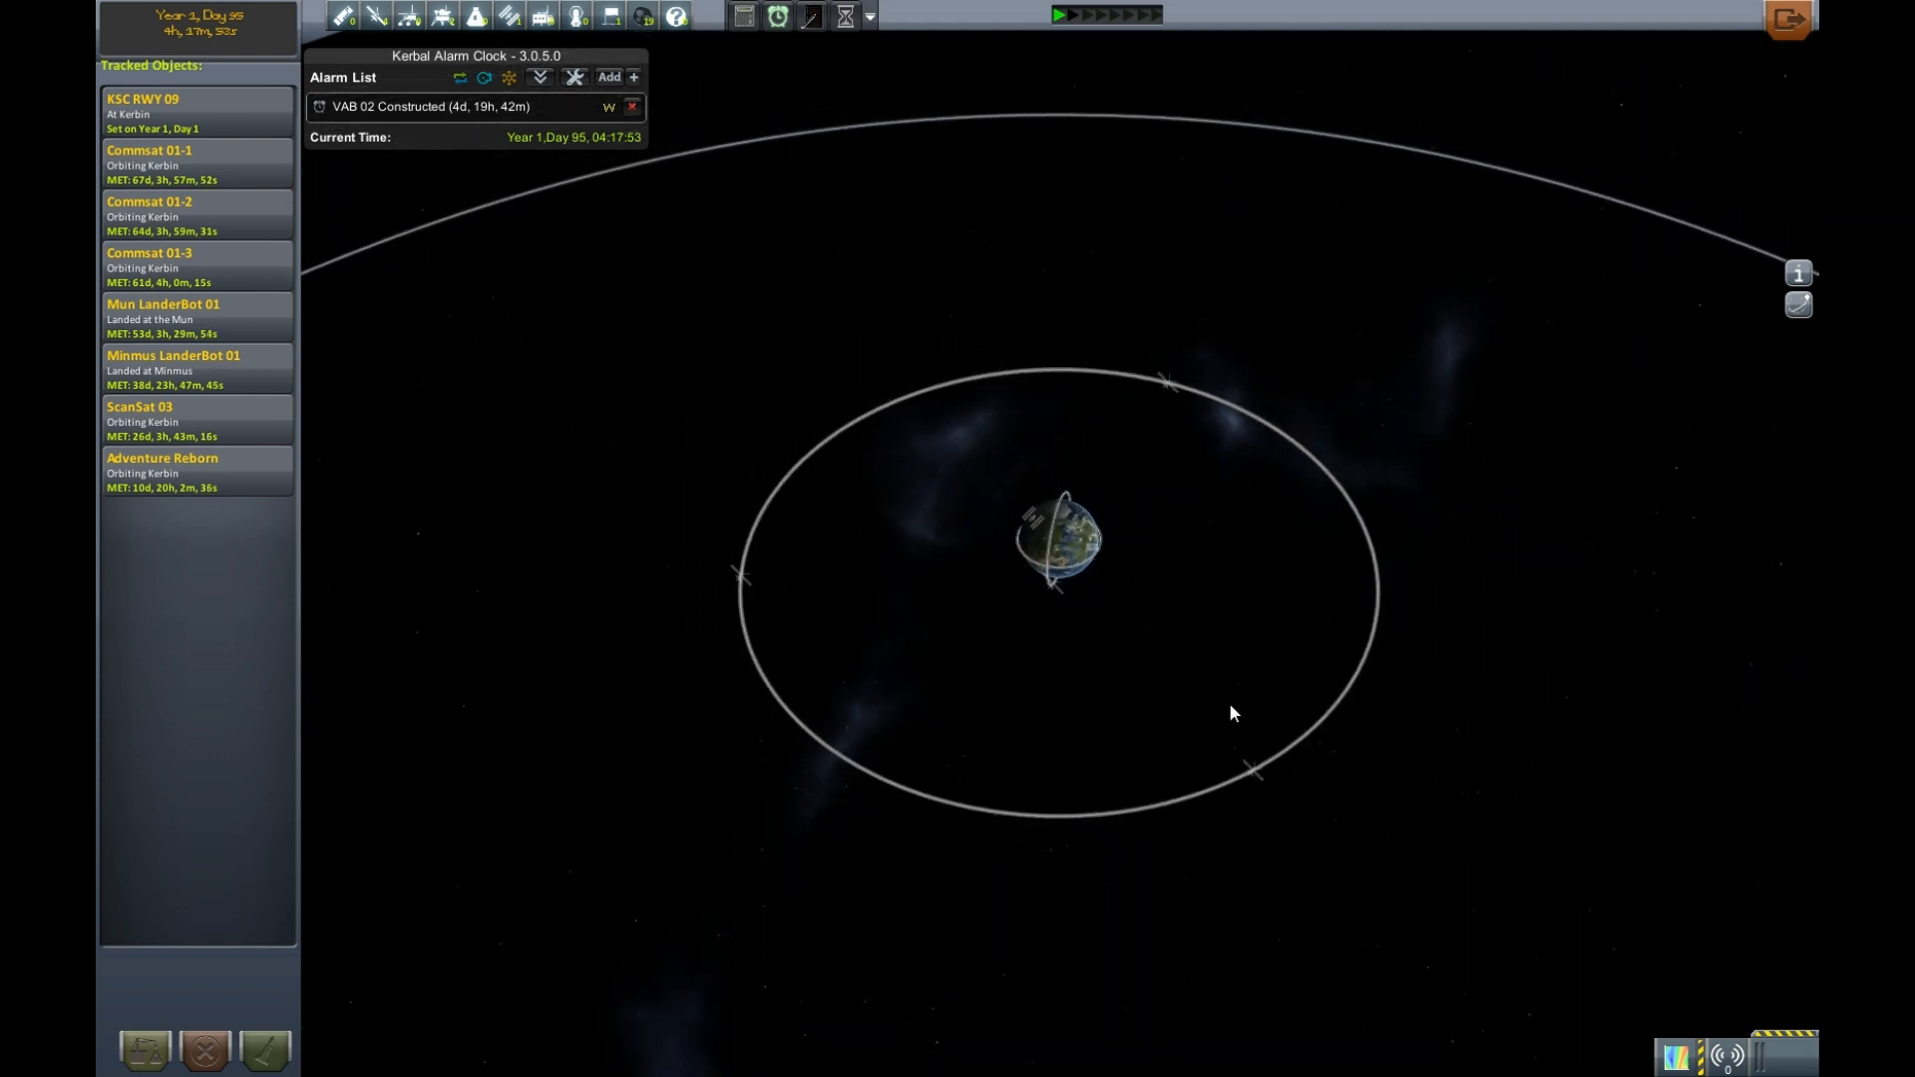
{"action": "mouse_move", "coordinate": [1250, 502]}
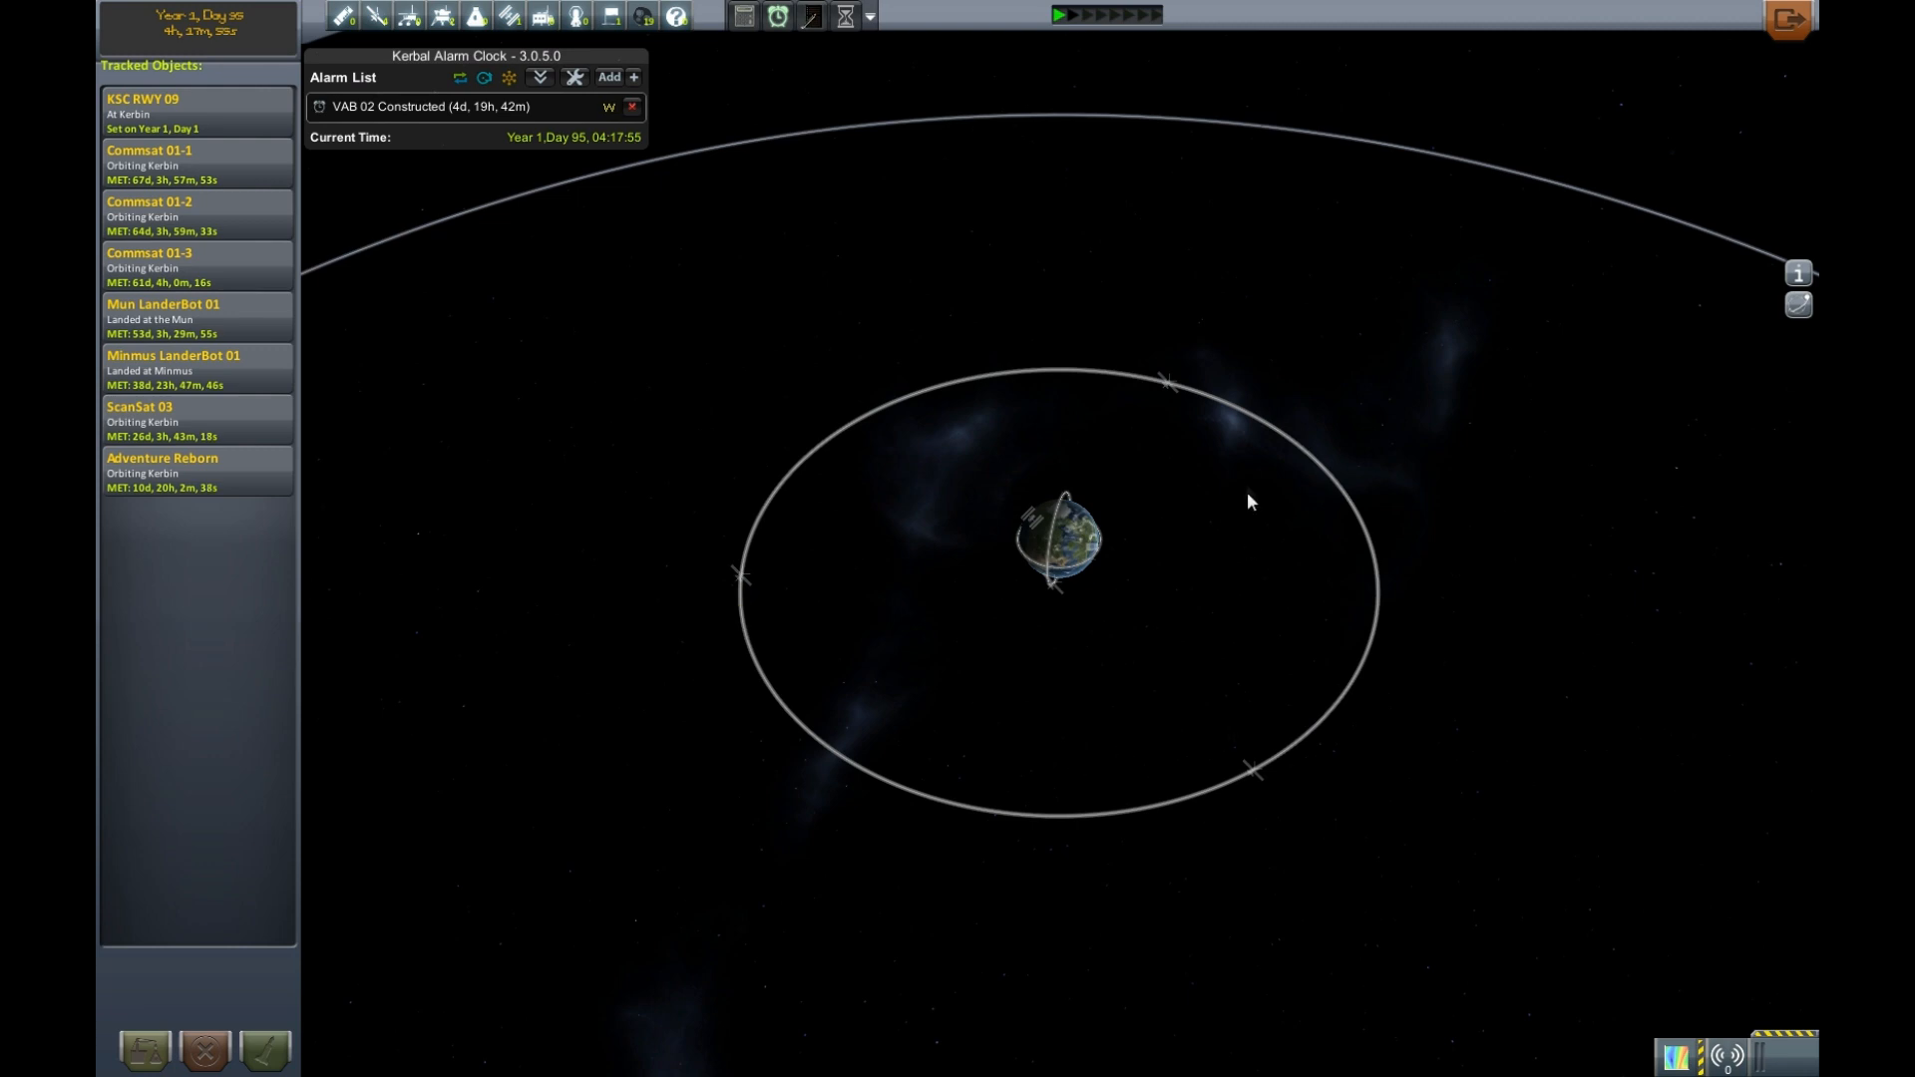
{"action": "scroll", "scroll_direction": "down", "scroll_amount": 3}
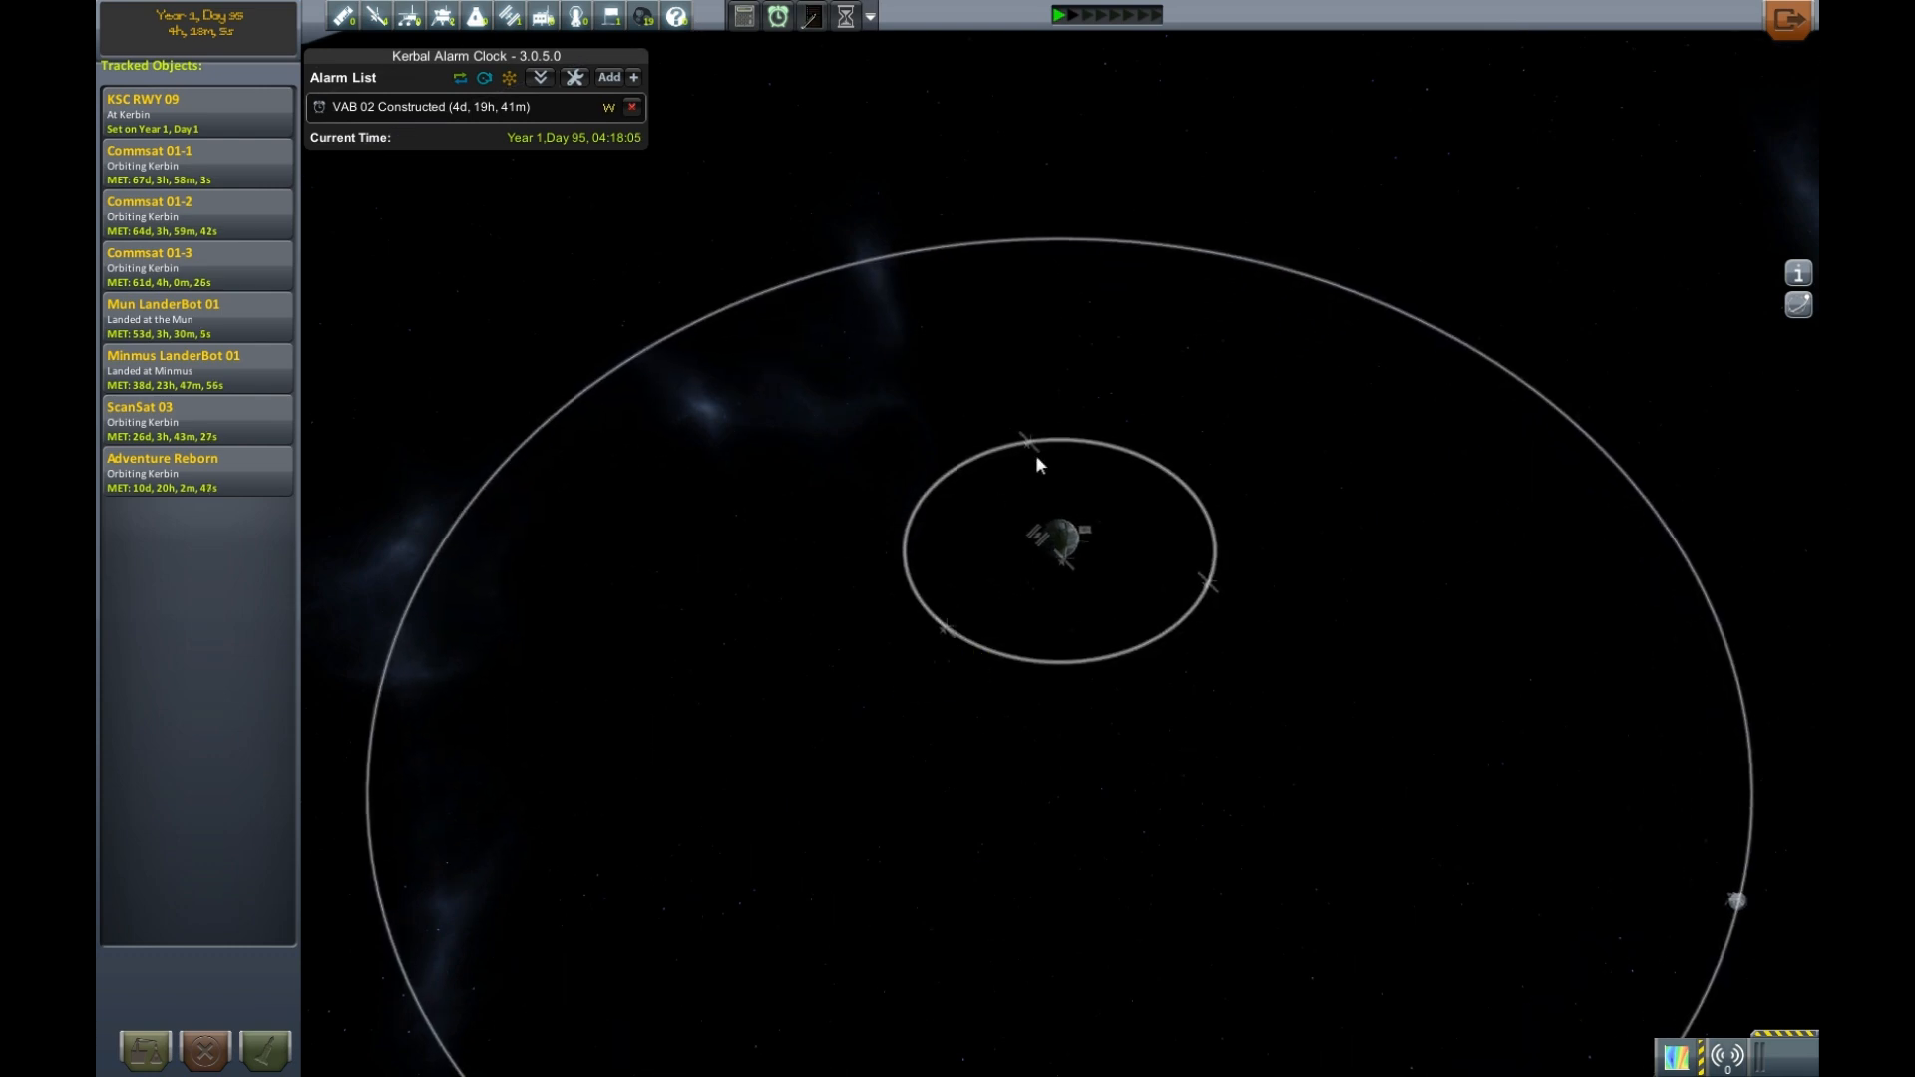
{"action": "mouse_move", "coordinate": [1030, 687]}
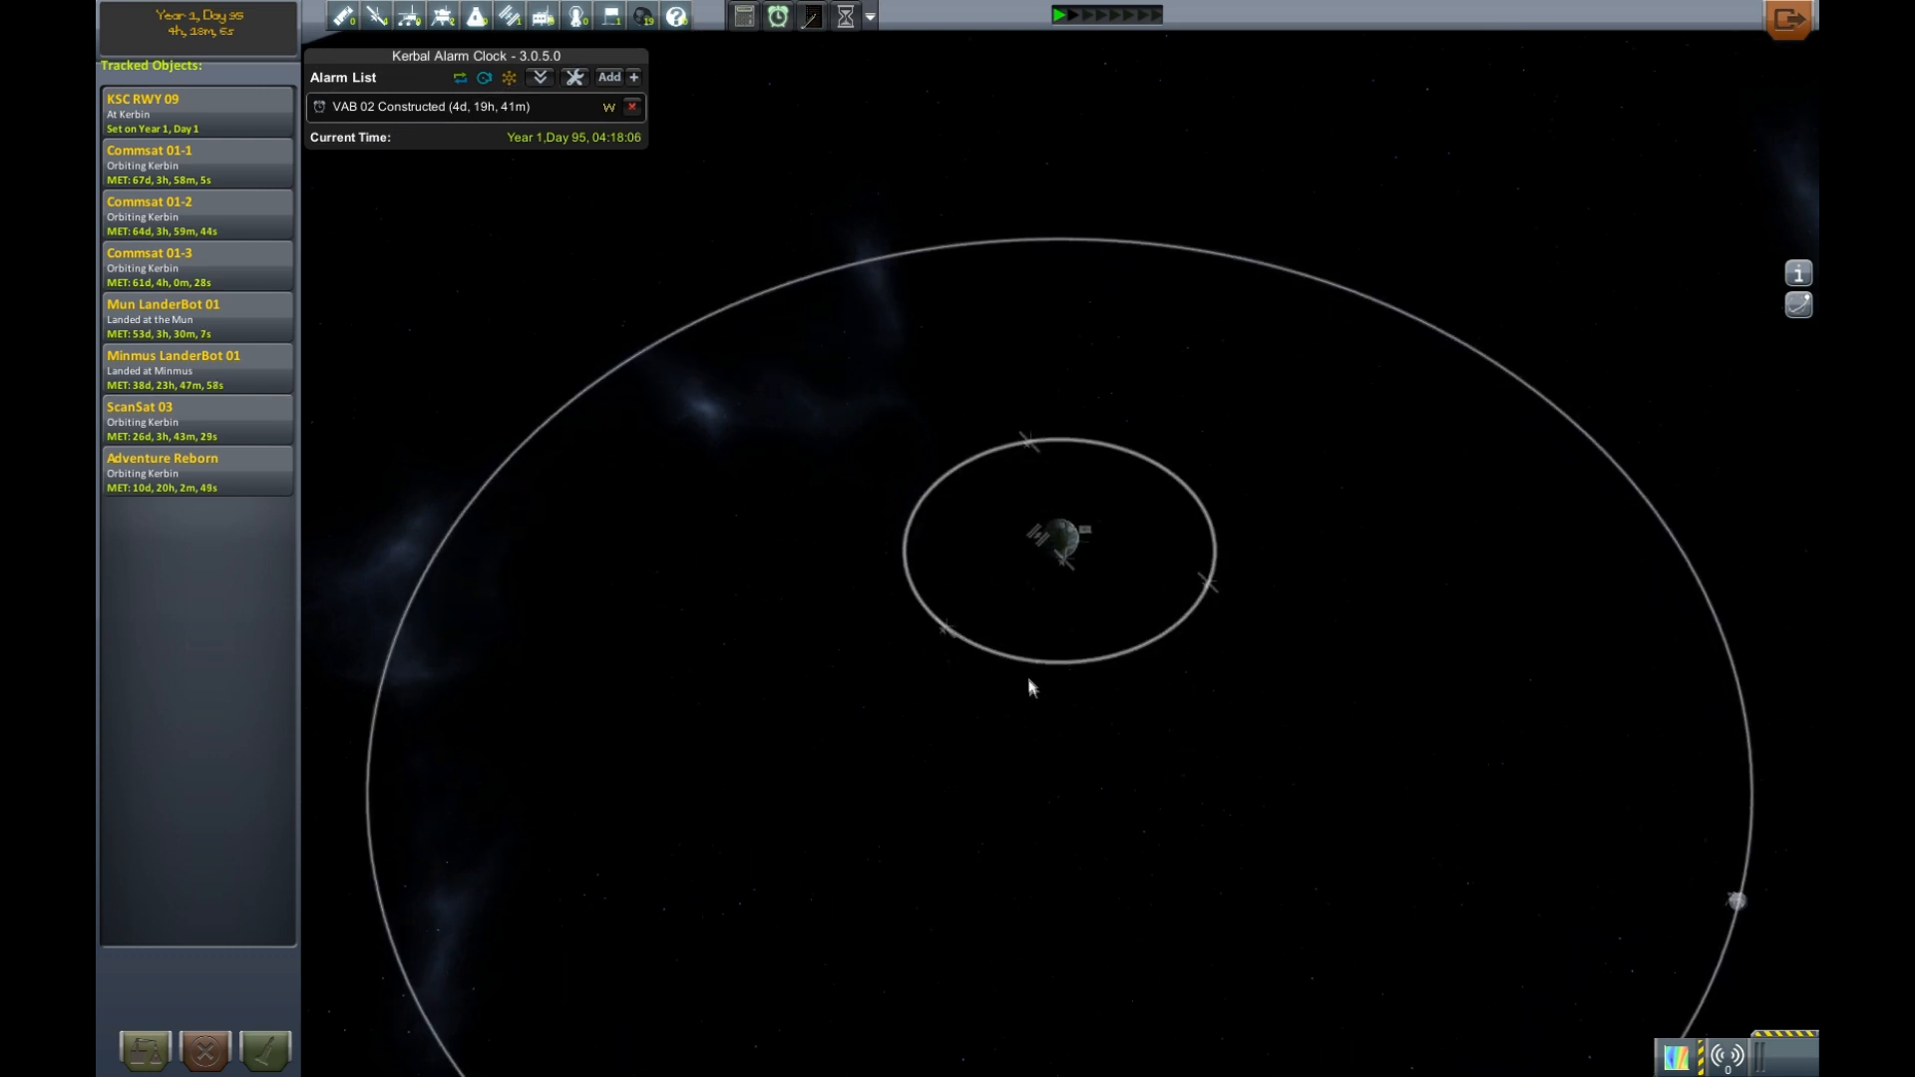
{"action": "mouse_move", "coordinate": [1038, 434]}
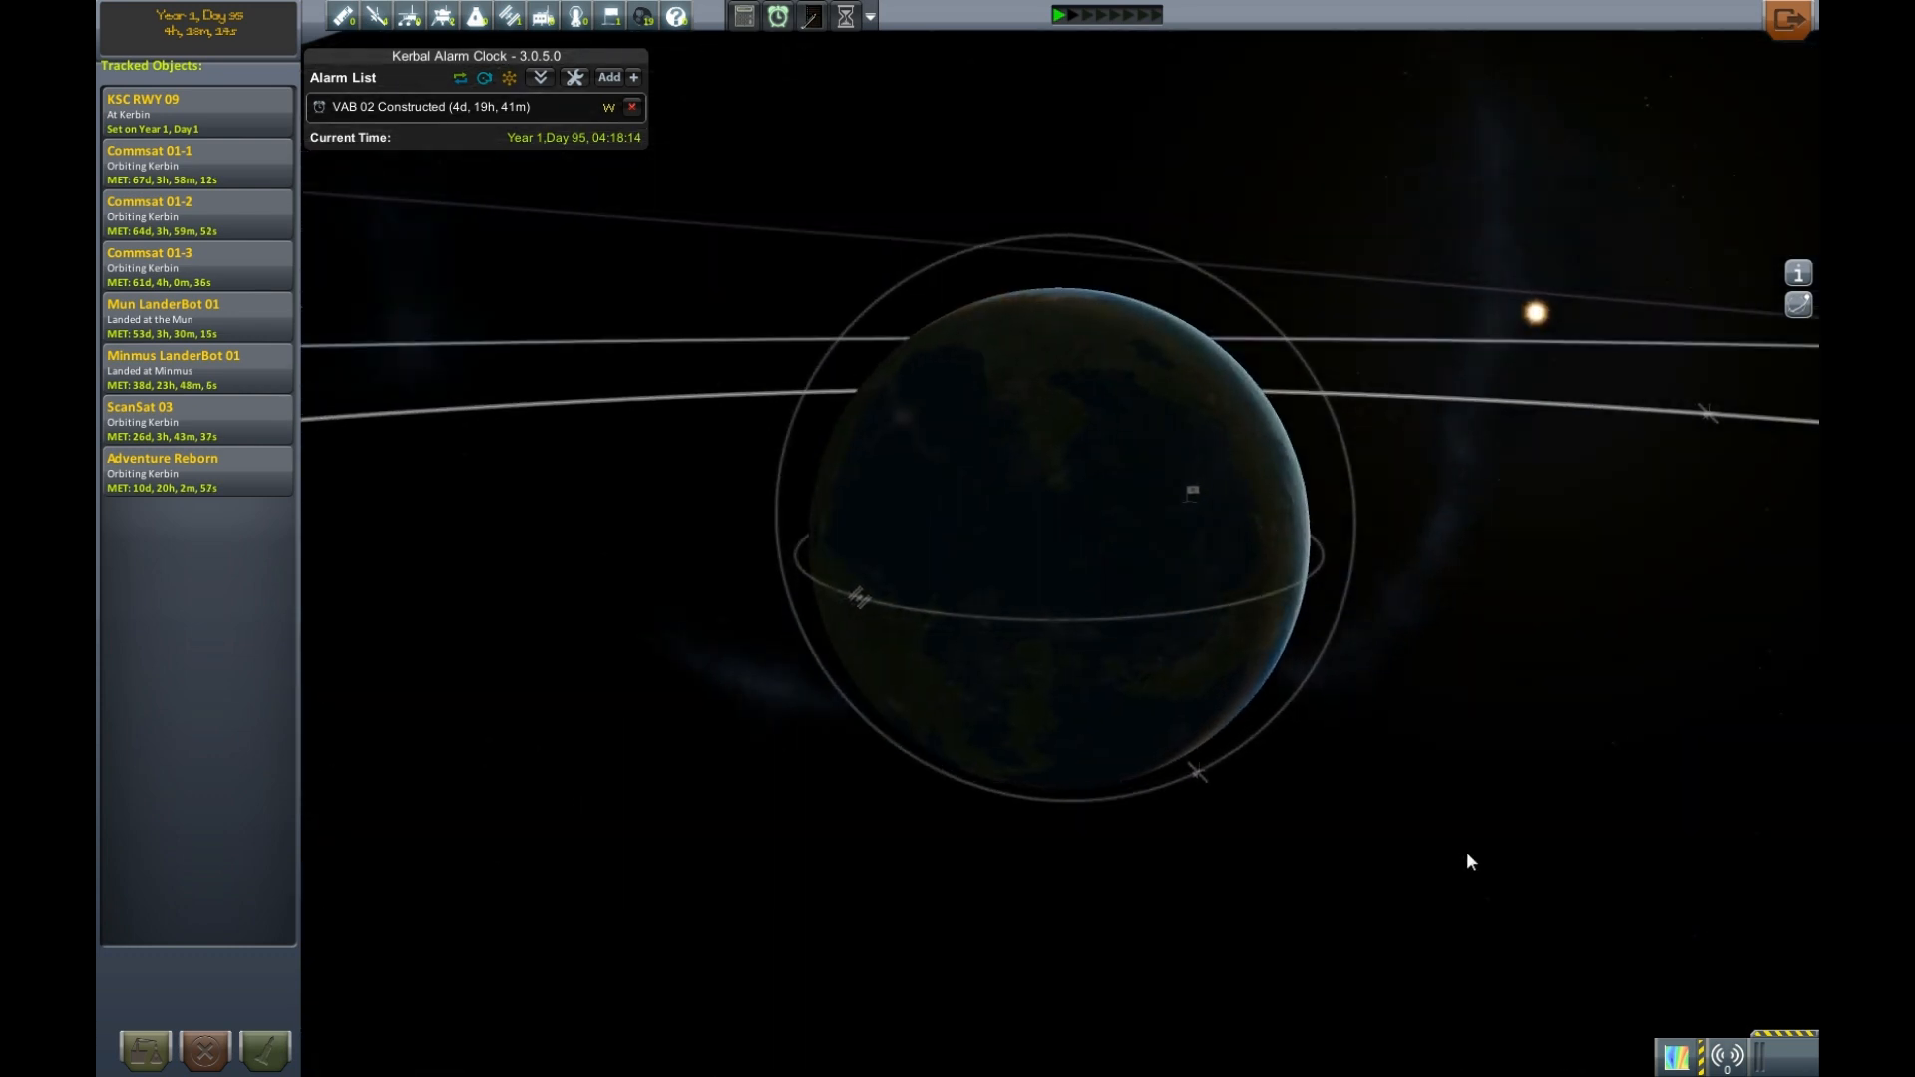
{"action": "scroll", "scroll_direction": "down", "scroll_amount": 3}
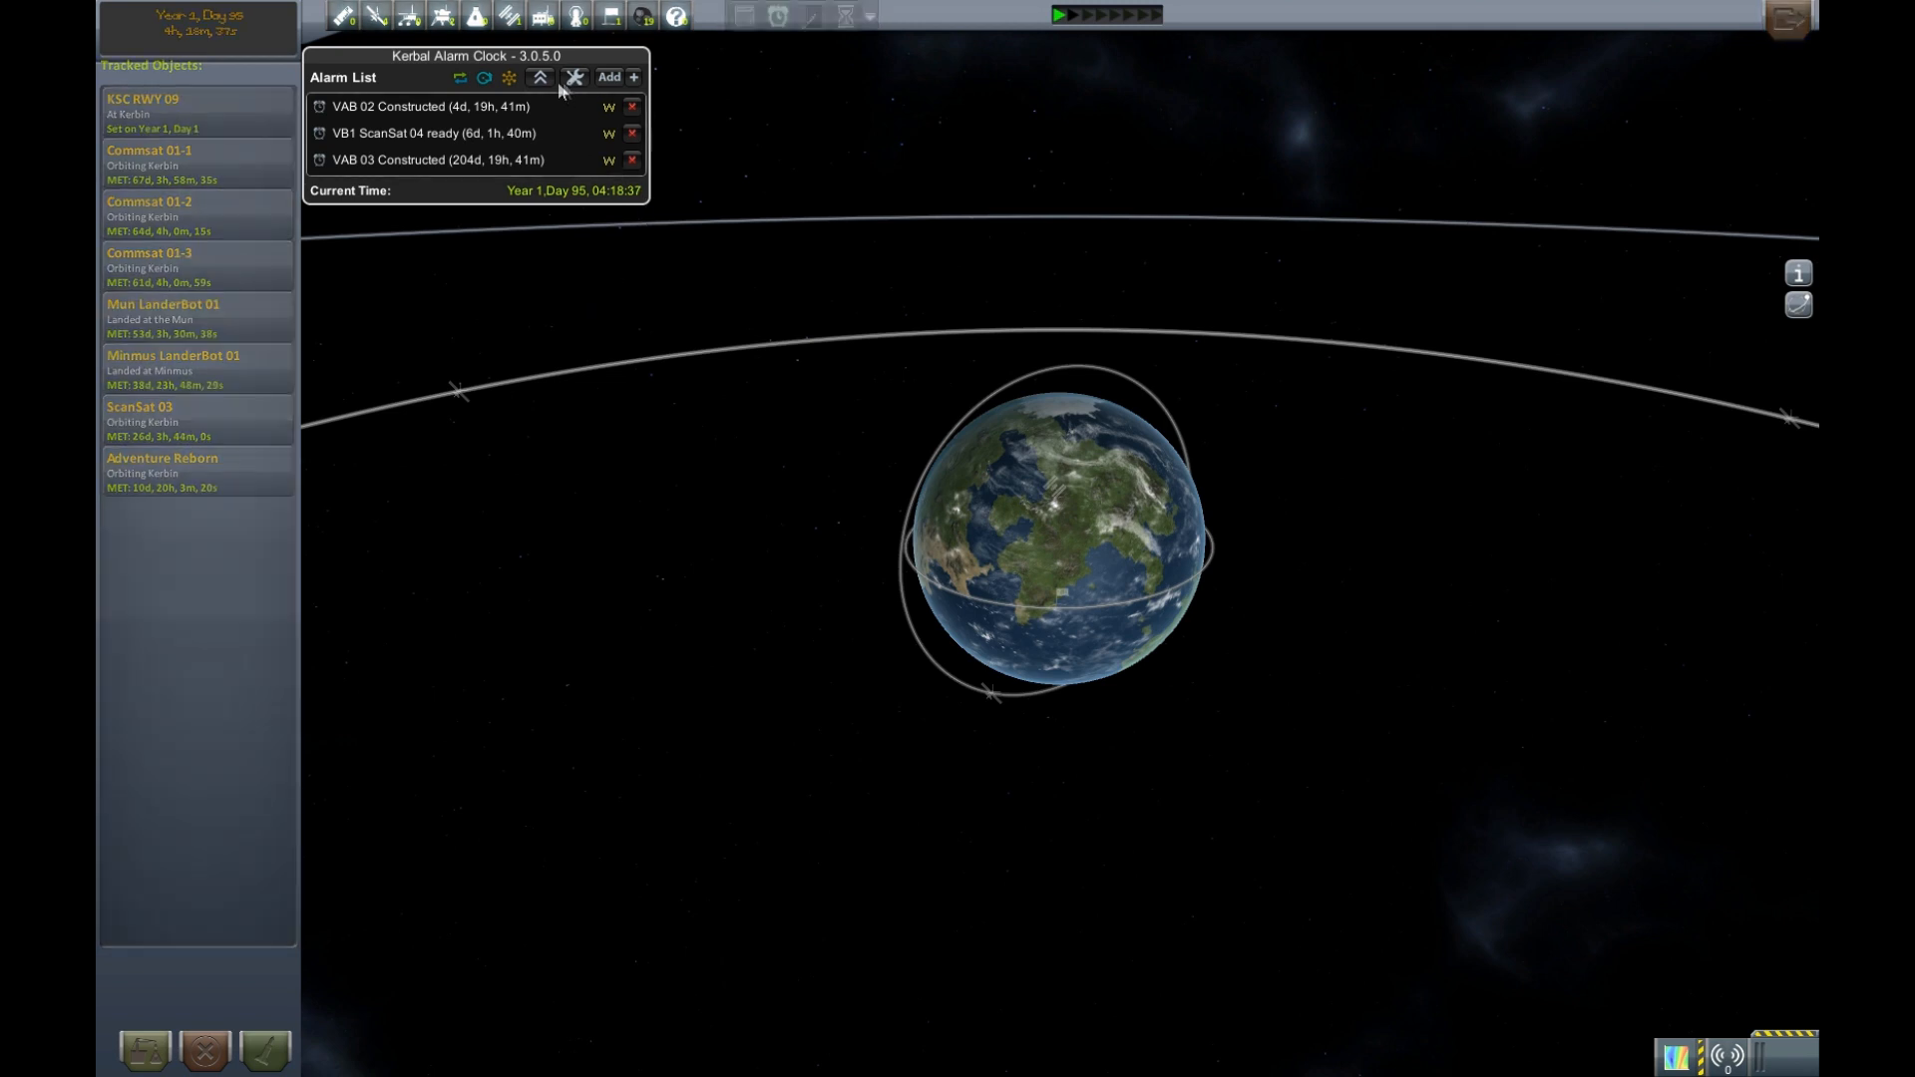
{"action": "left_click", "coordinate": [538, 77]}
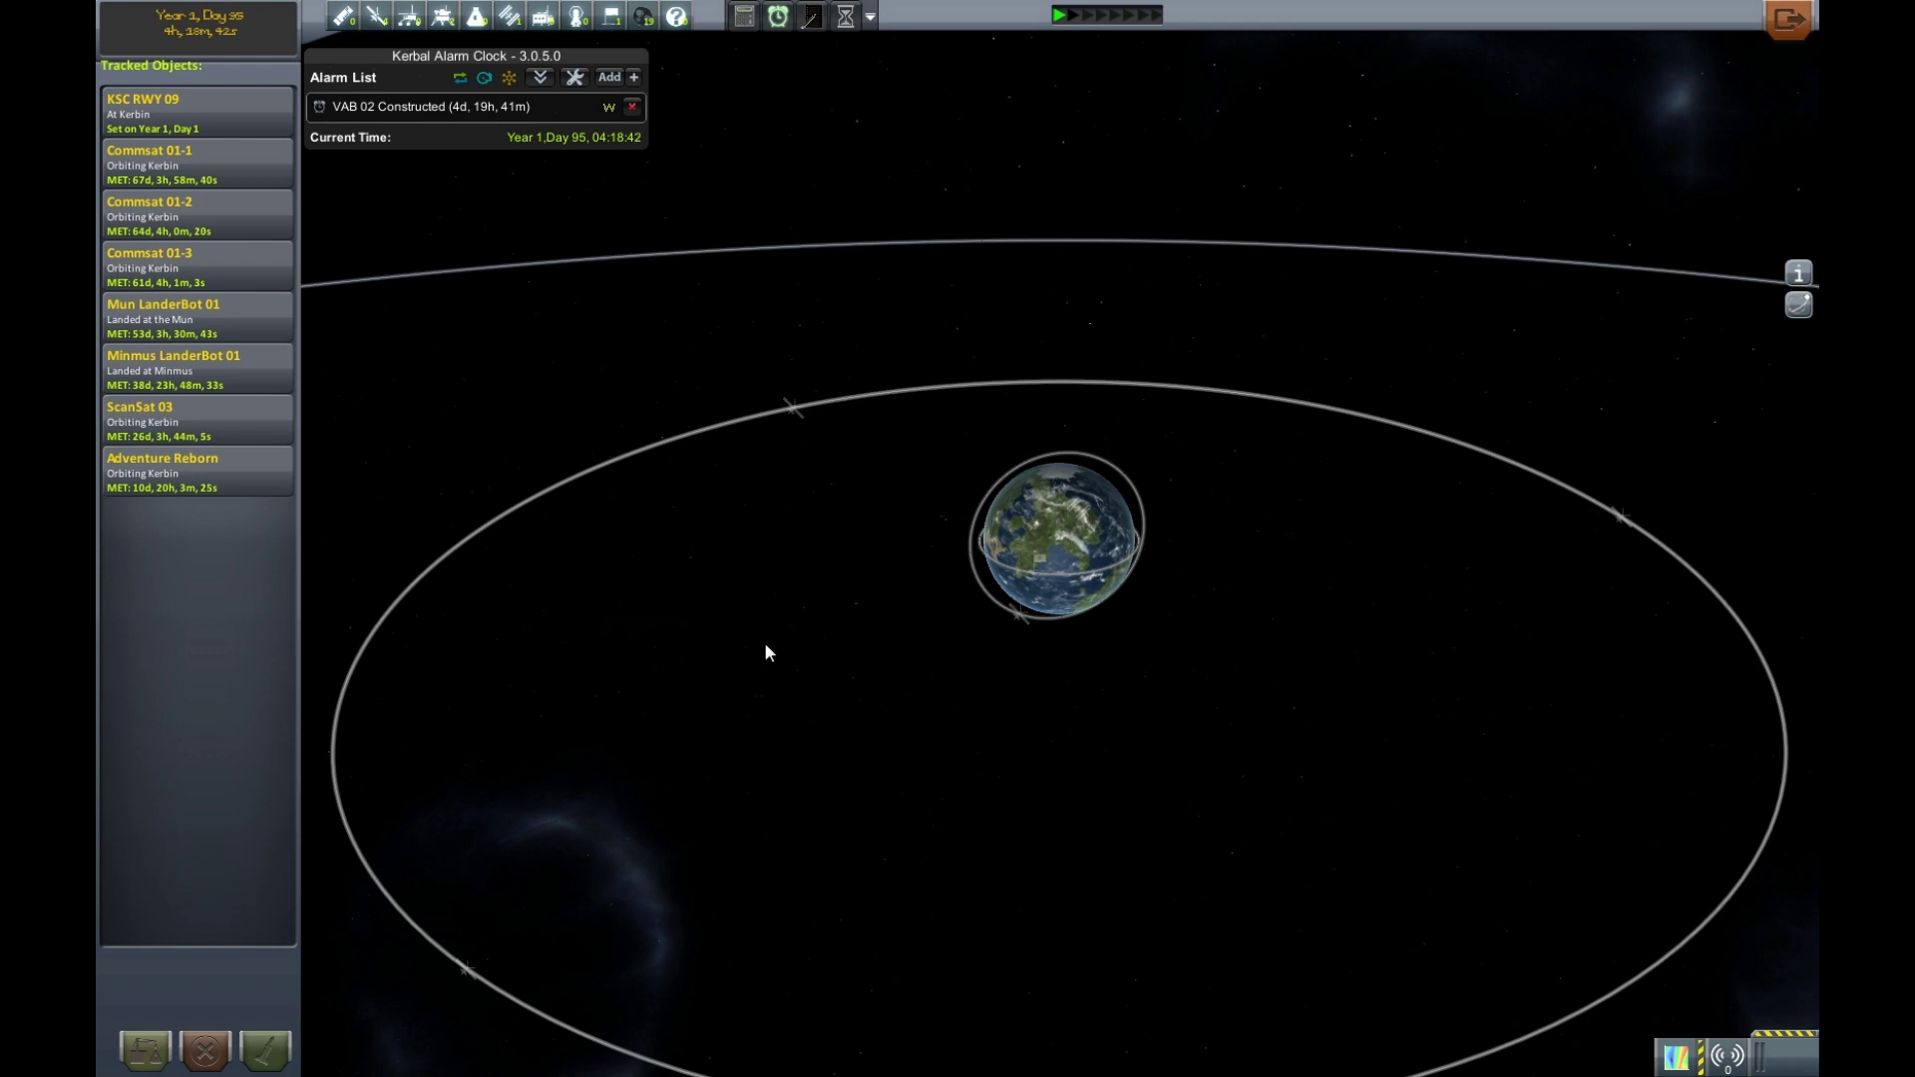
{"action": "scroll", "scroll_direction": "down", "scroll_amount": 3}
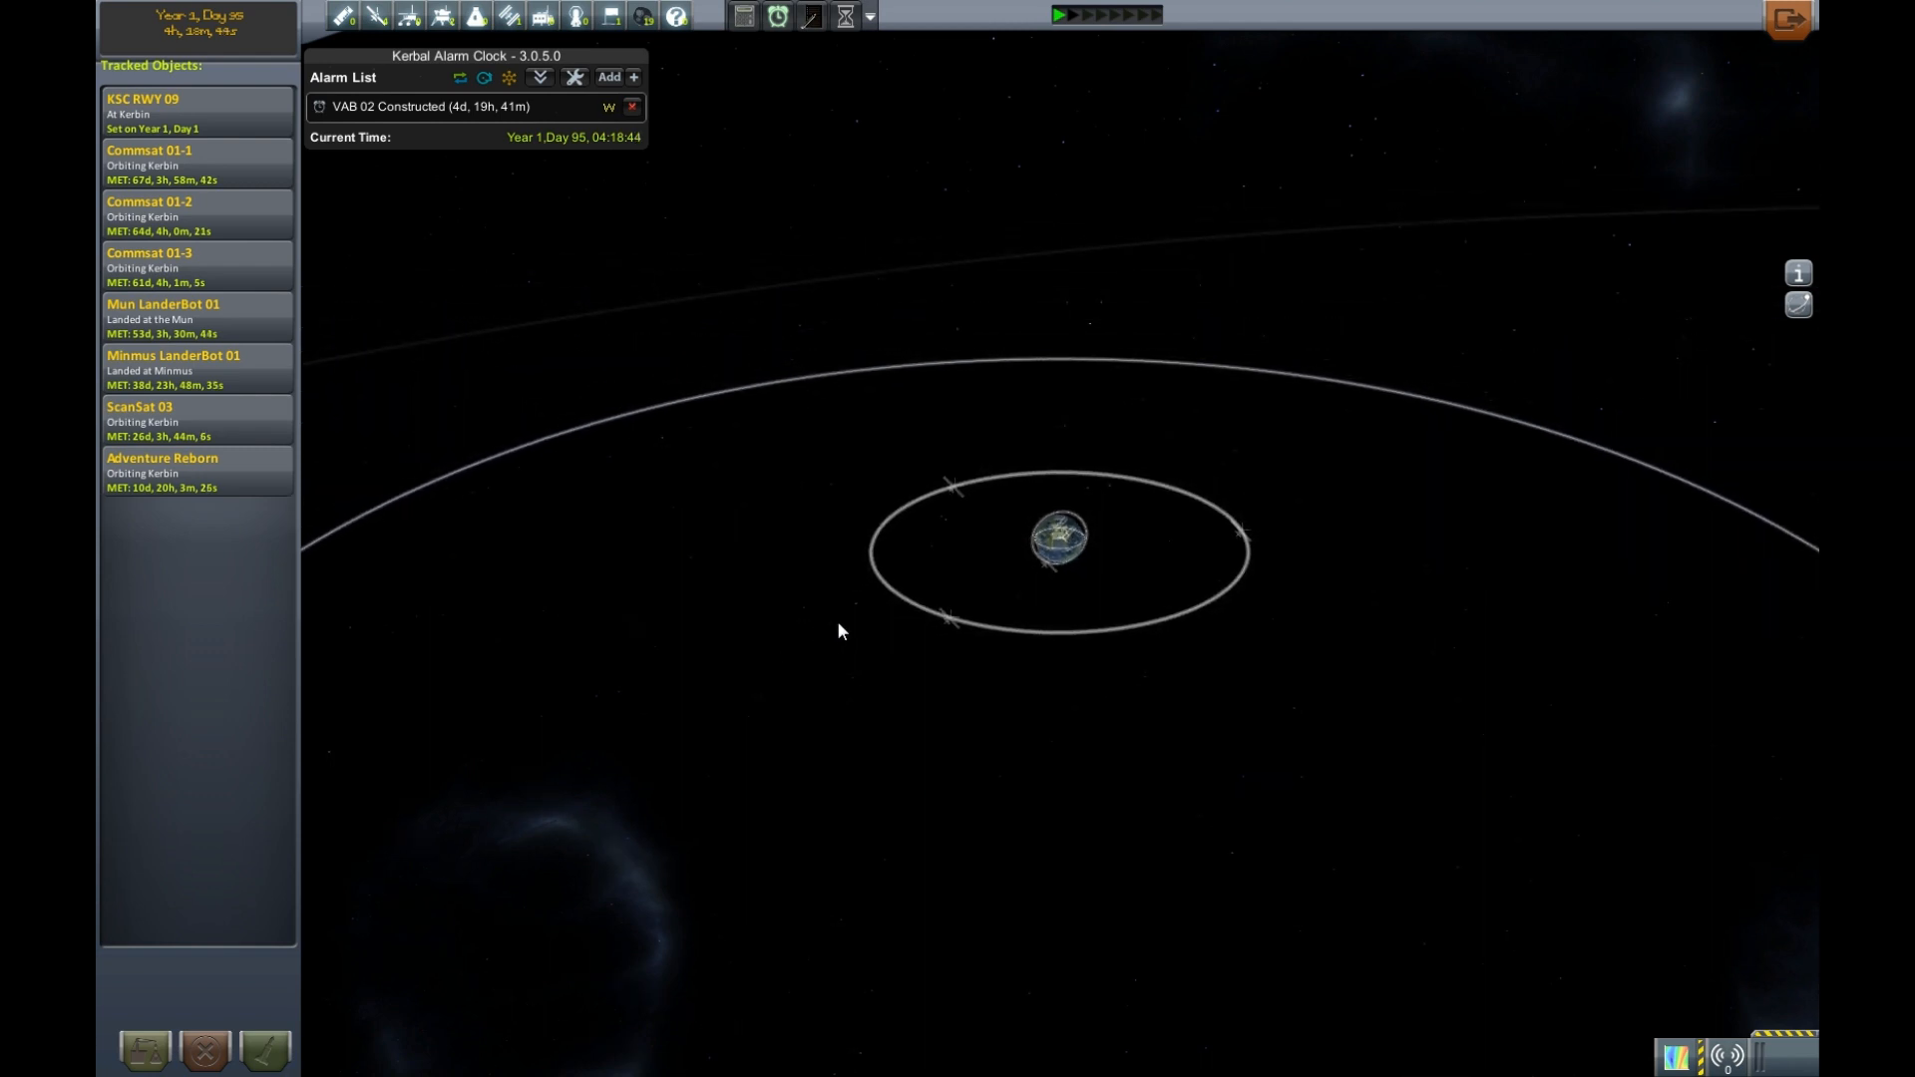
{"action": "scroll", "scroll_direction": "down", "scroll_amount": 3}
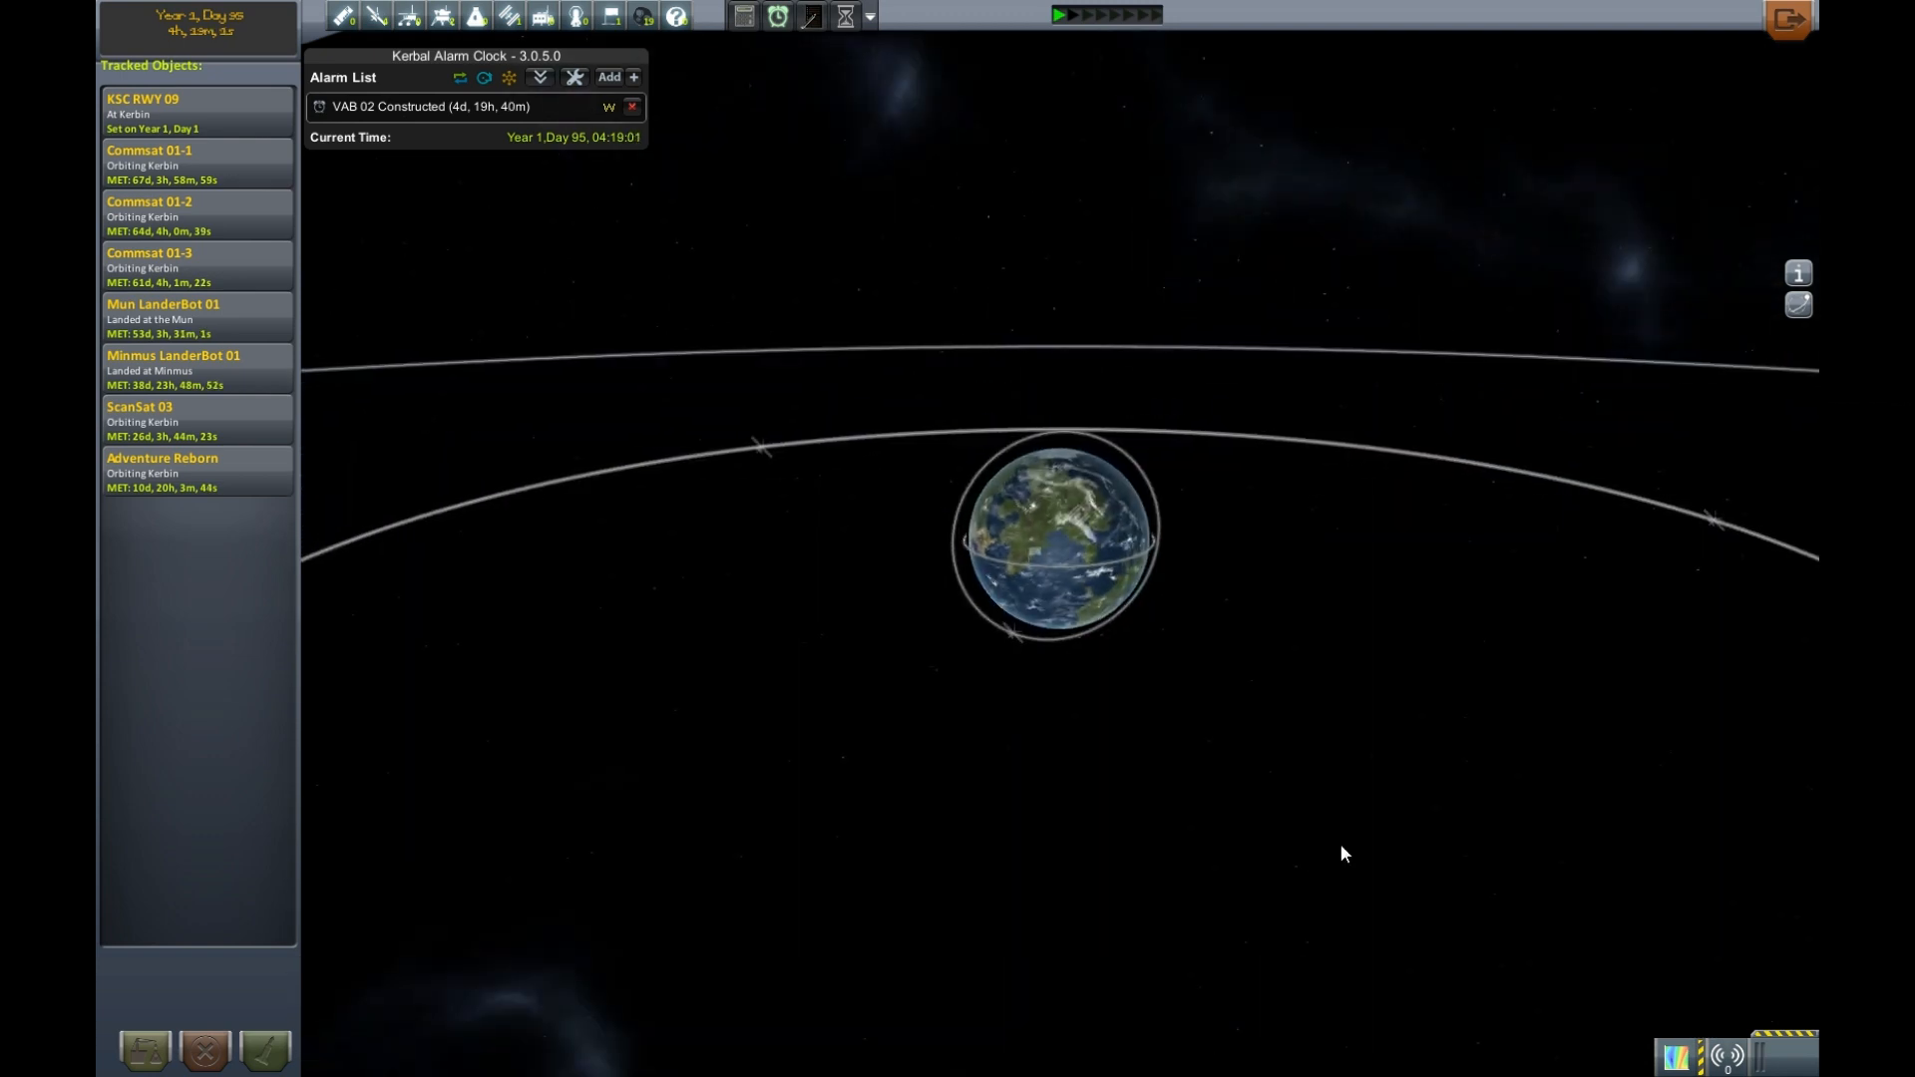
{"action": "mouse_move", "coordinate": [1234, 746]}
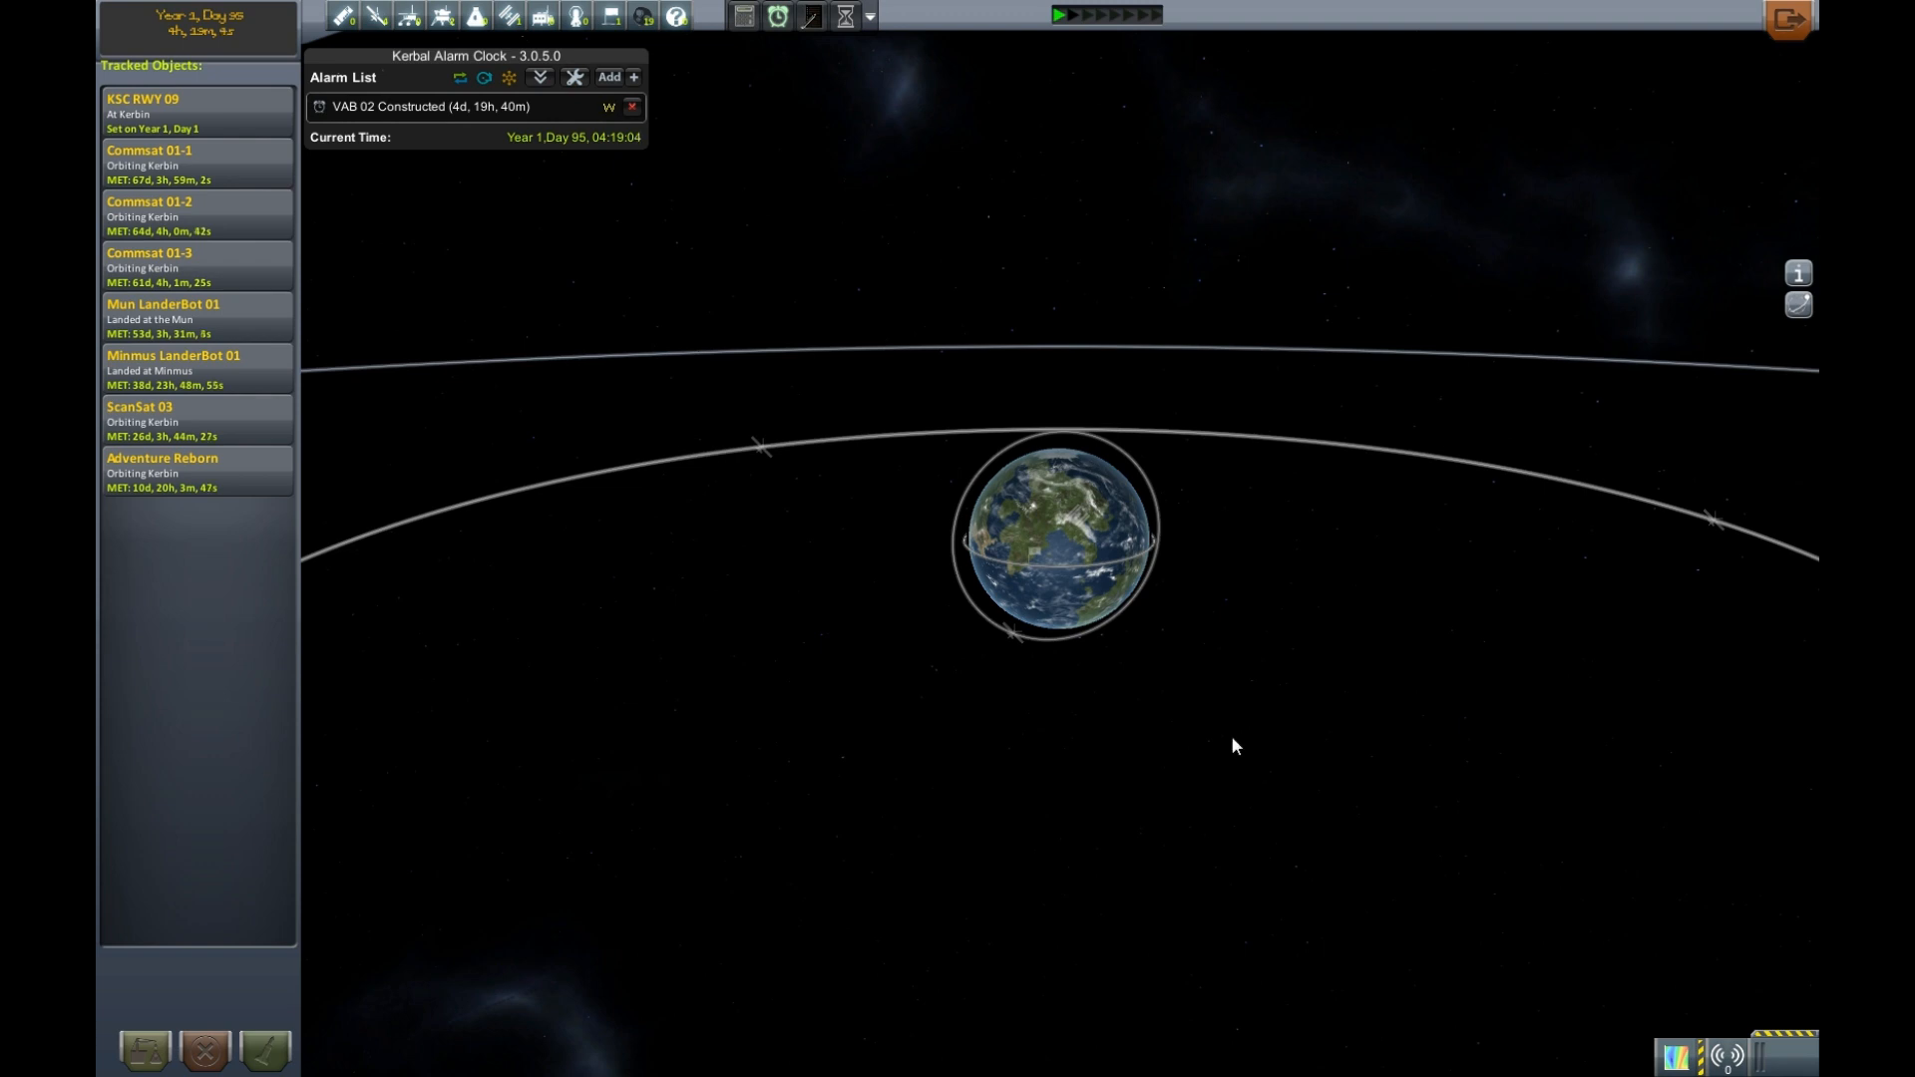
{"action": "mouse_move", "coordinate": [1212, 717]}
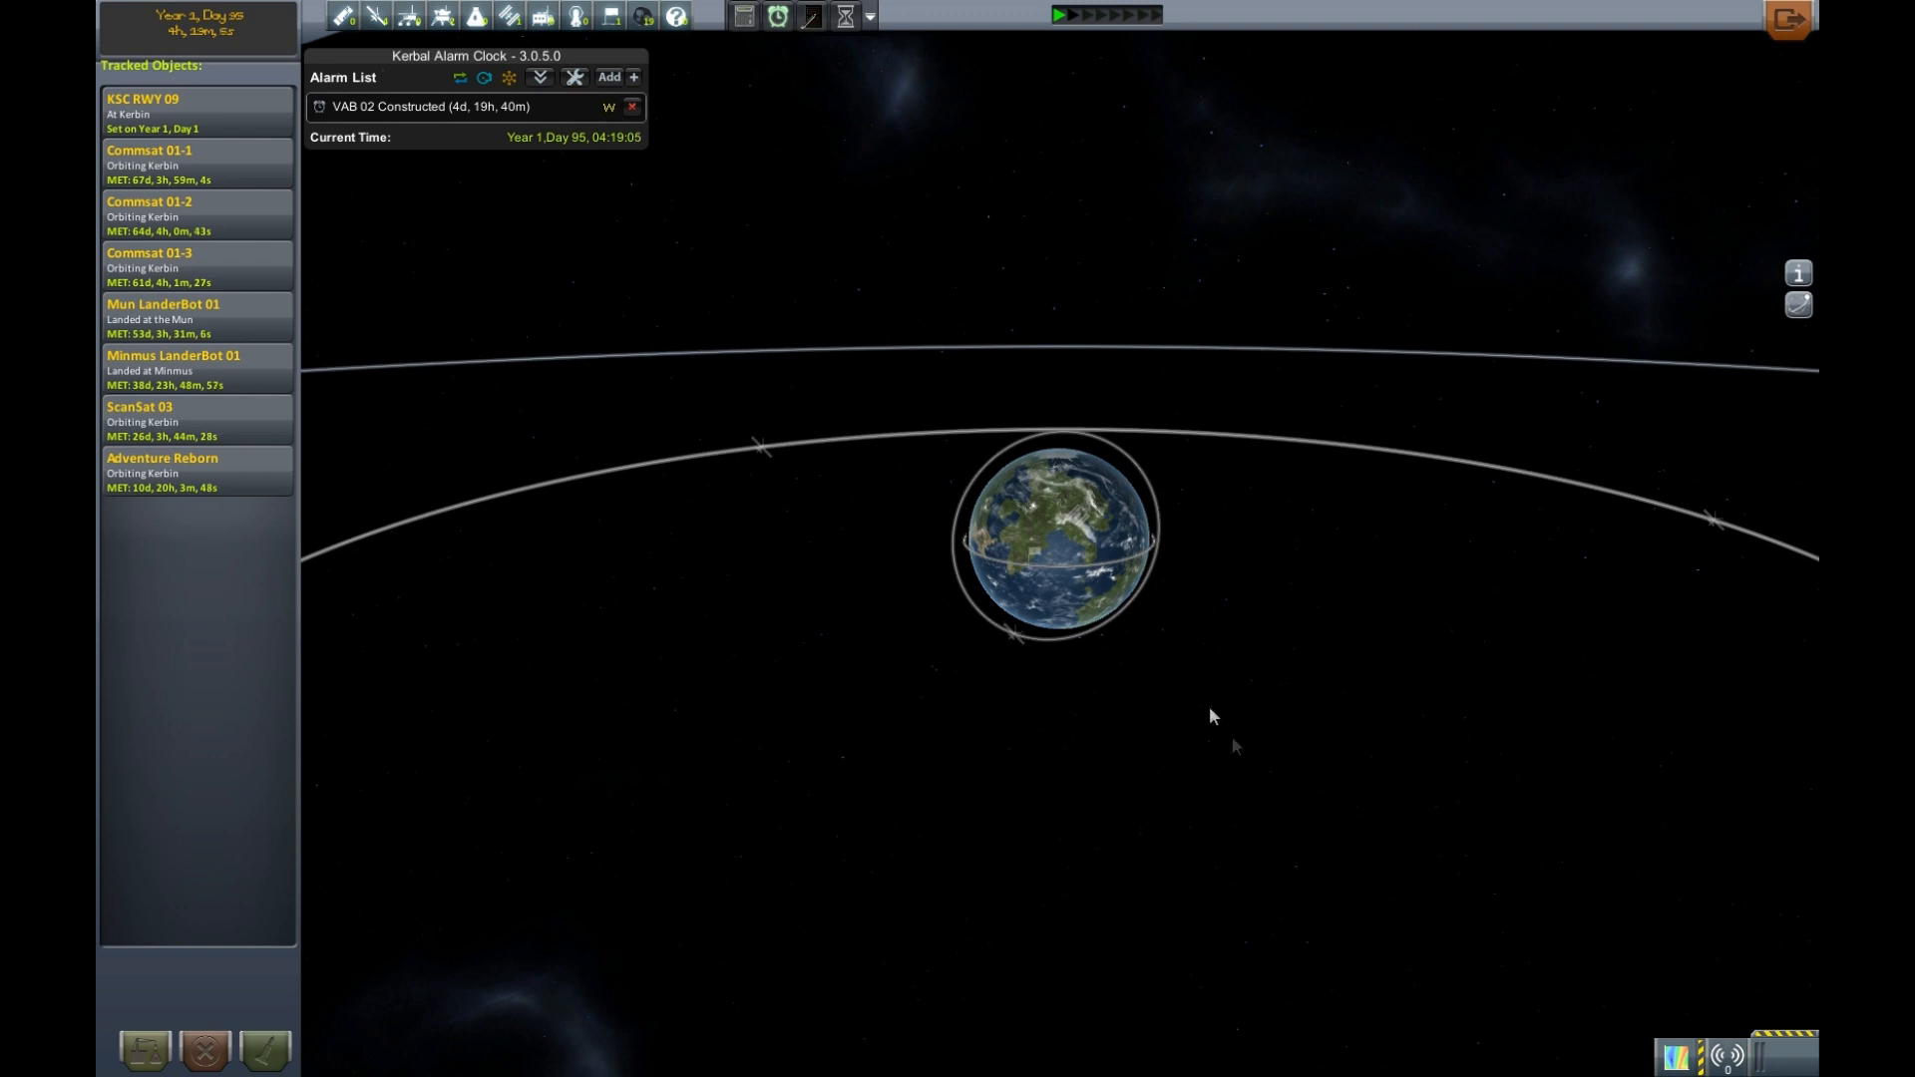
{"action": "scroll", "scroll_direction": "down", "scroll_amount": 3}
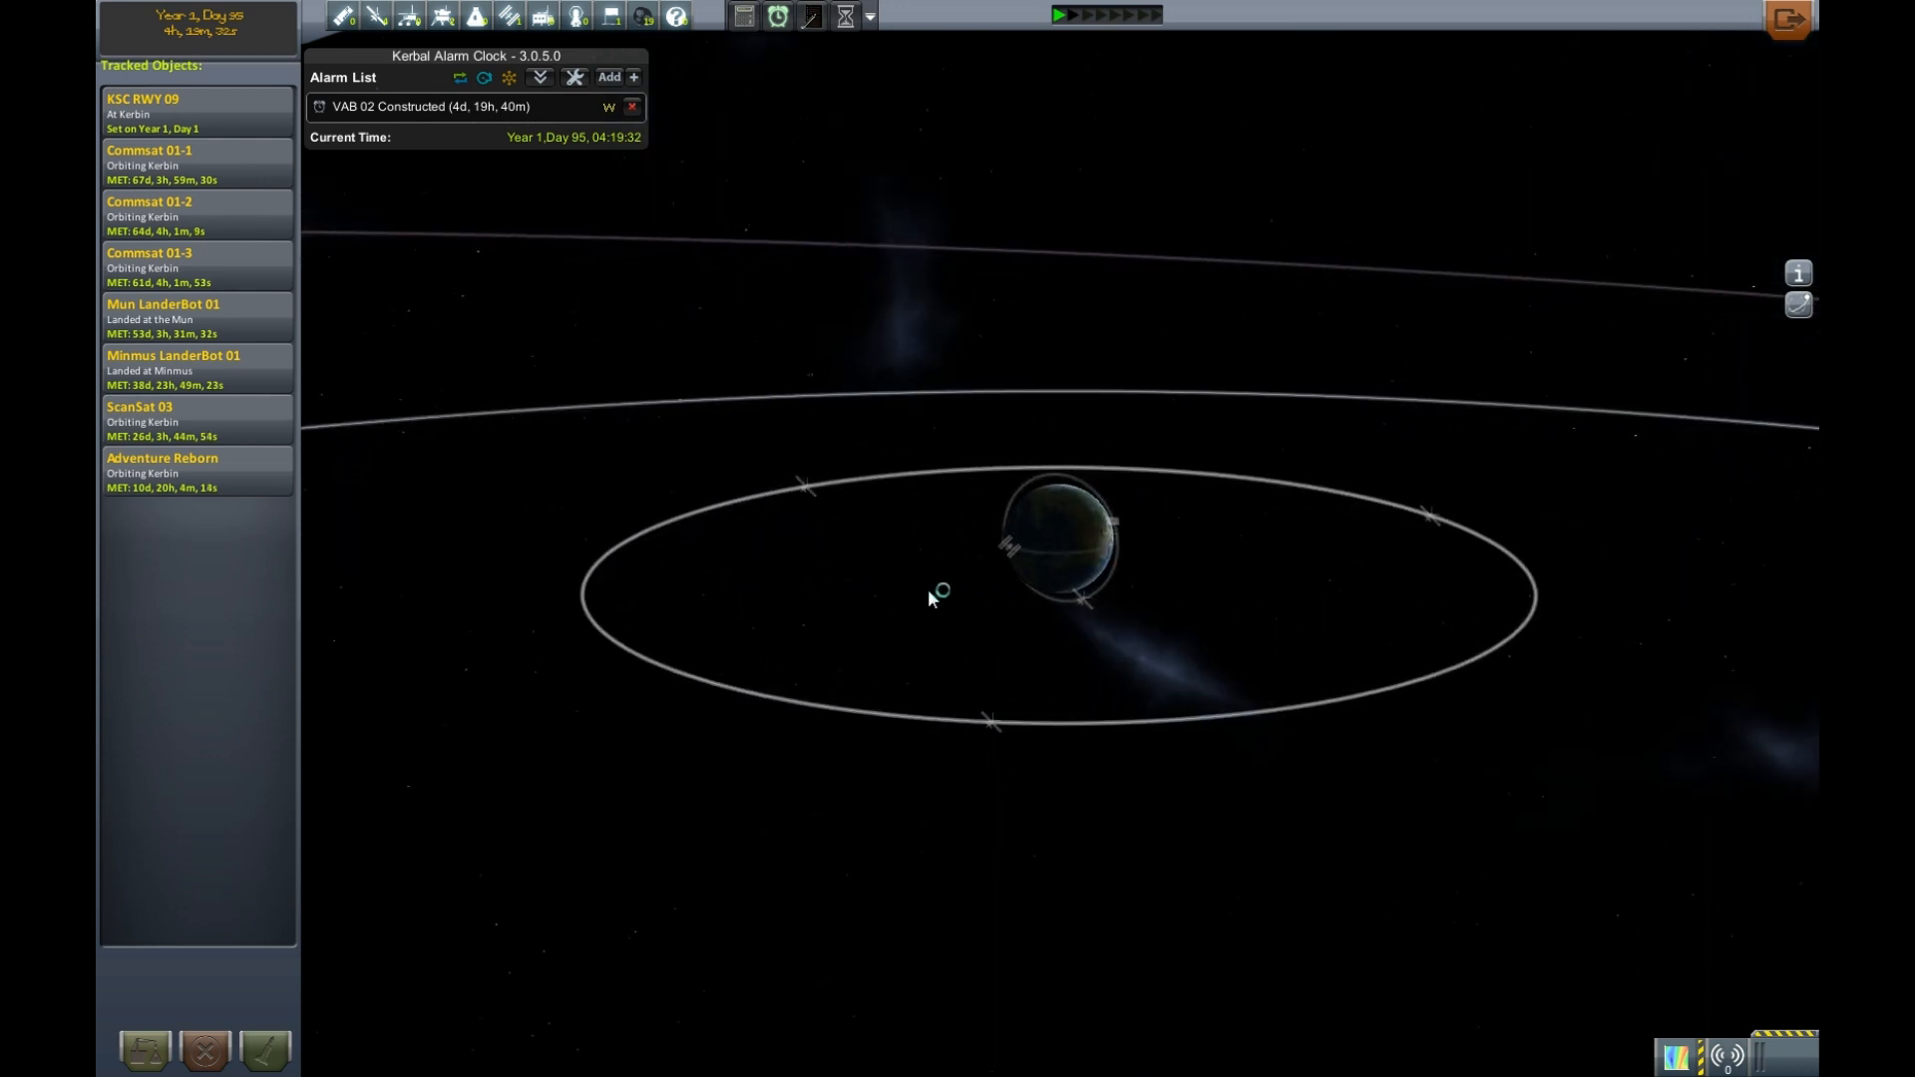
{"action": "scroll", "scroll_direction": "down", "scroll_amount": 3}
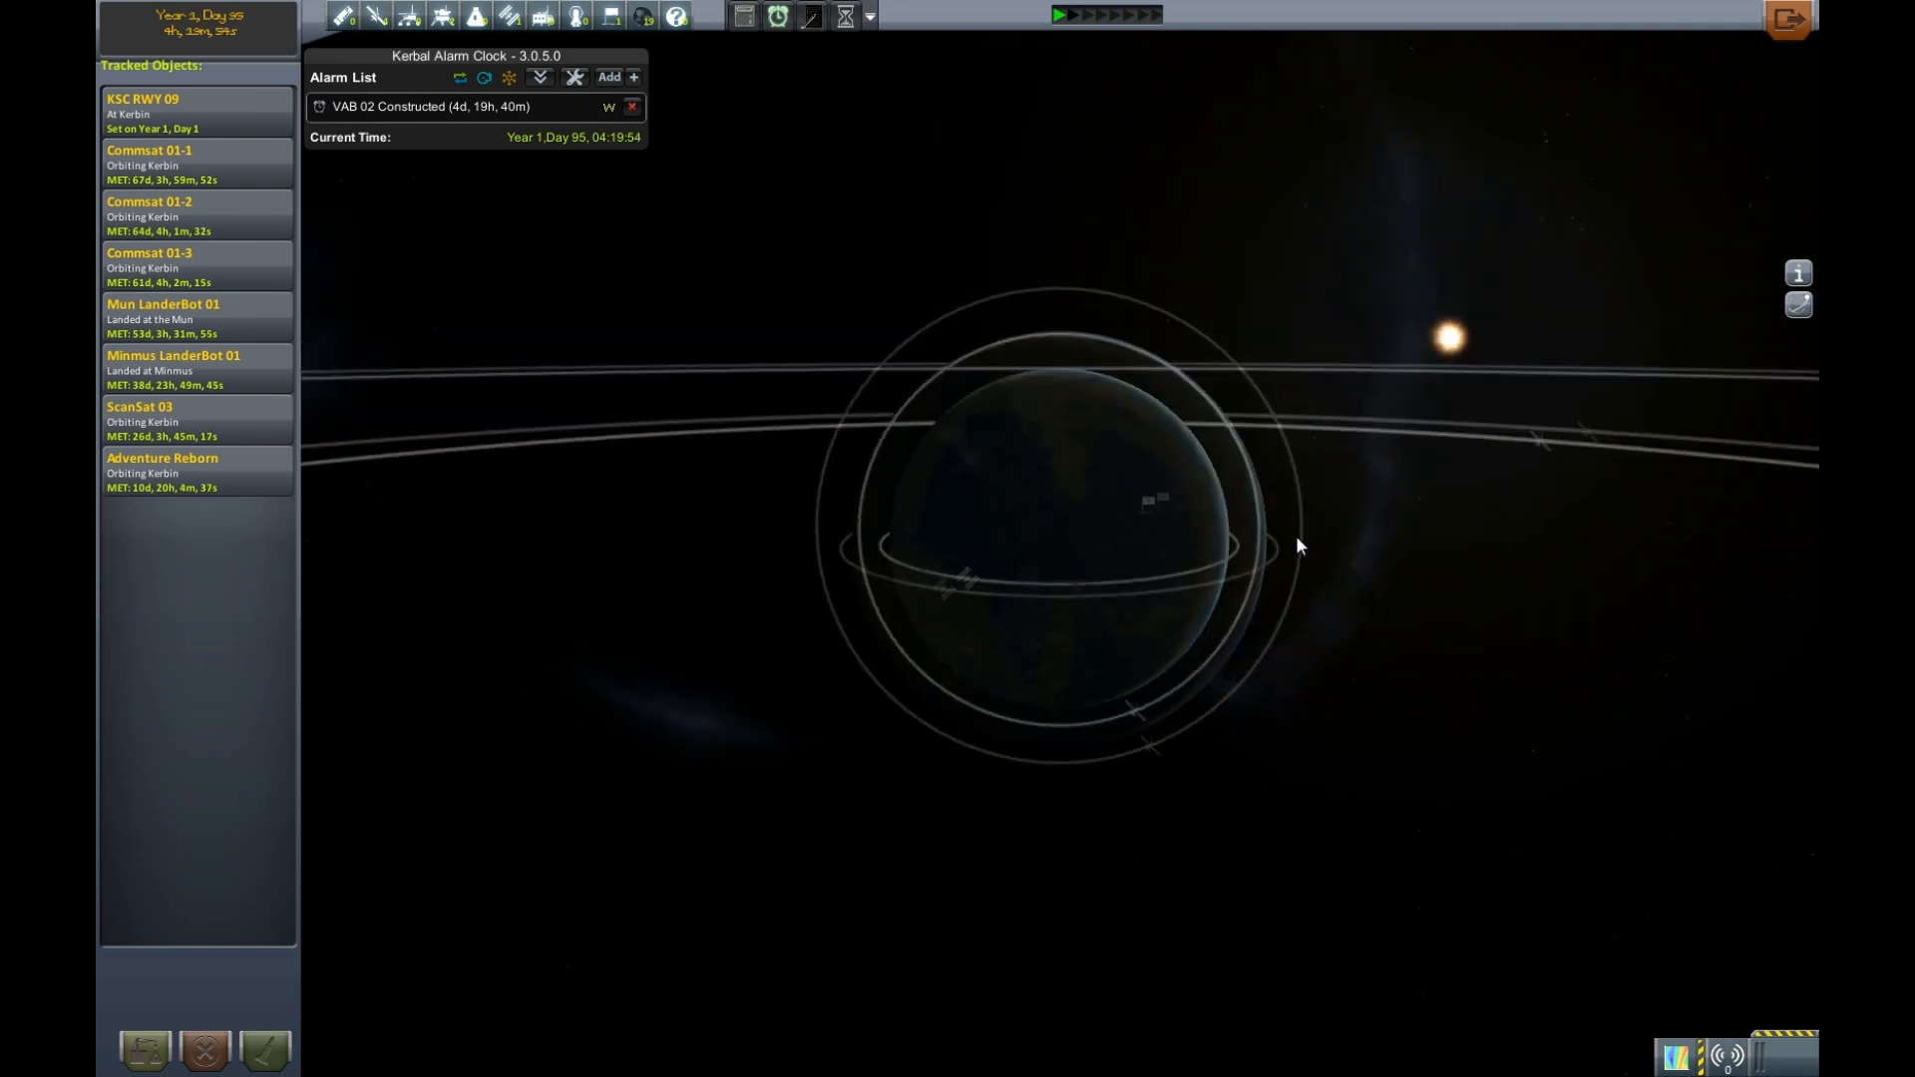
{"action": "scroll", "scroll_direction": "down", "scroll_amount": 3}
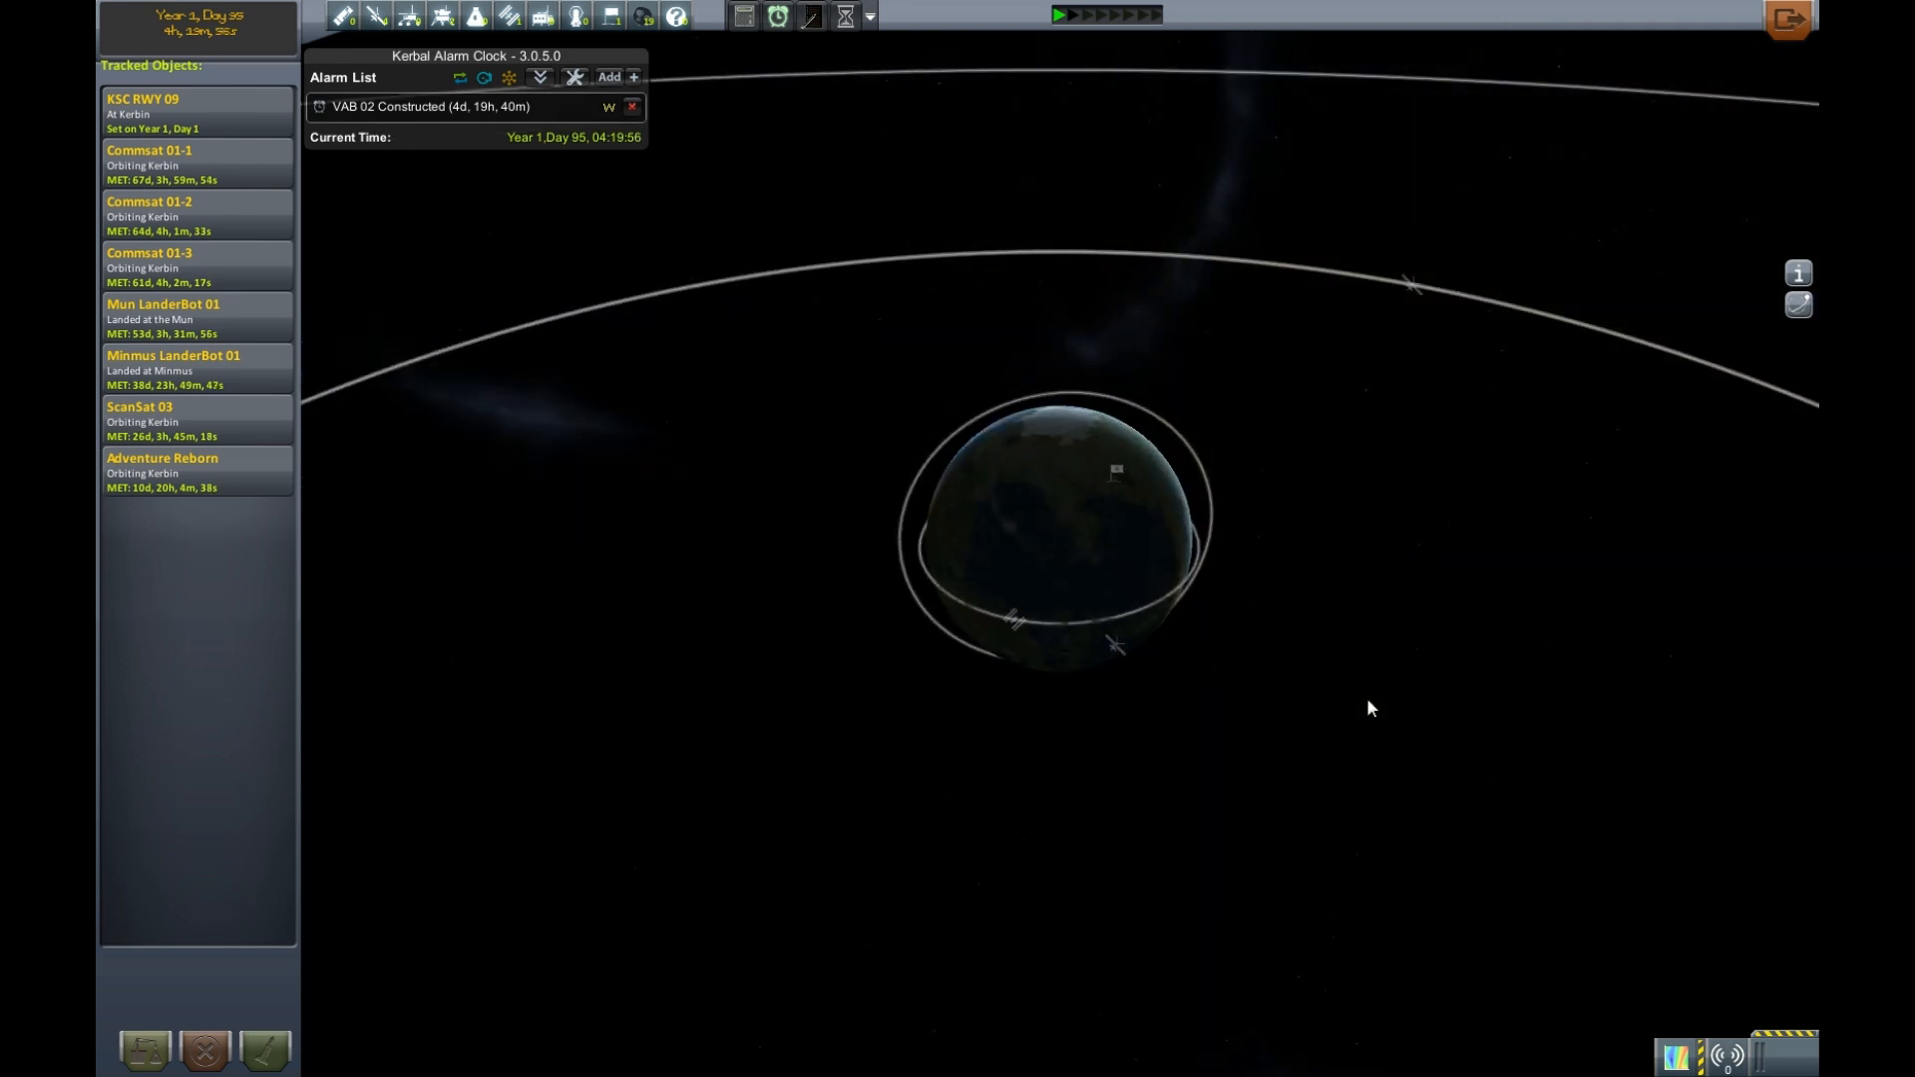
{"action": "scroll", "scroll_direction": "down", "scroll_amount": 3}
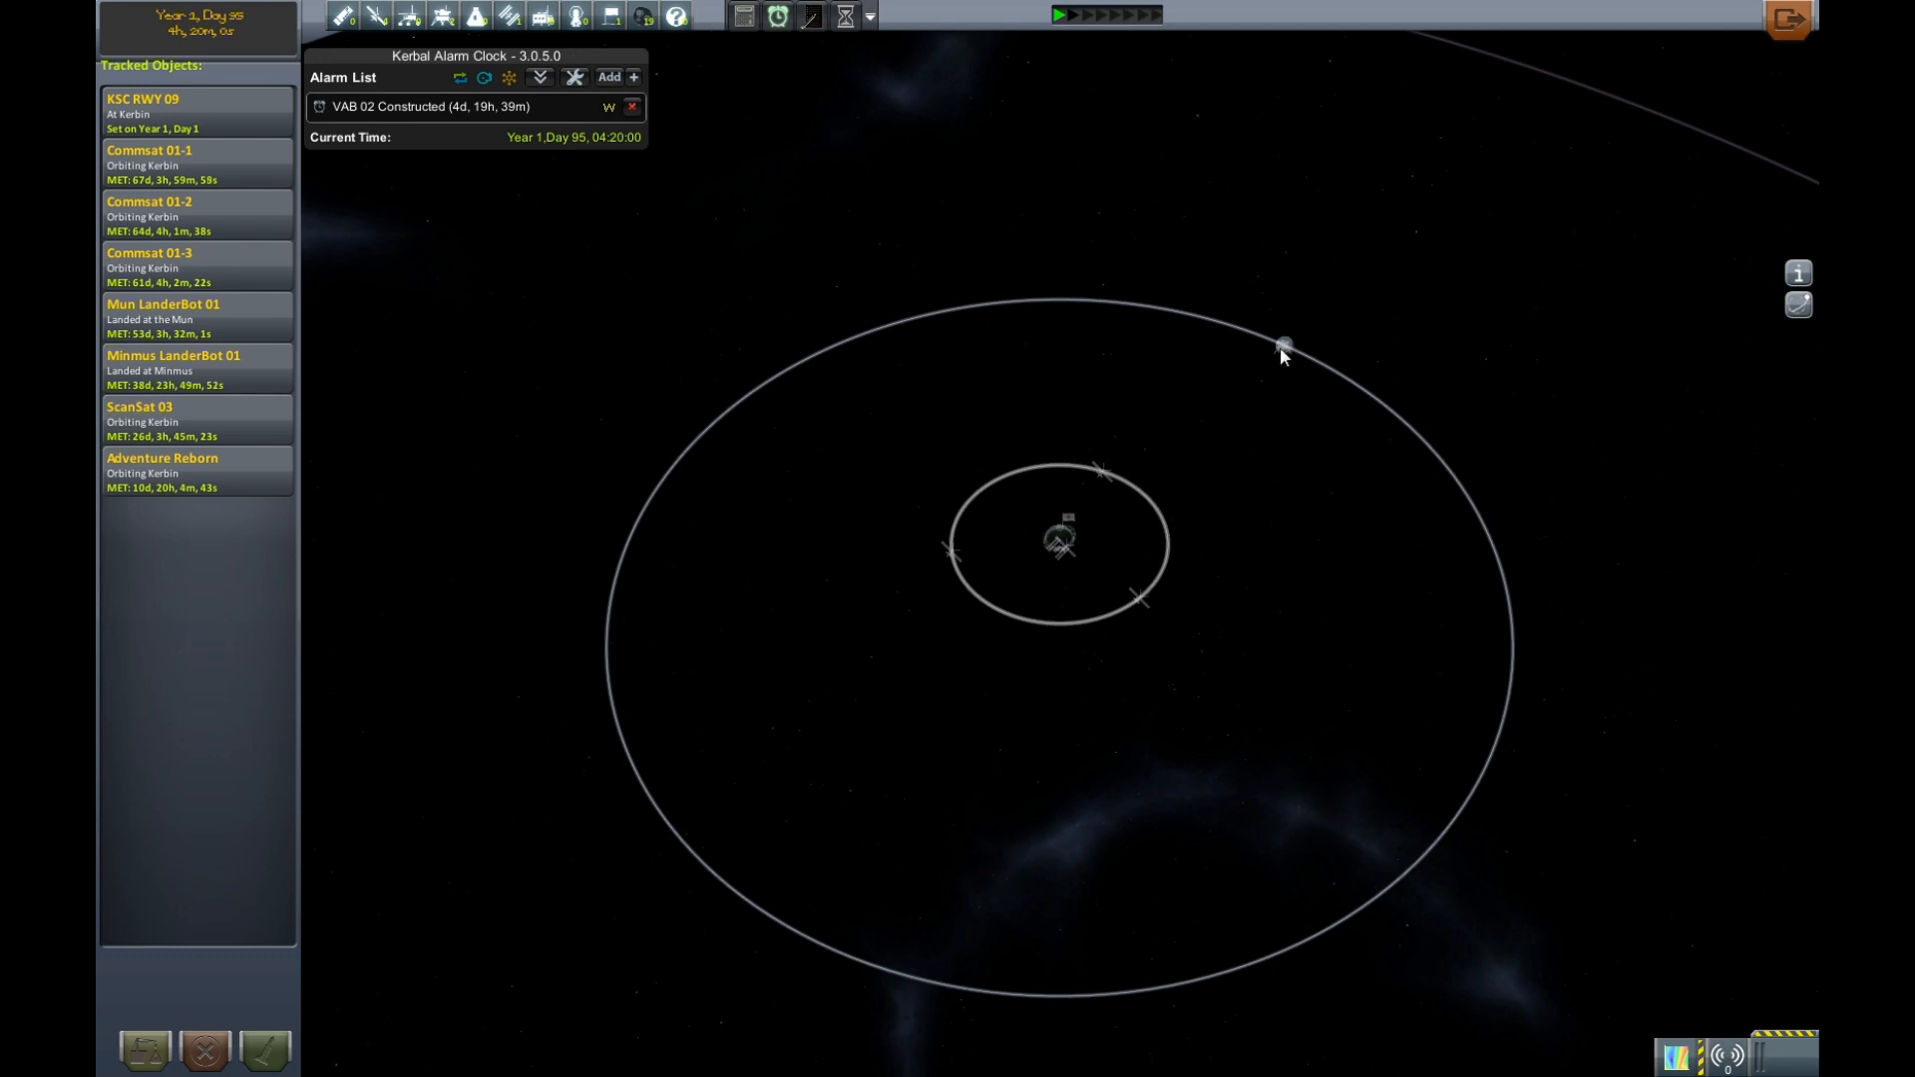
{"action": "mouse_move", "coordinate": [1283, 343]}
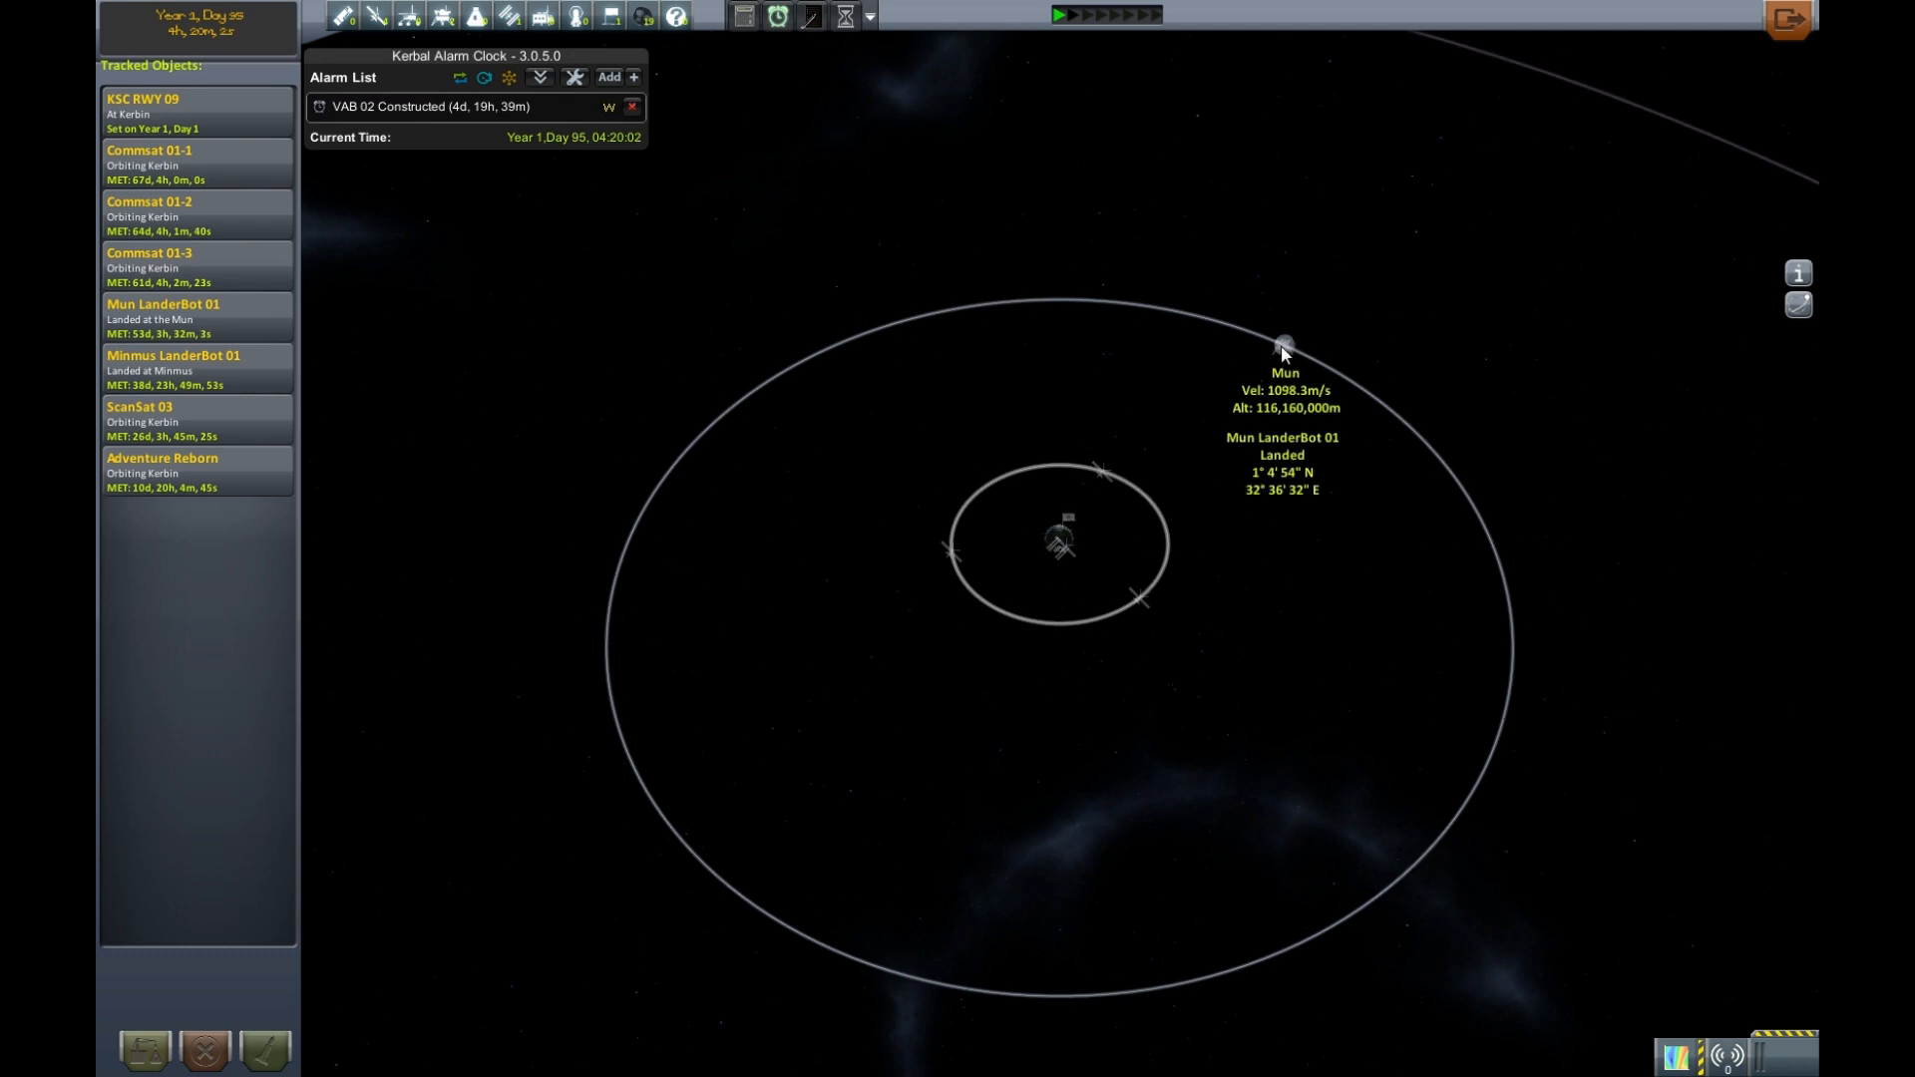
{"action": "mouse_move", "coordinate": [1034, 556]}
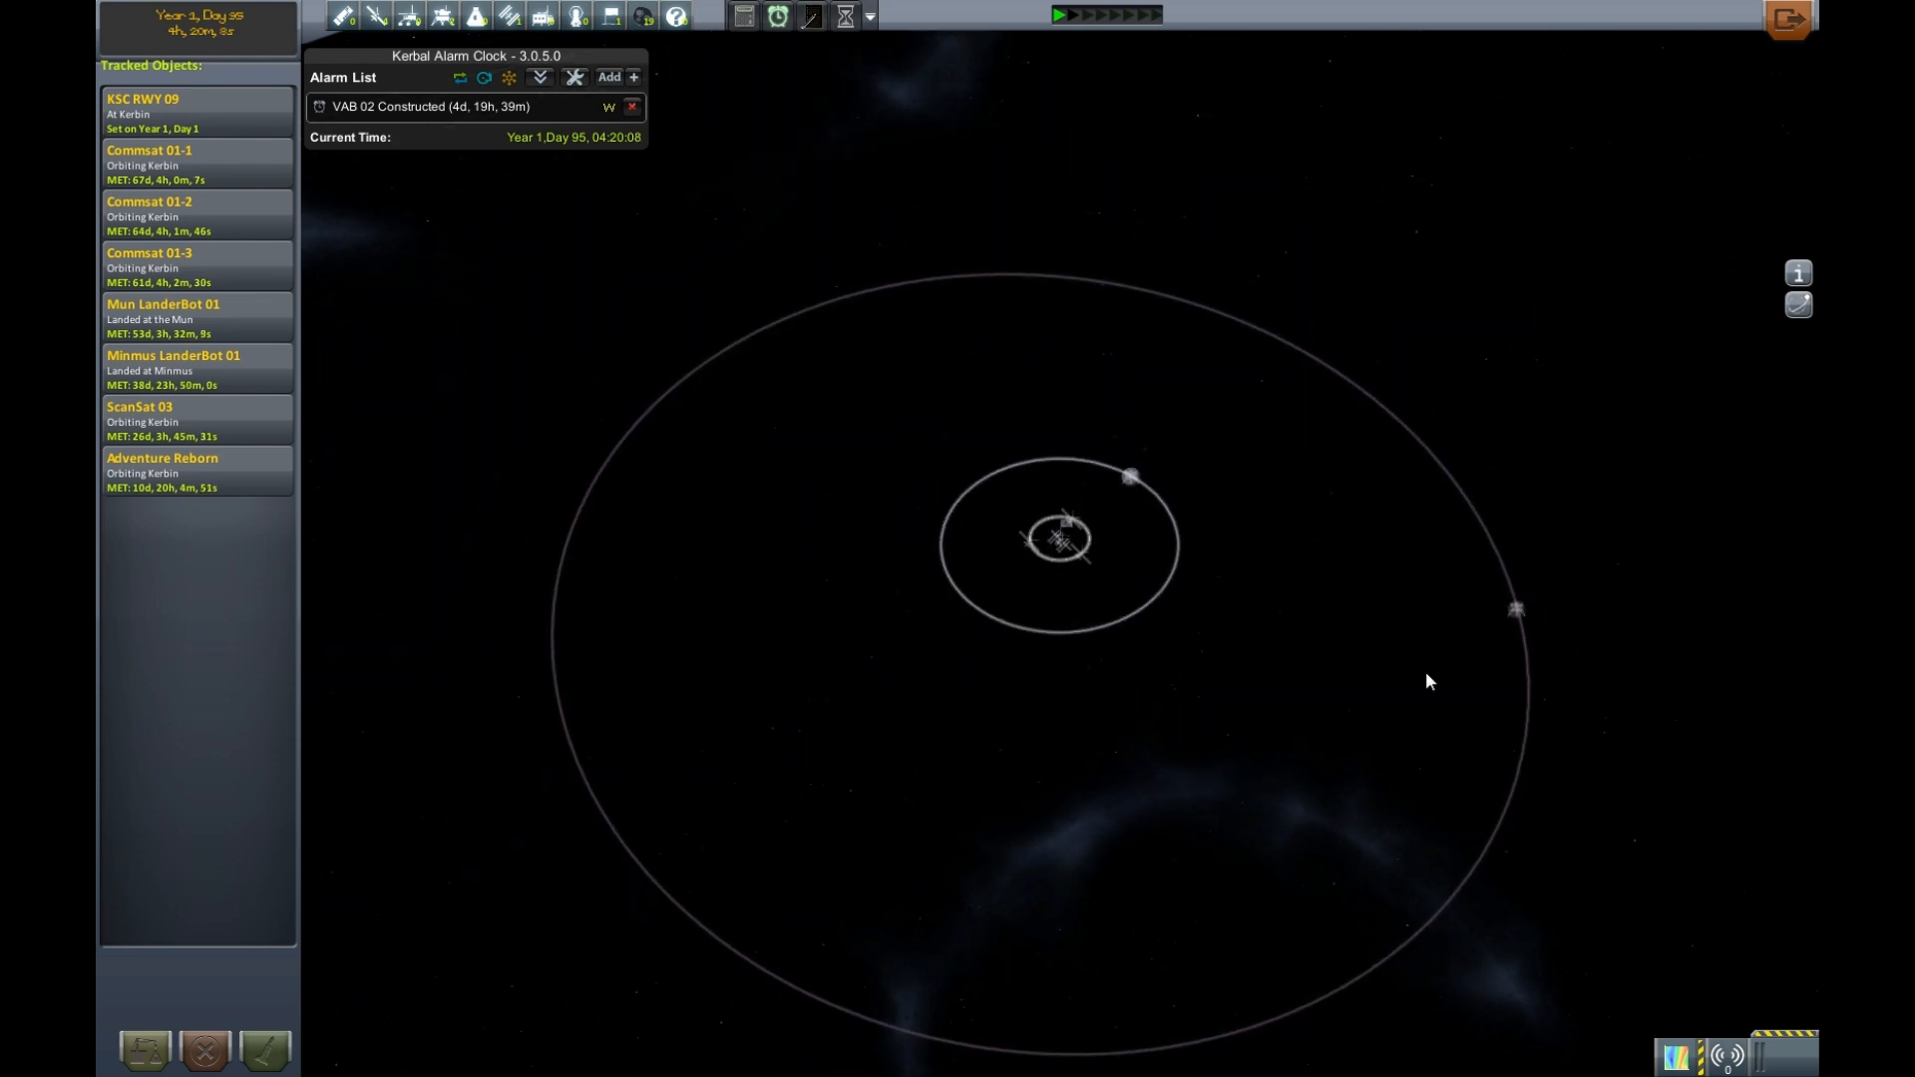
{"action": "mouse_move", "coordinate": [1516, 610]}
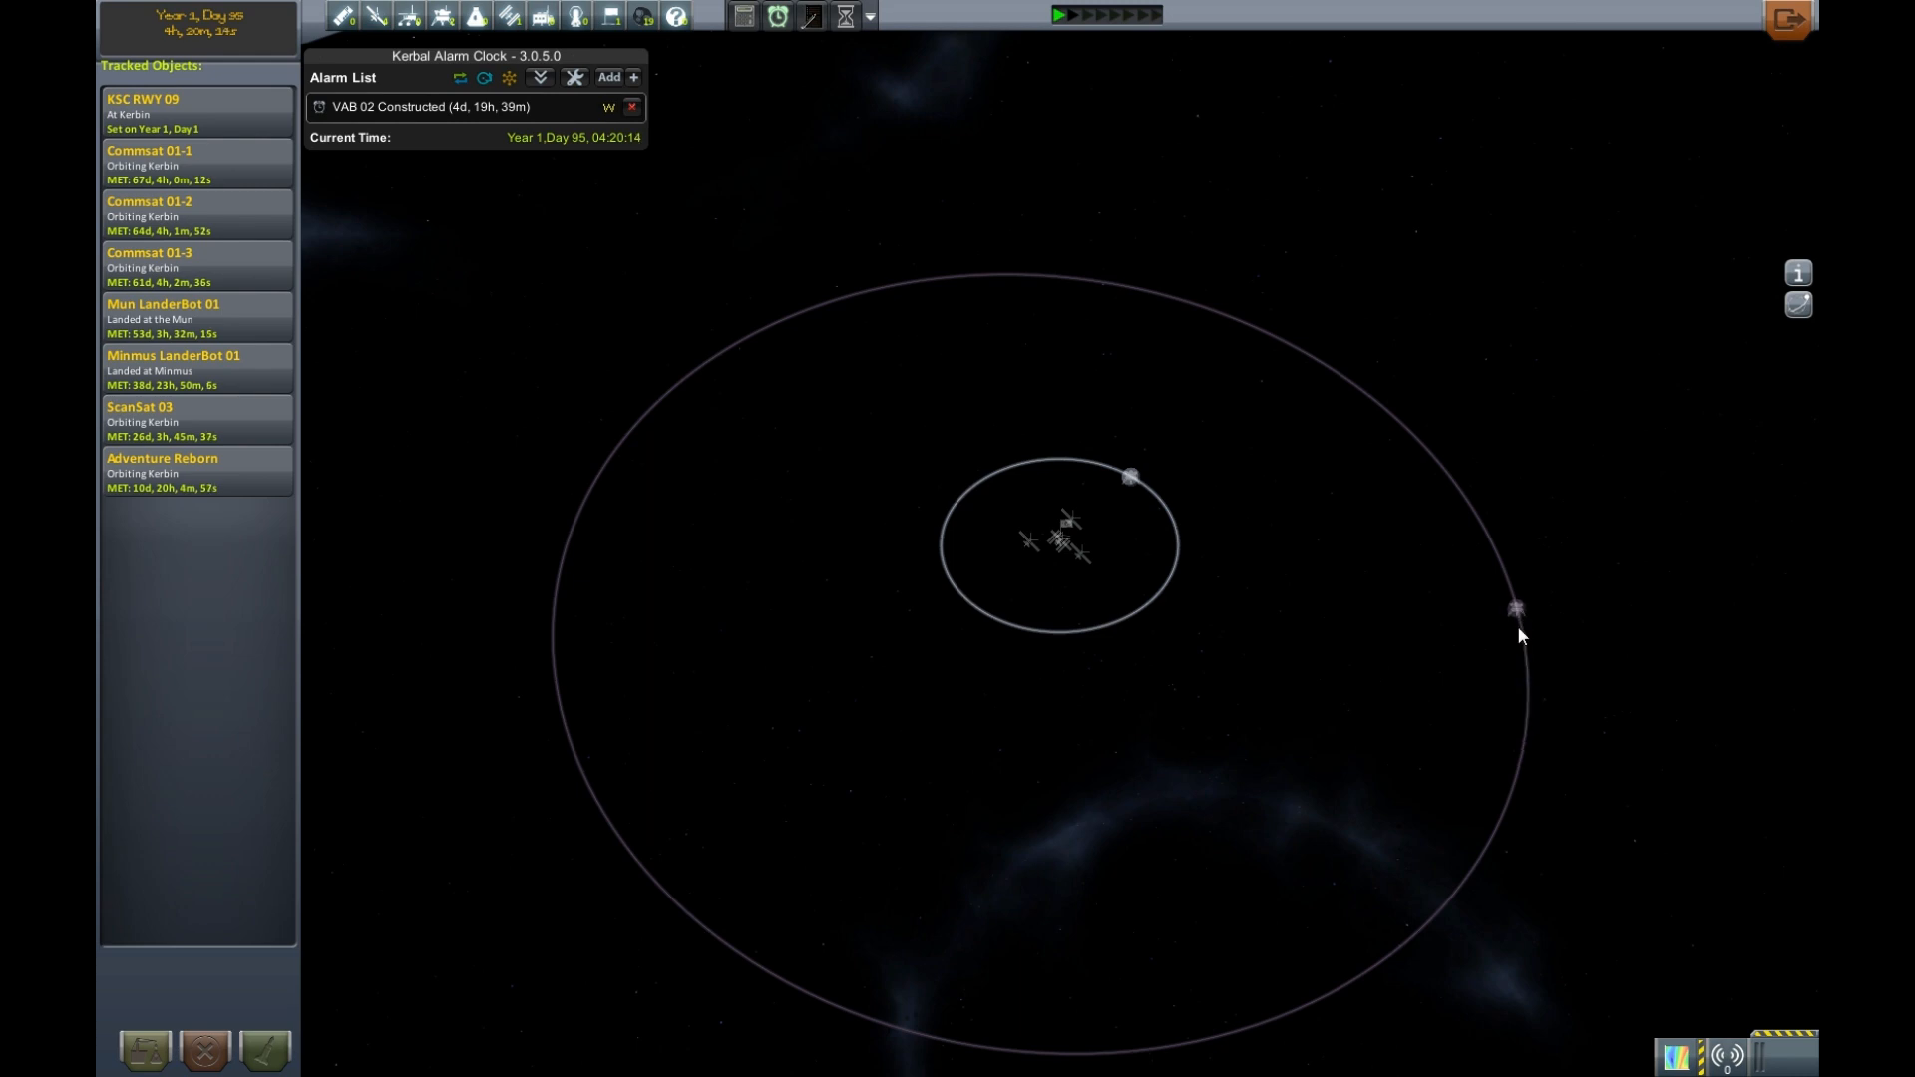
{"action": "mouse_move", "coordinate": [1517, 611]}
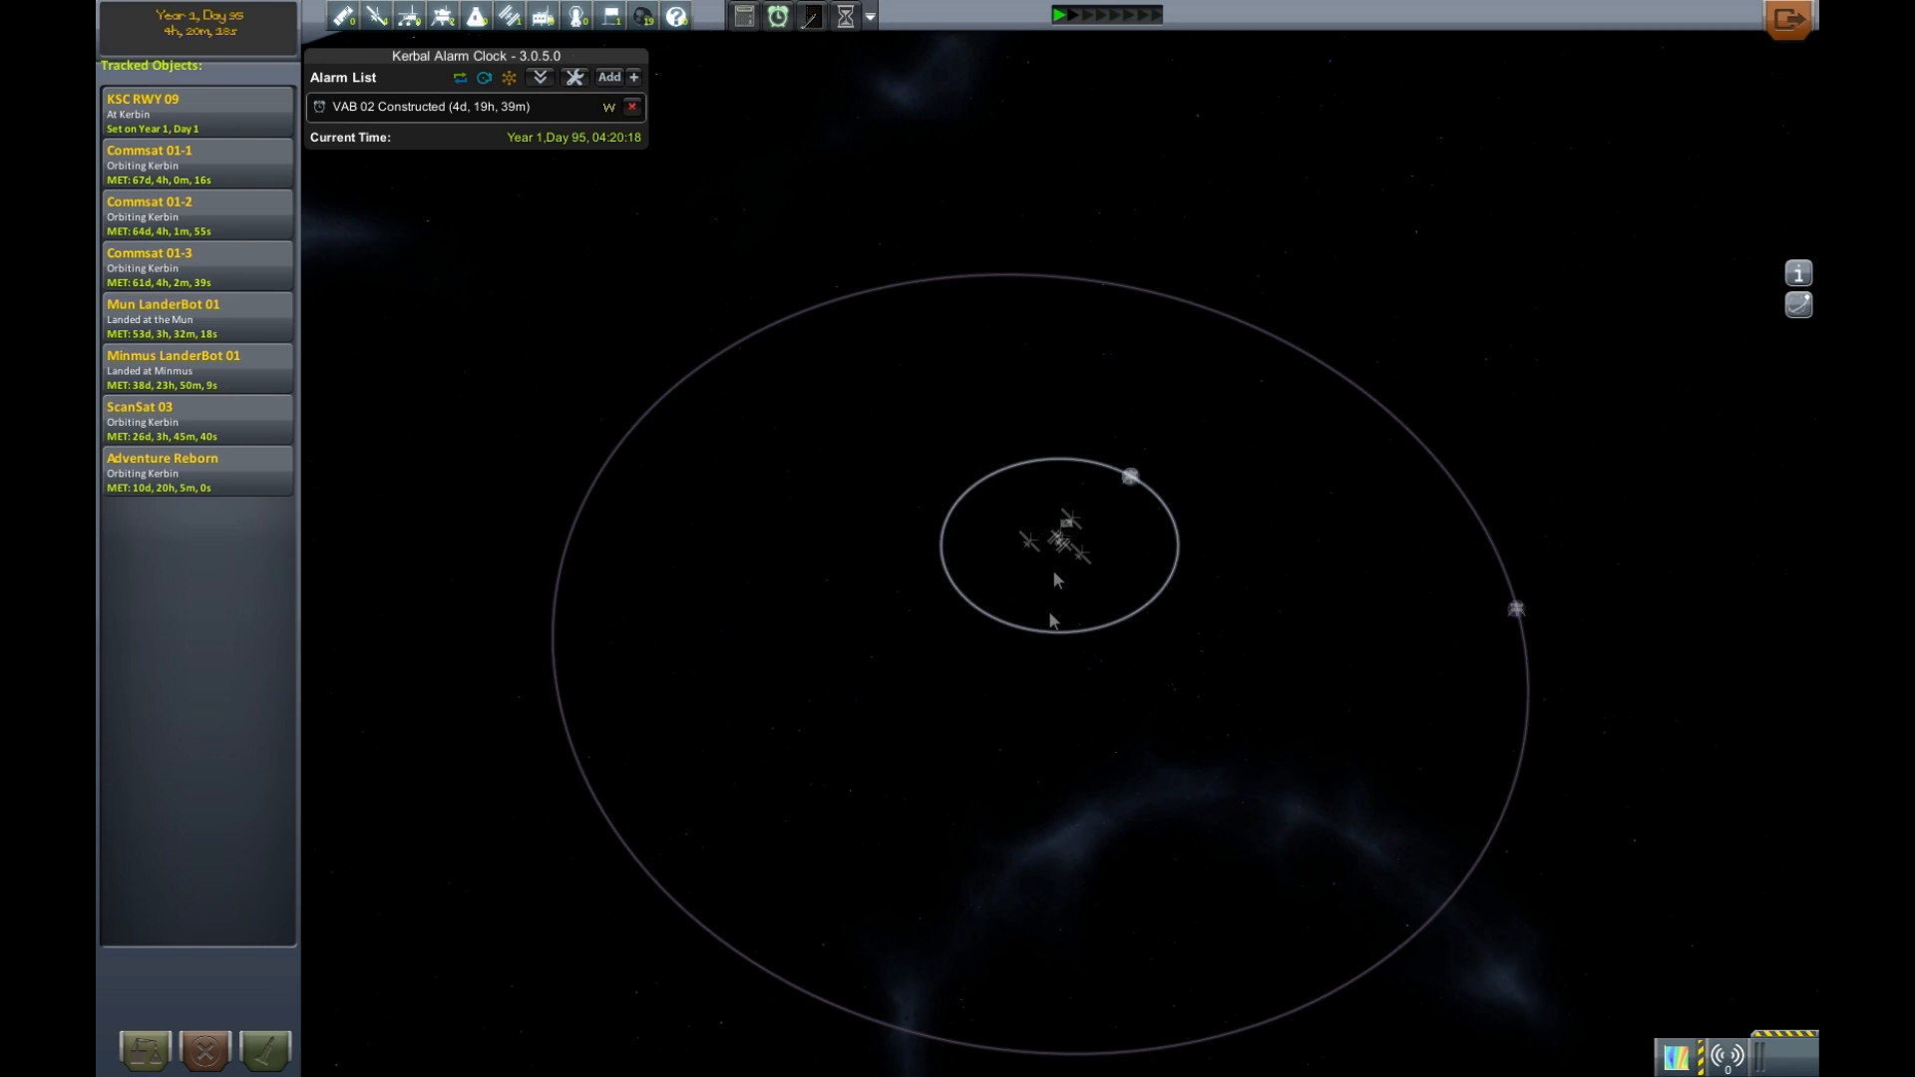
{"action": "mouse_move", "coordinate": [1547, 656]}
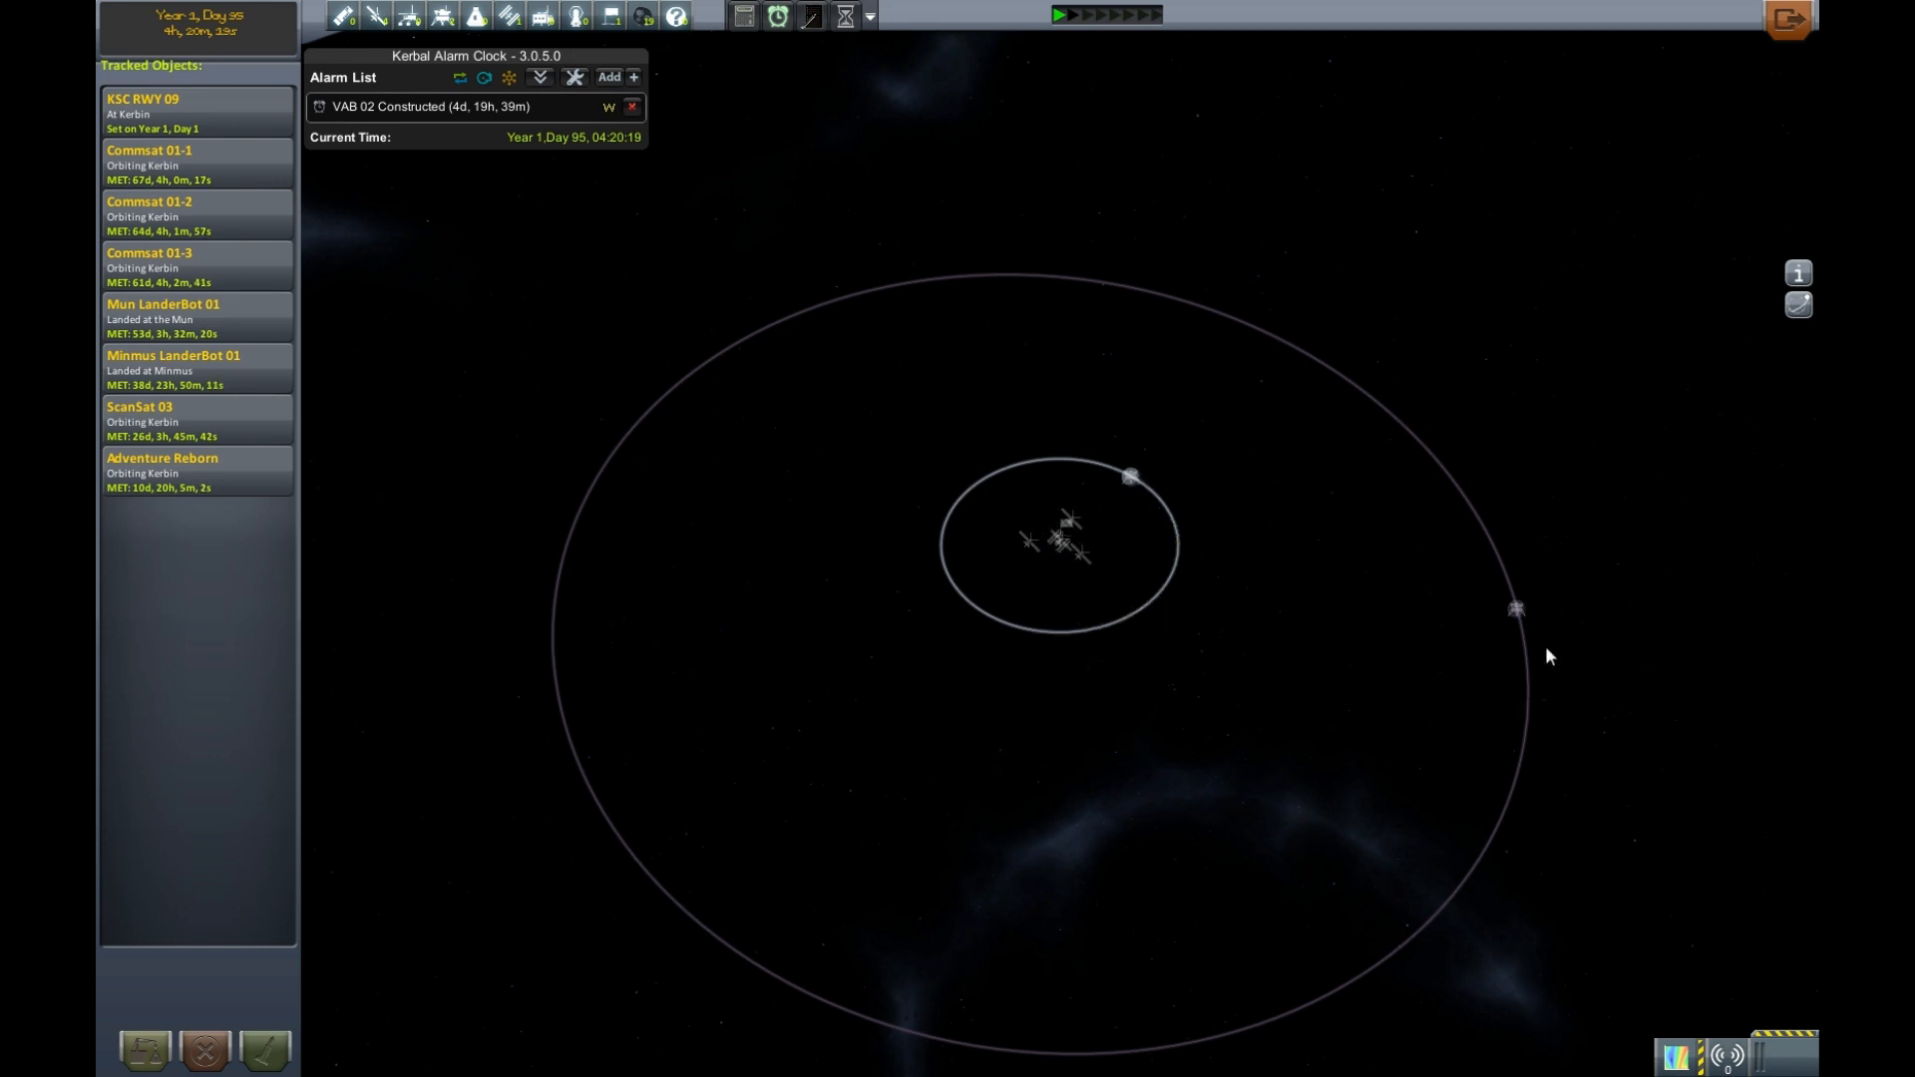
{"action": "mouse_move", "coordinate": [921, 529]}
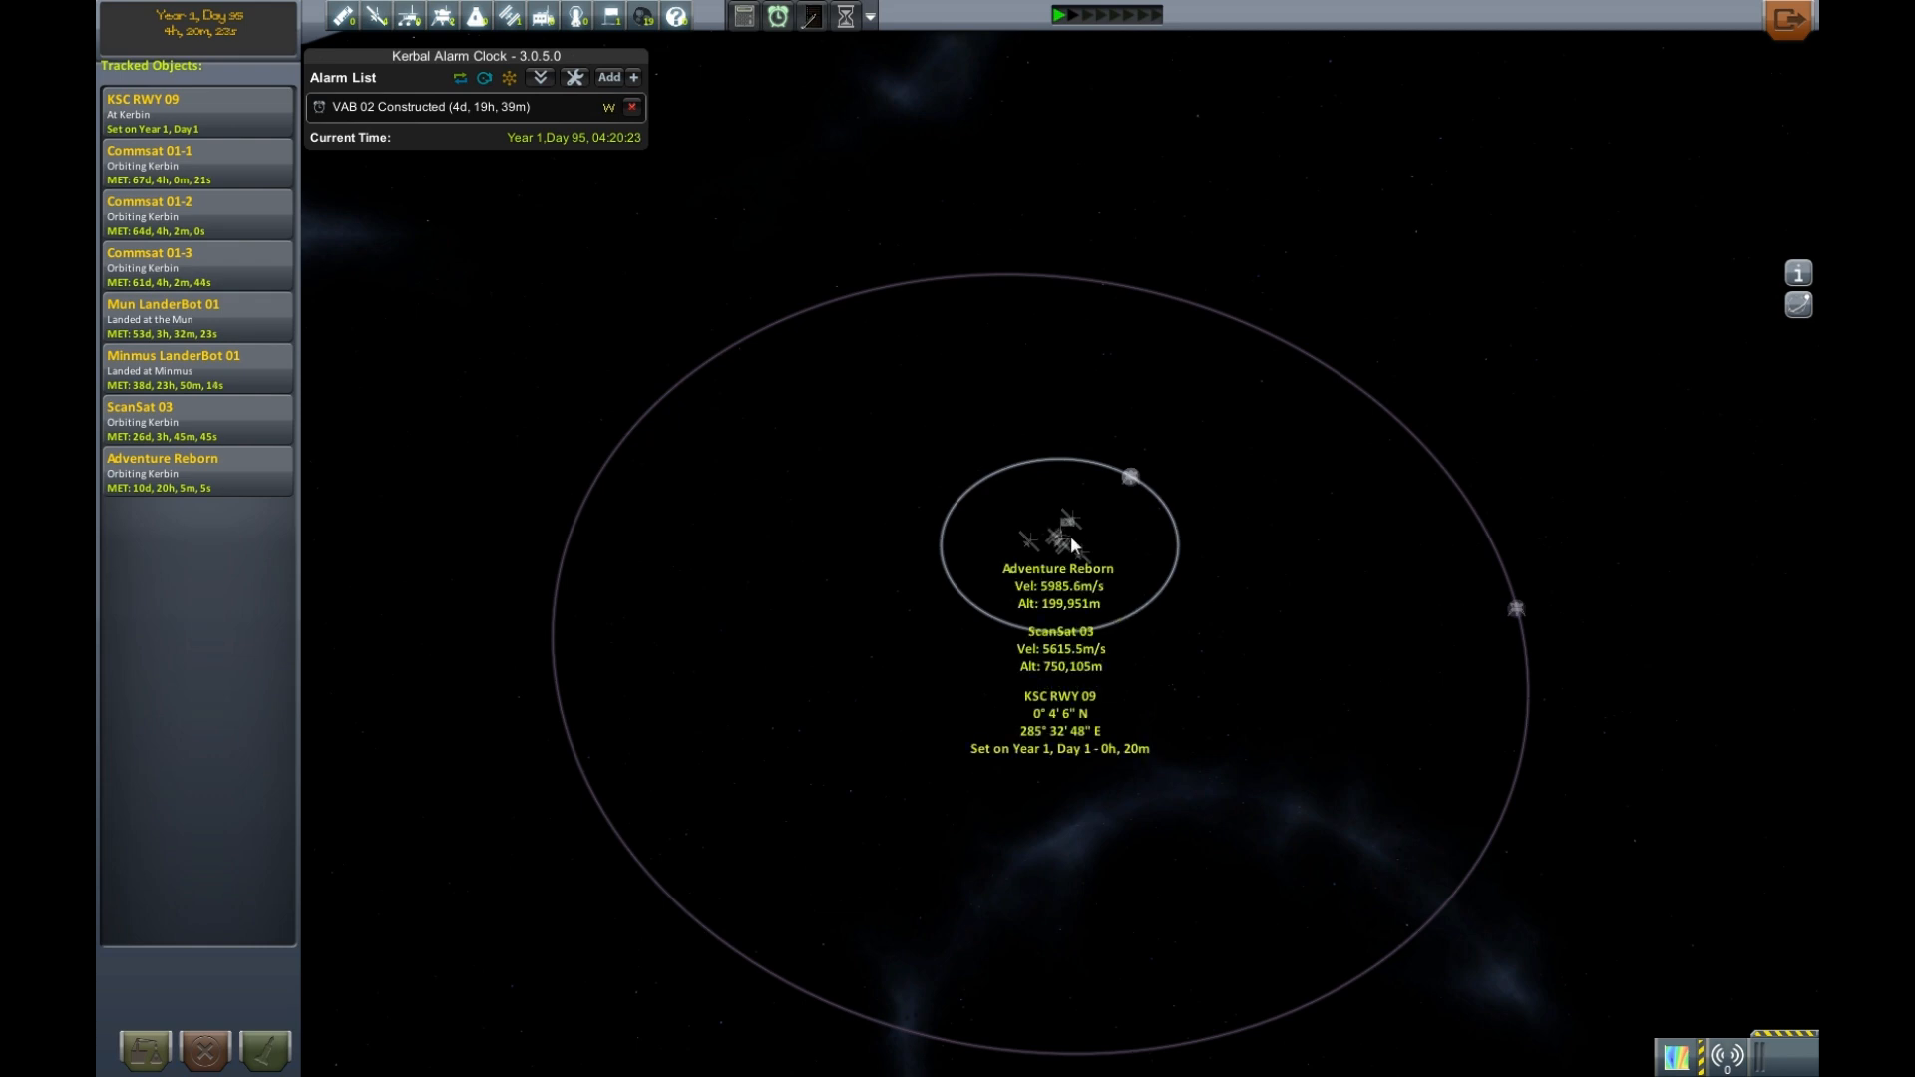
{"action": "mouse_move", "coordinate": [985, 727]}
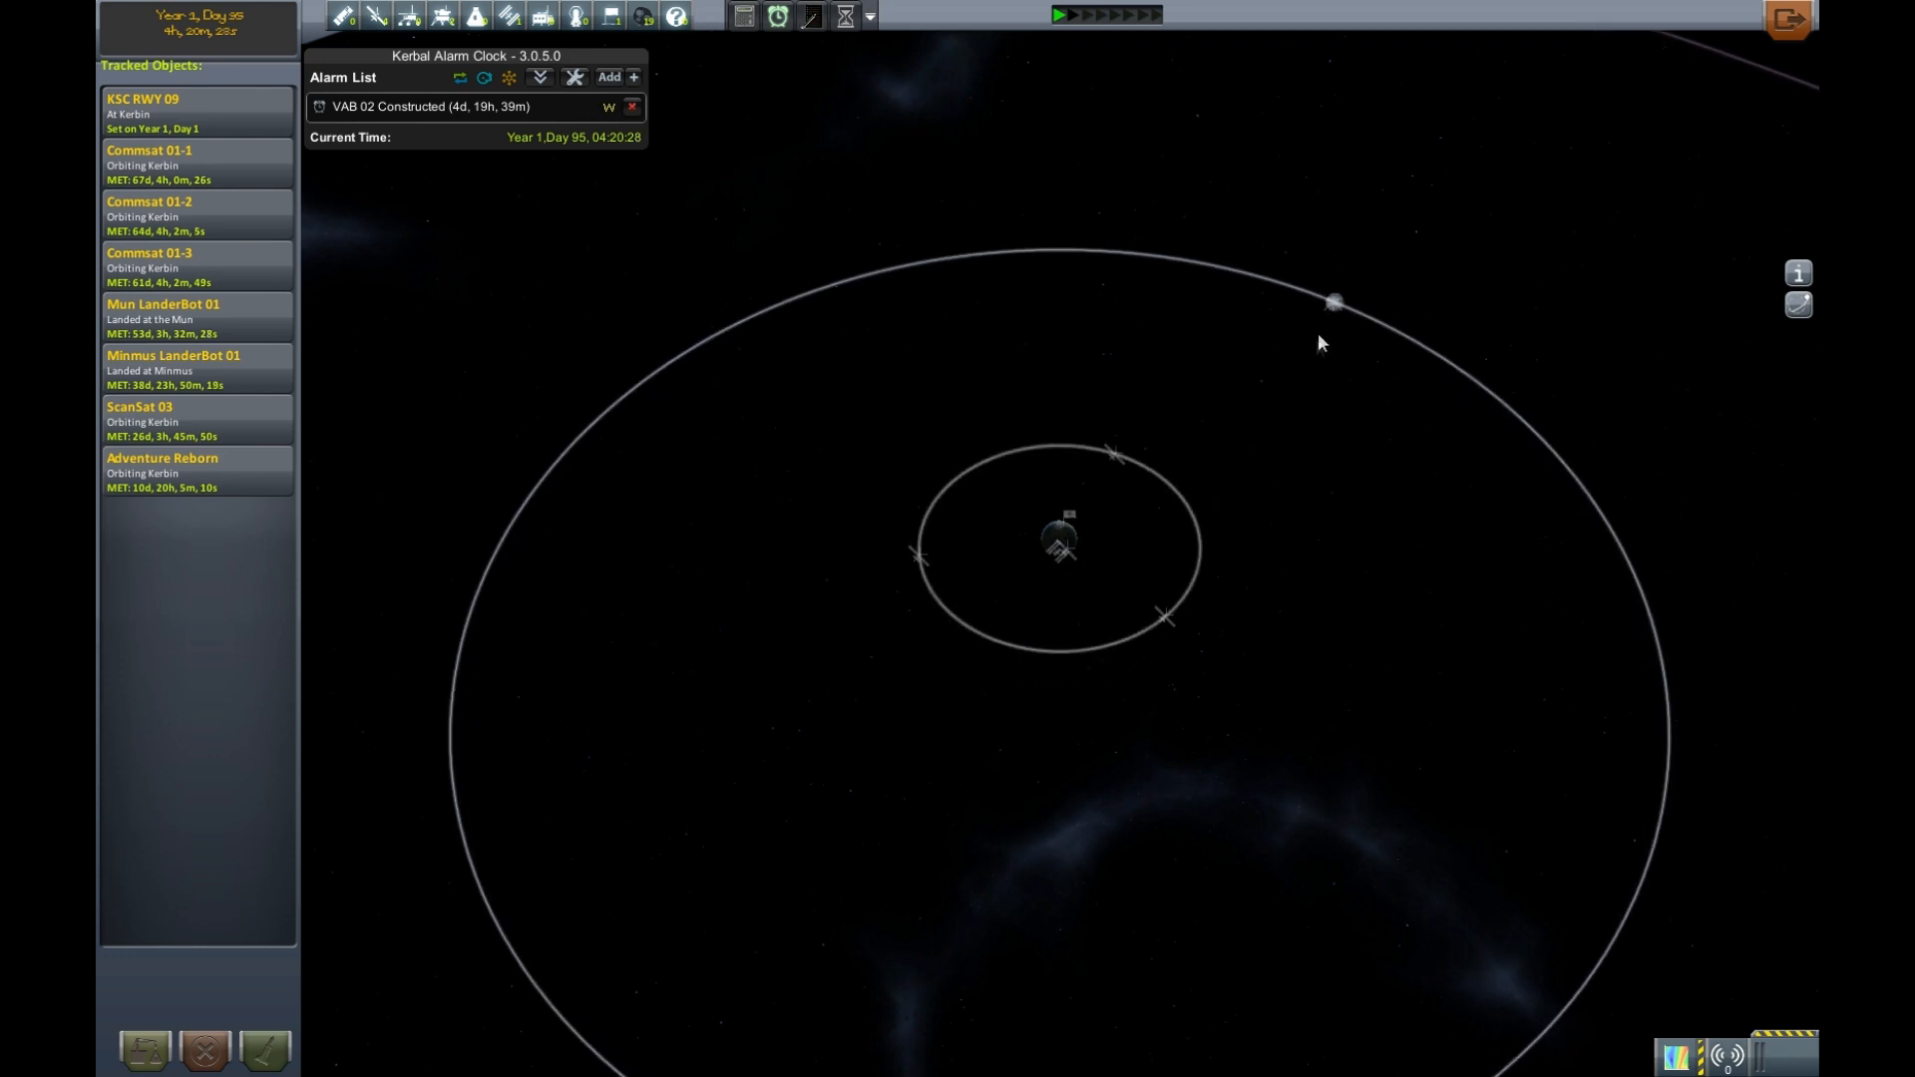
{"action": "mouse_move", "coordinate": [1332, 301]}
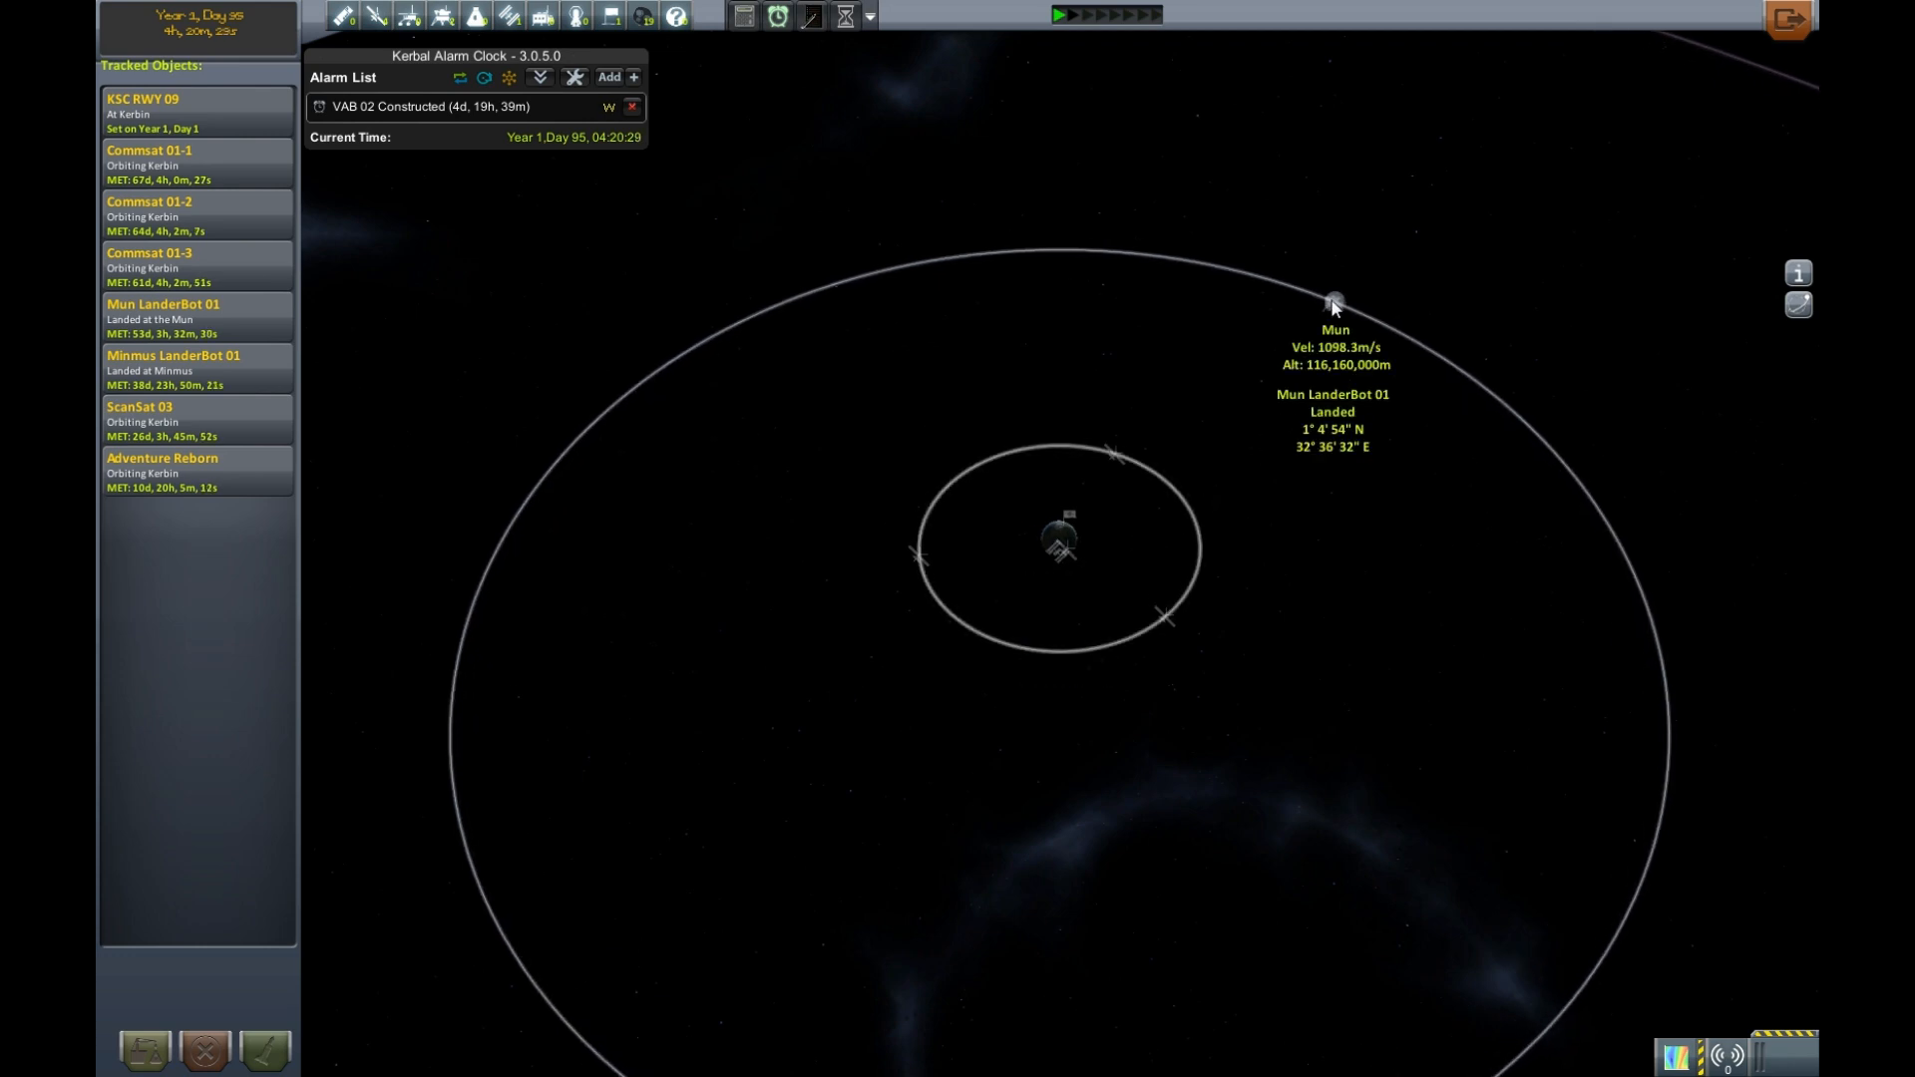
{"action": "mouse_move", "coordinate": [1031, 606]}
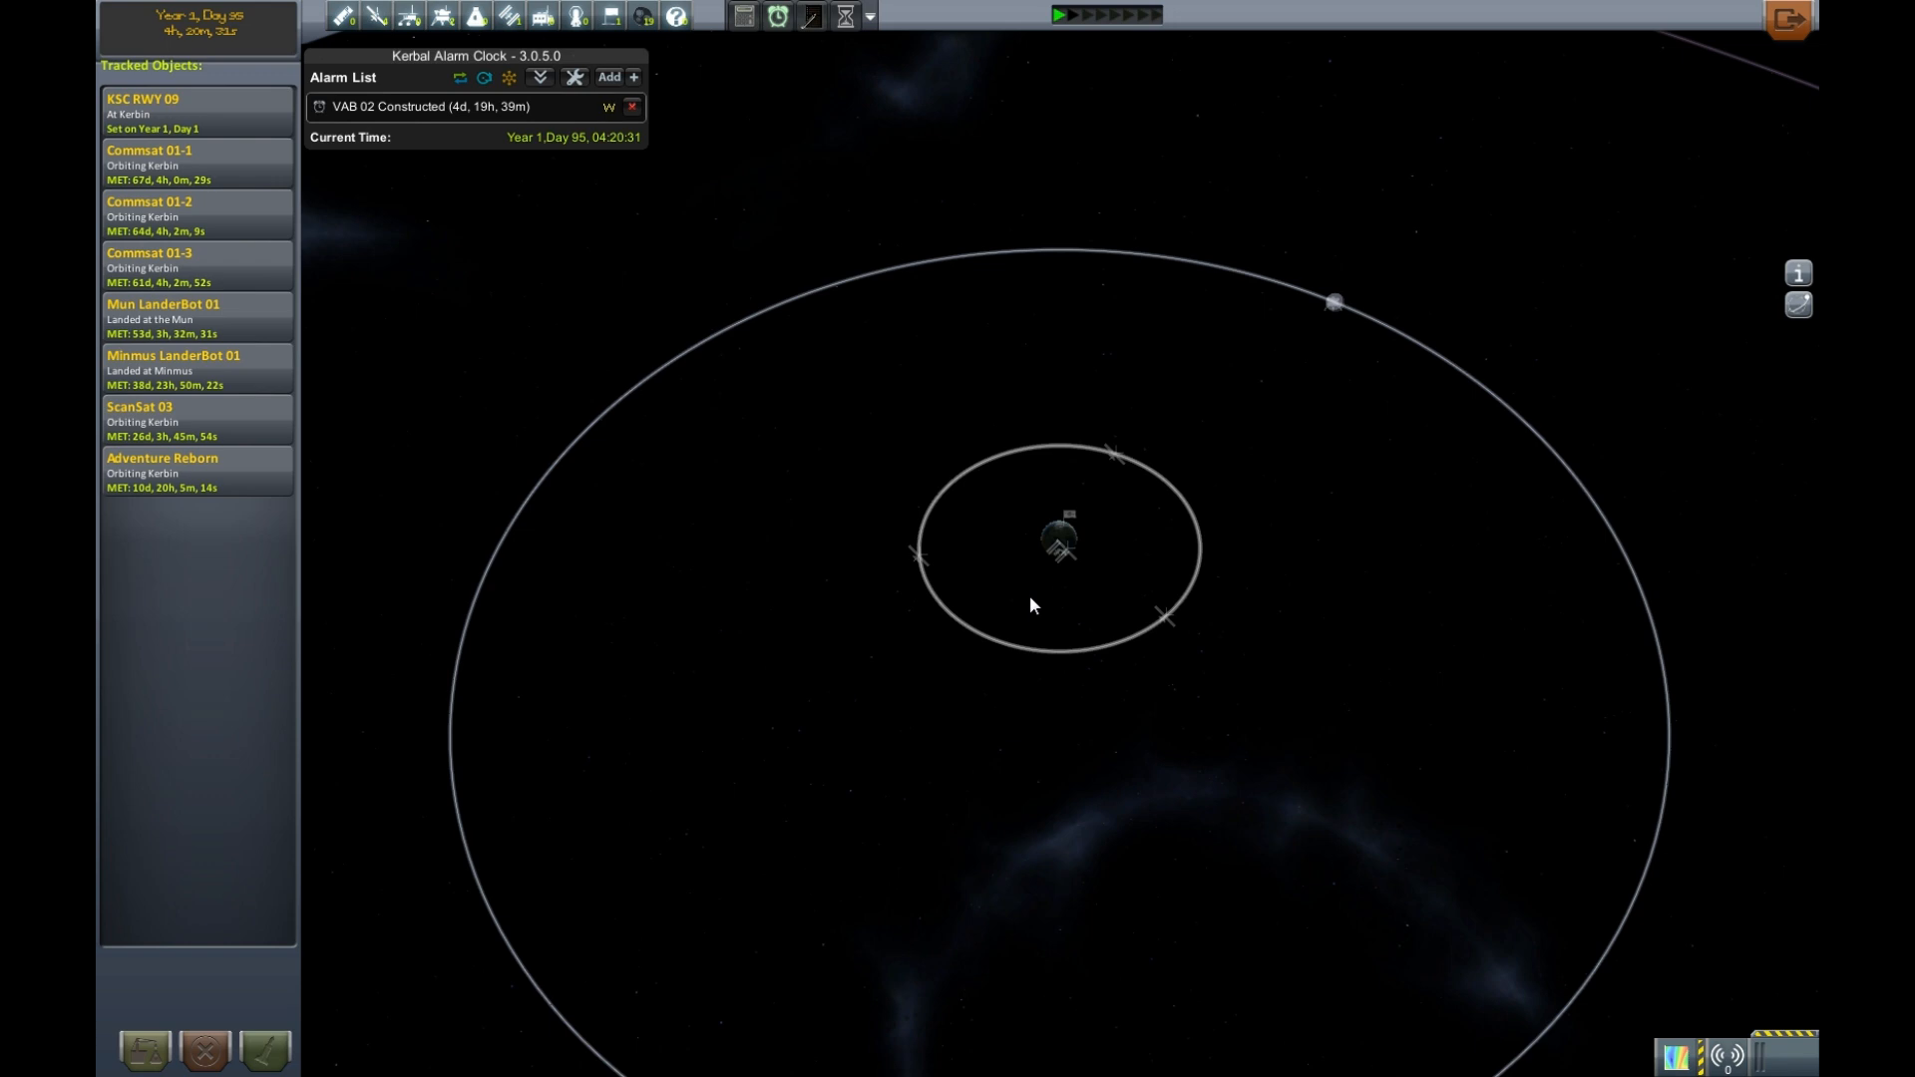
- Zoom through the solar system map onto Duna, the red ice-capped planet
{"action": "scroll", "scroll_direction": "down", "scroll_amount": 3}
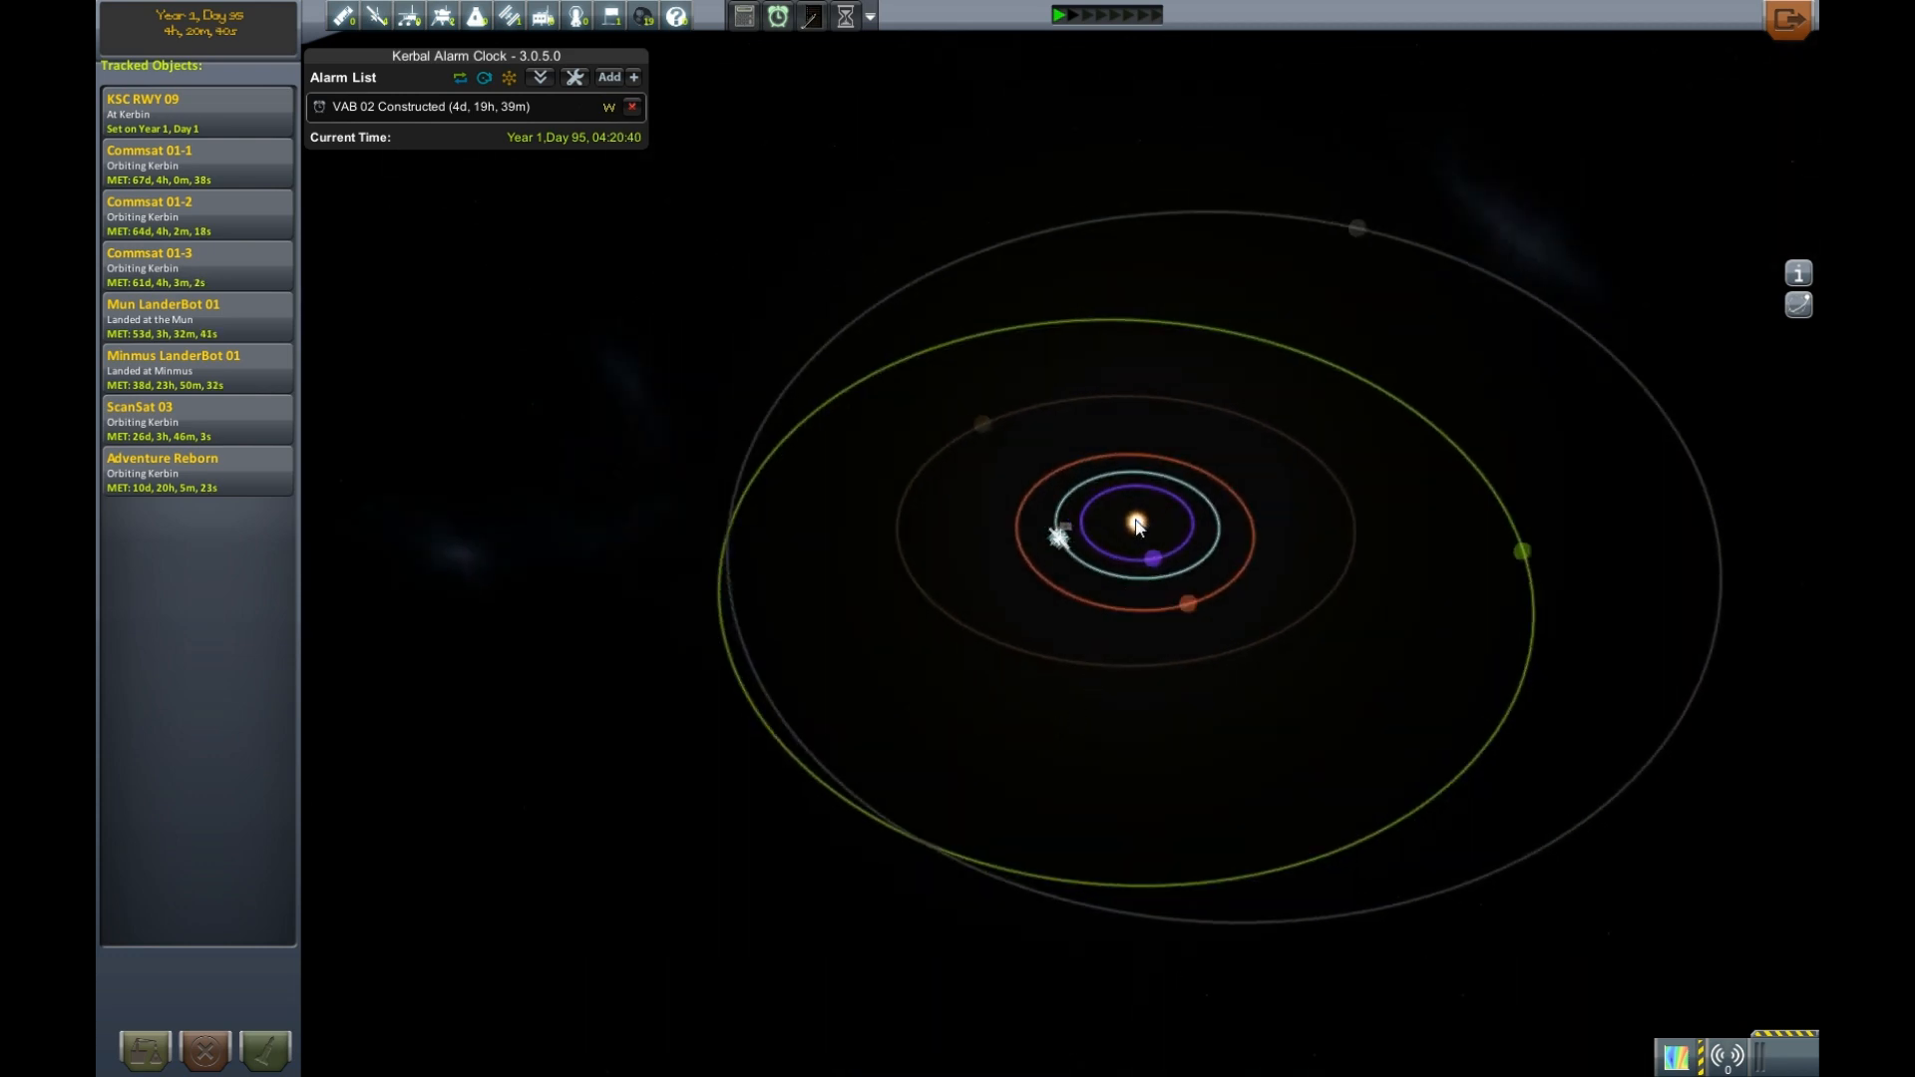
{"action": "mouse_move", "coordinate": [1541, 559]}
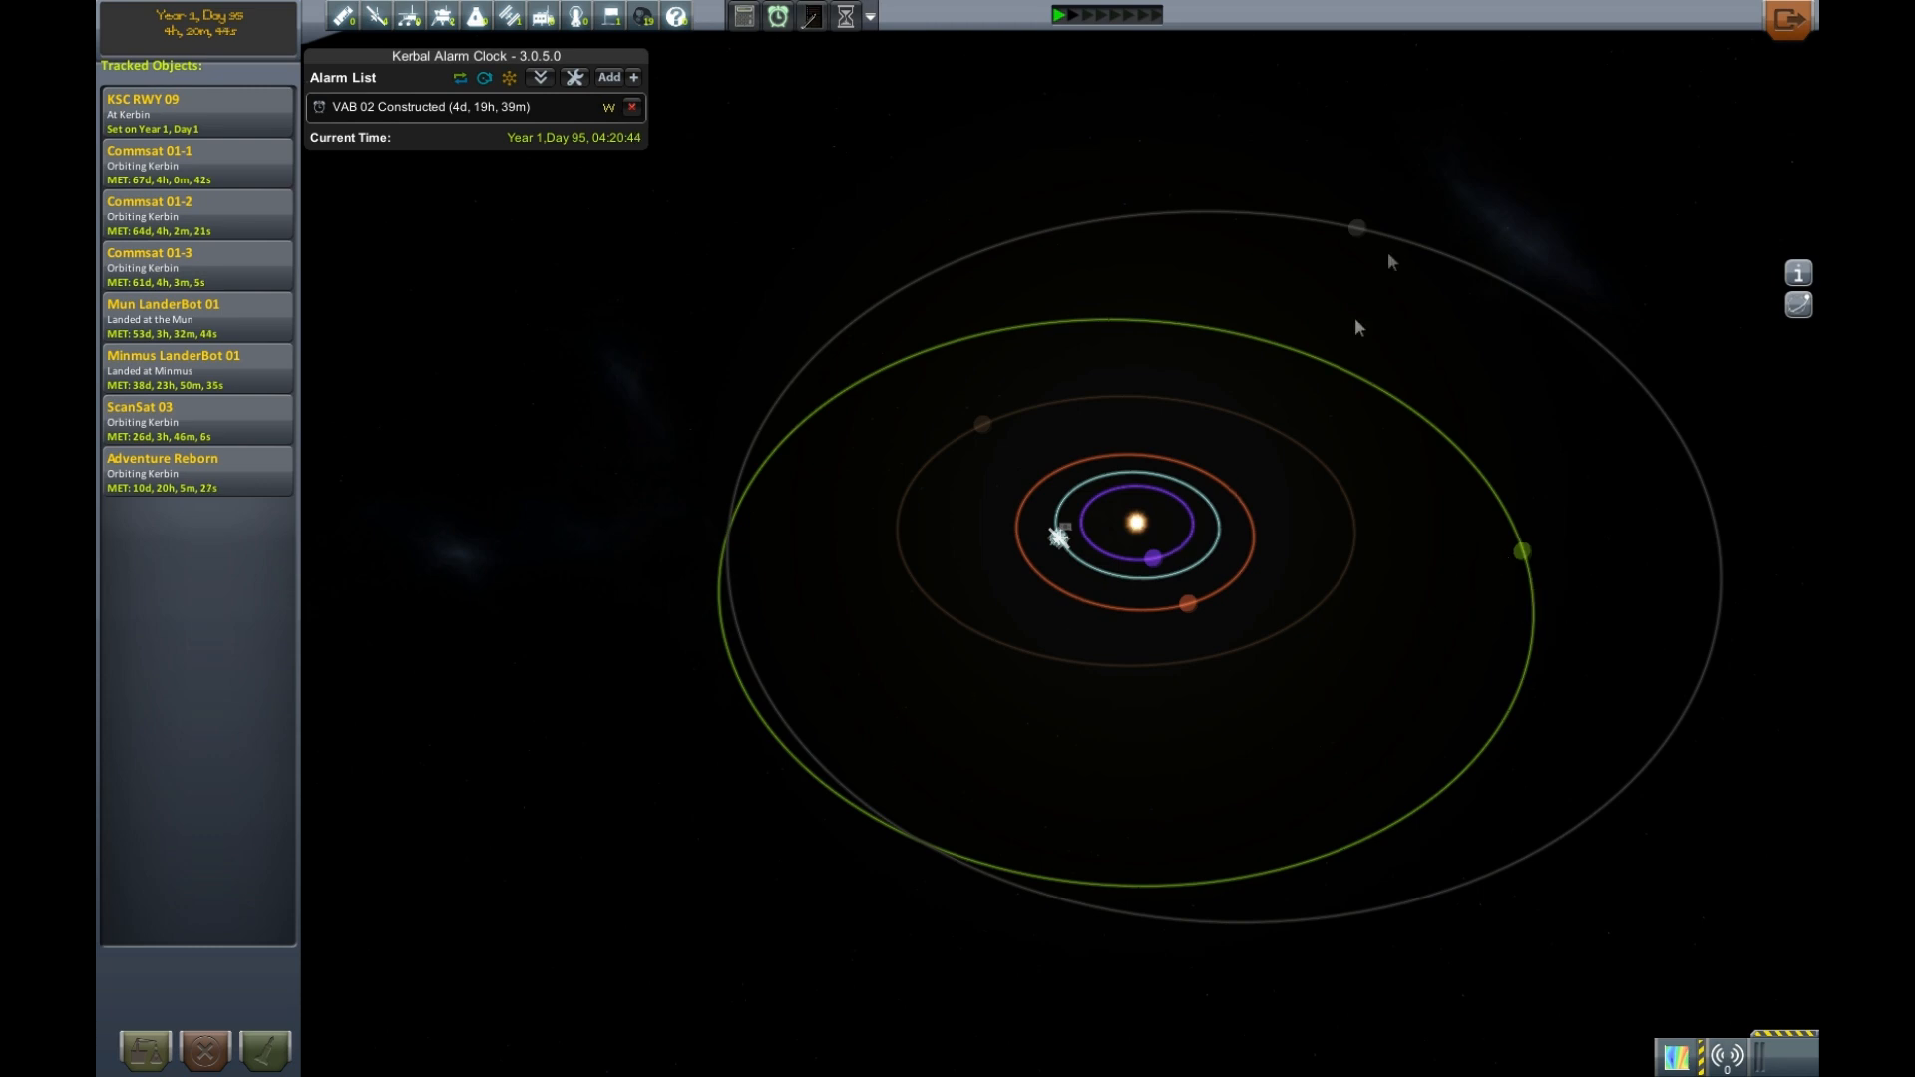
{"action": "mouse_move", "coordinate": [935, 712]}
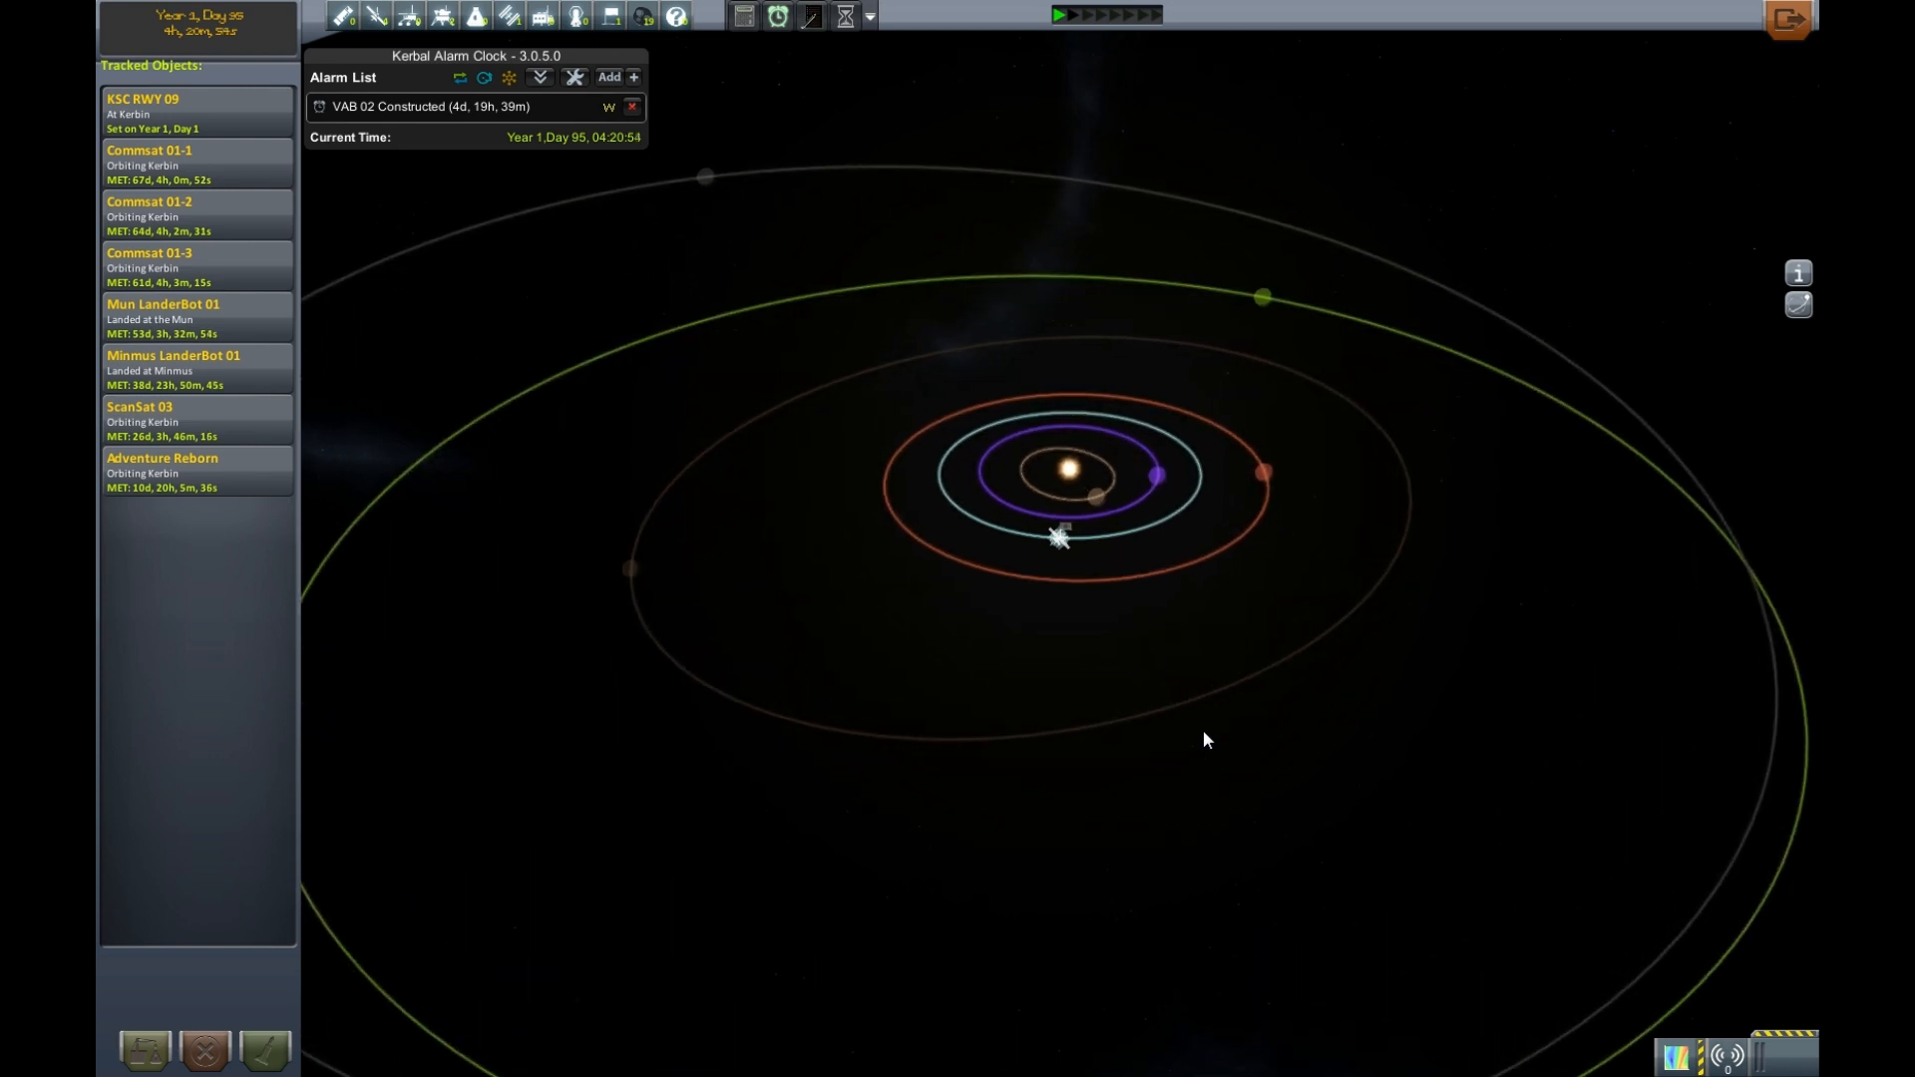
{"action": "scroll", "scroll_direction": "down", "scroll_amount": 3}
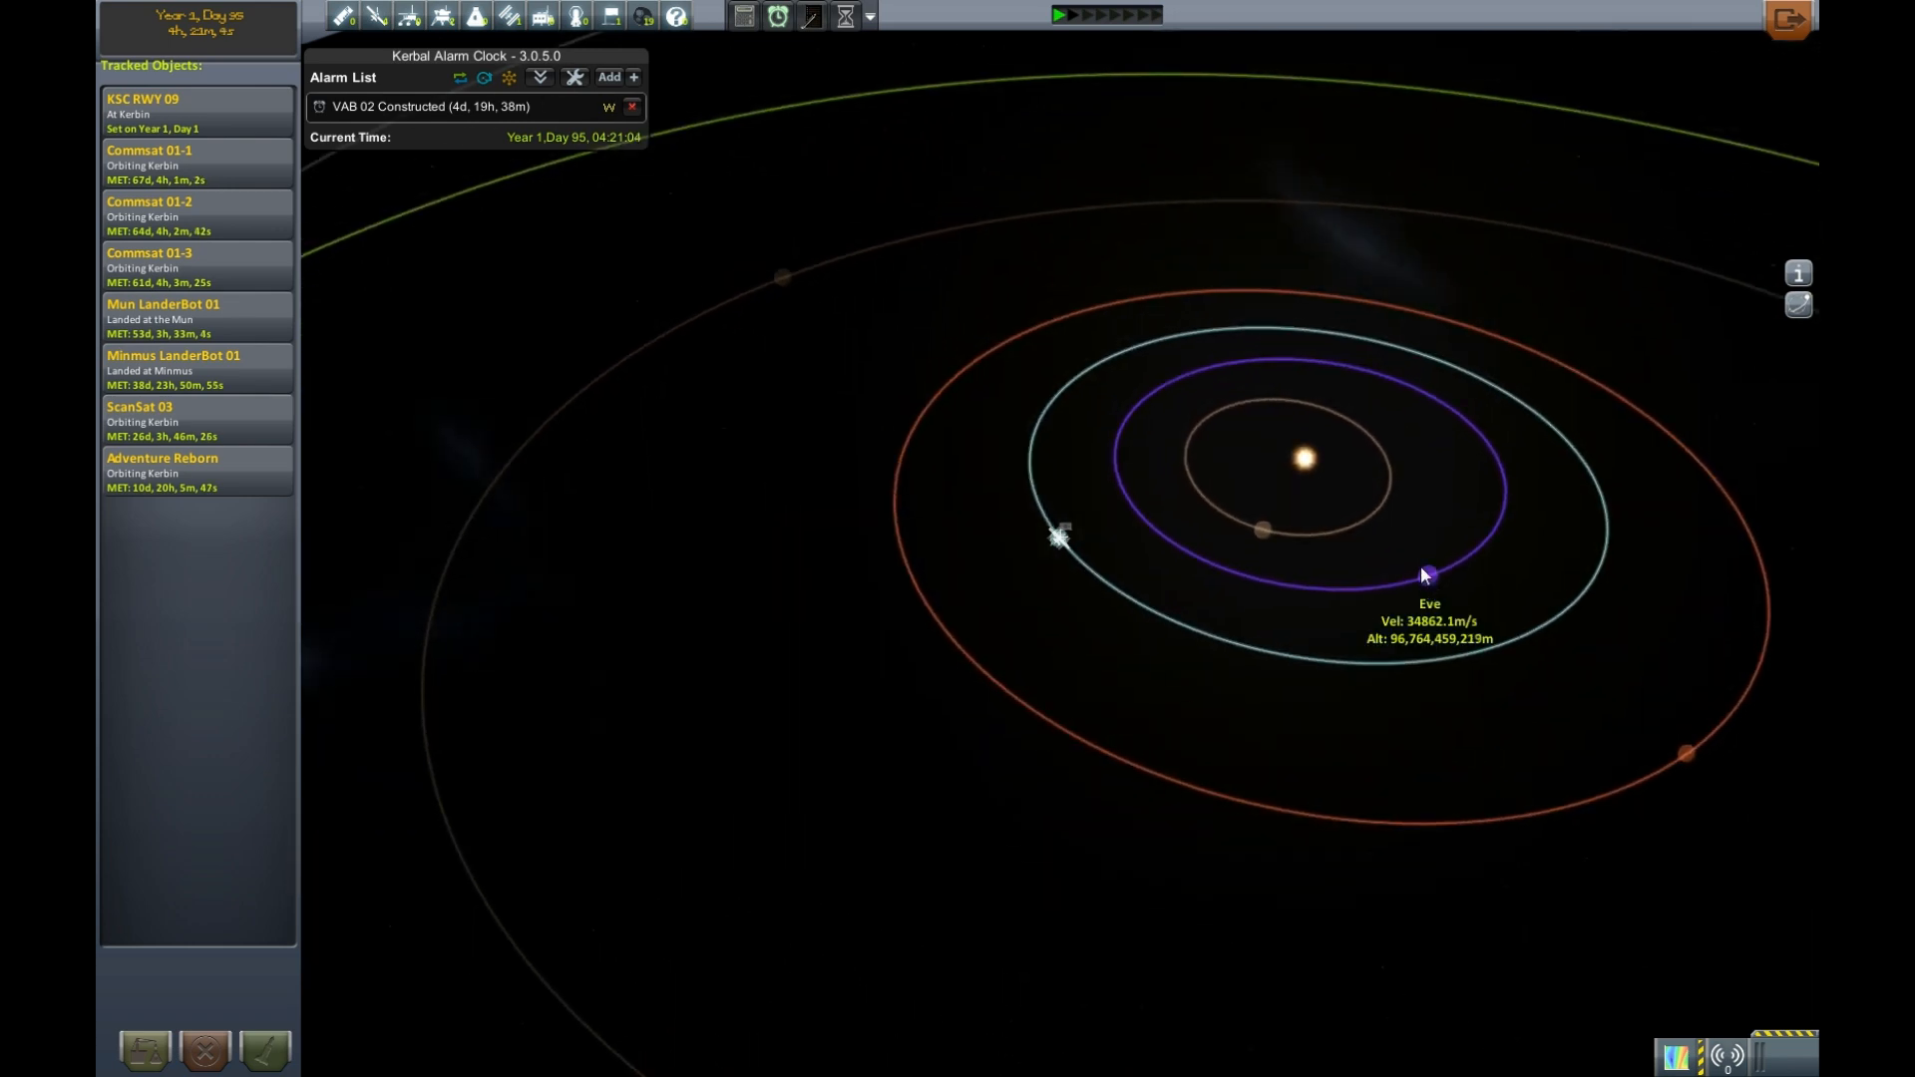
{"action": "mouse_move", "coordinate": [1301, 643]}
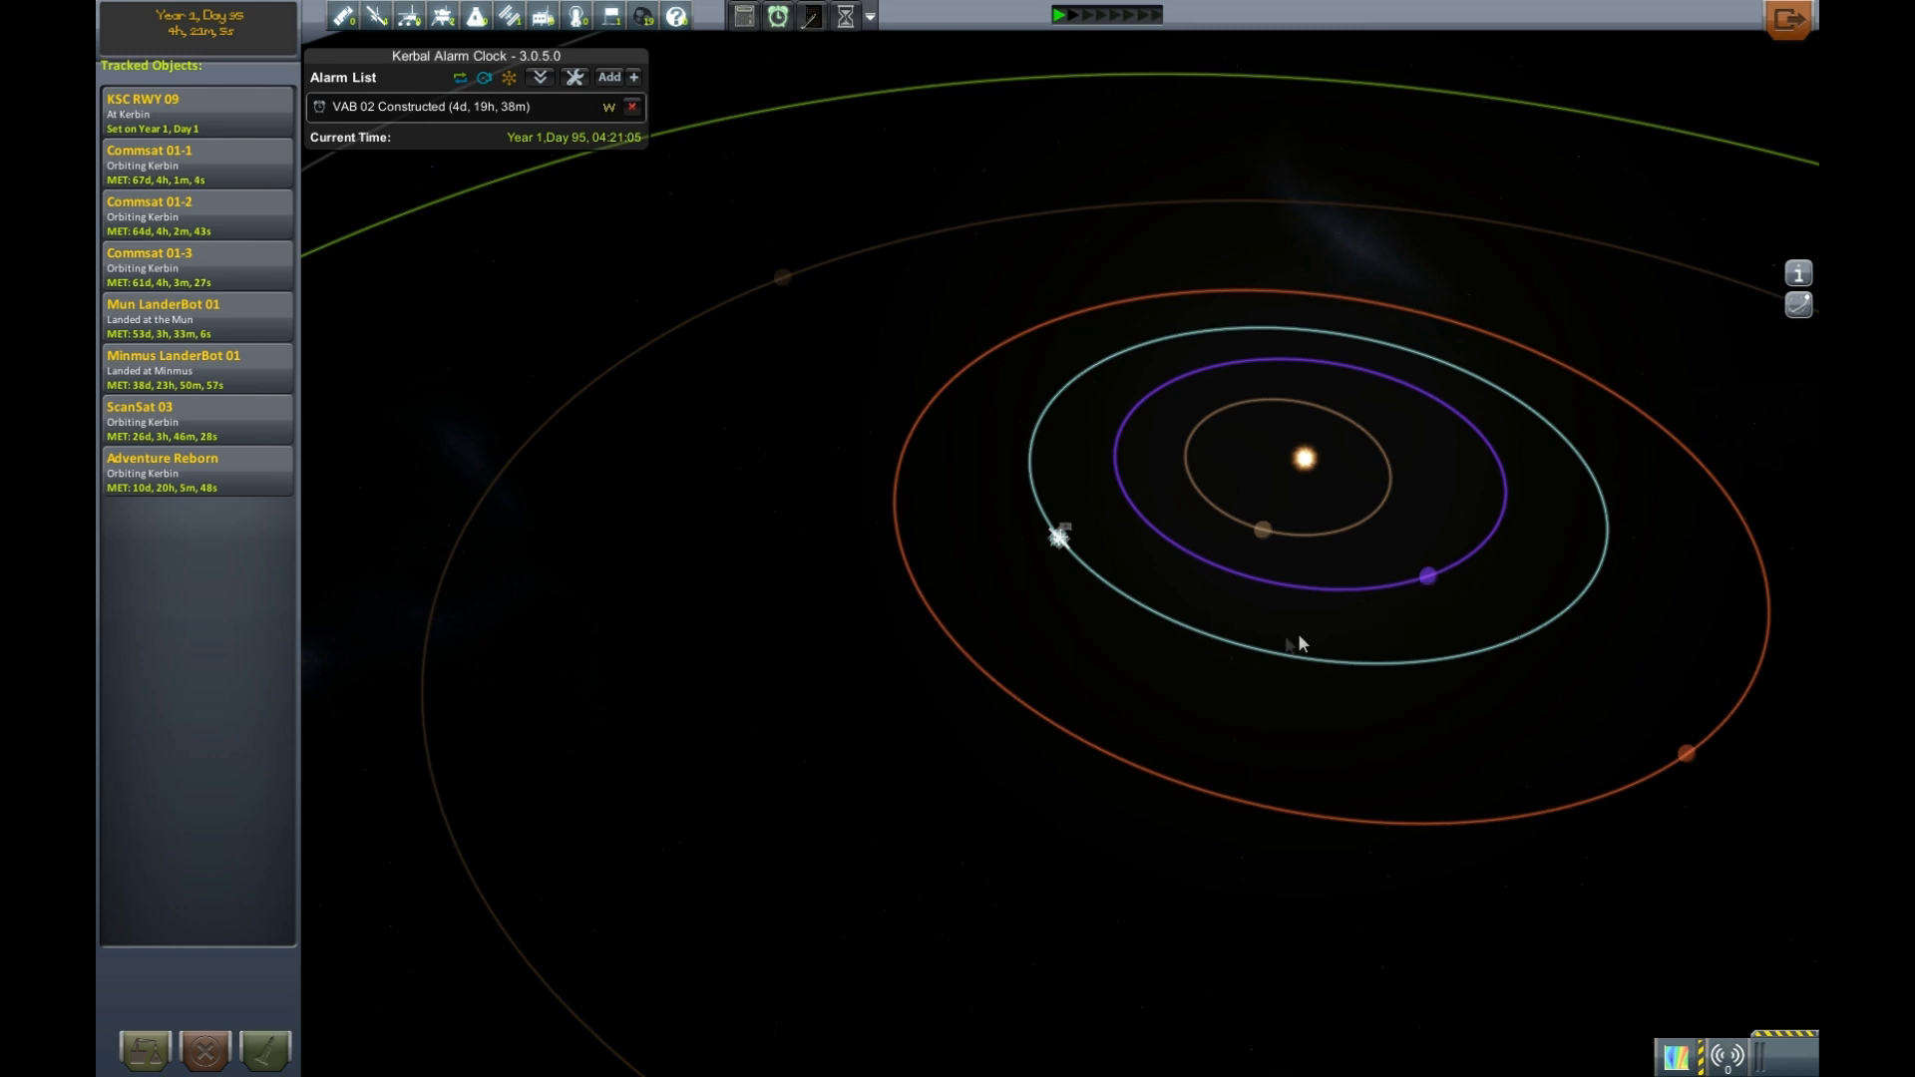
{"action": "mouse_move", "coordinate": [1424, 576]}
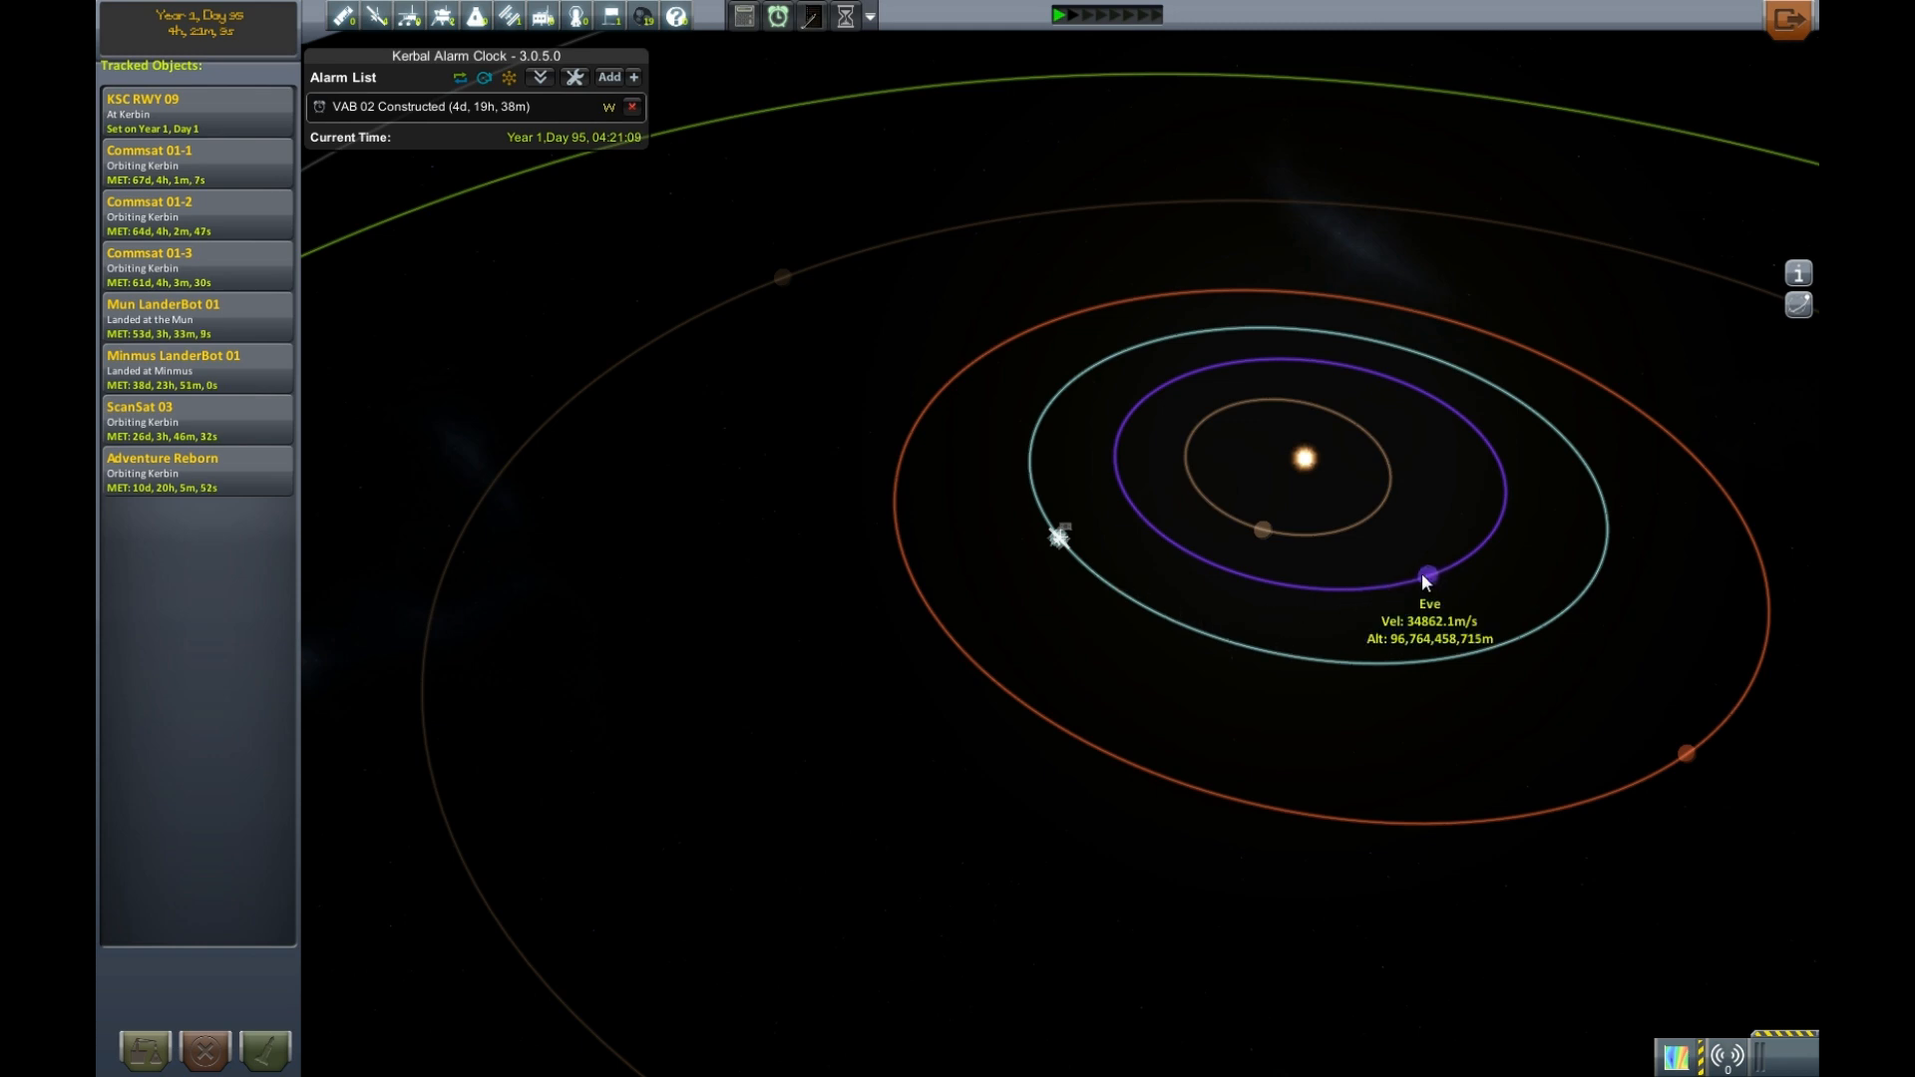
{"action": "scroll", "scroll_direction": "down", "scroll_amount": 3}
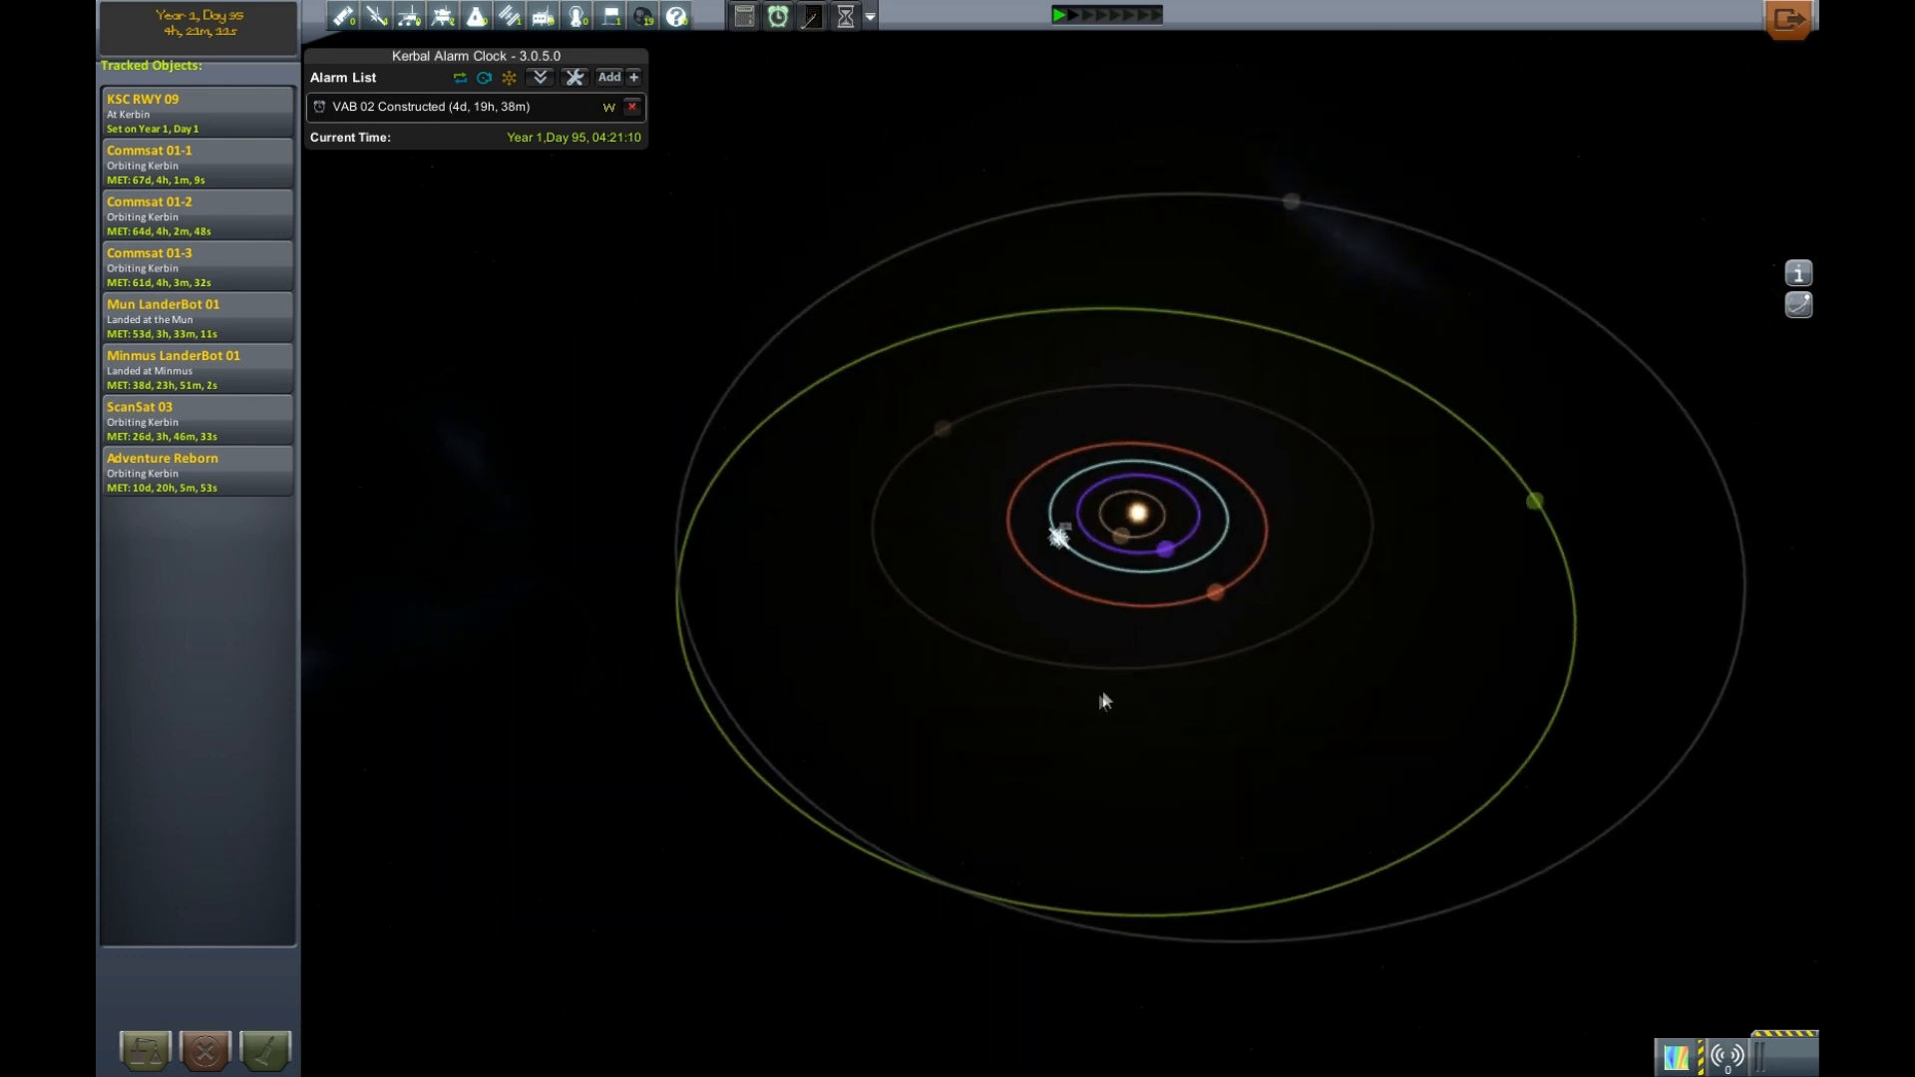
{"action": "mouse_move", "coordinate": [1534, 501]}
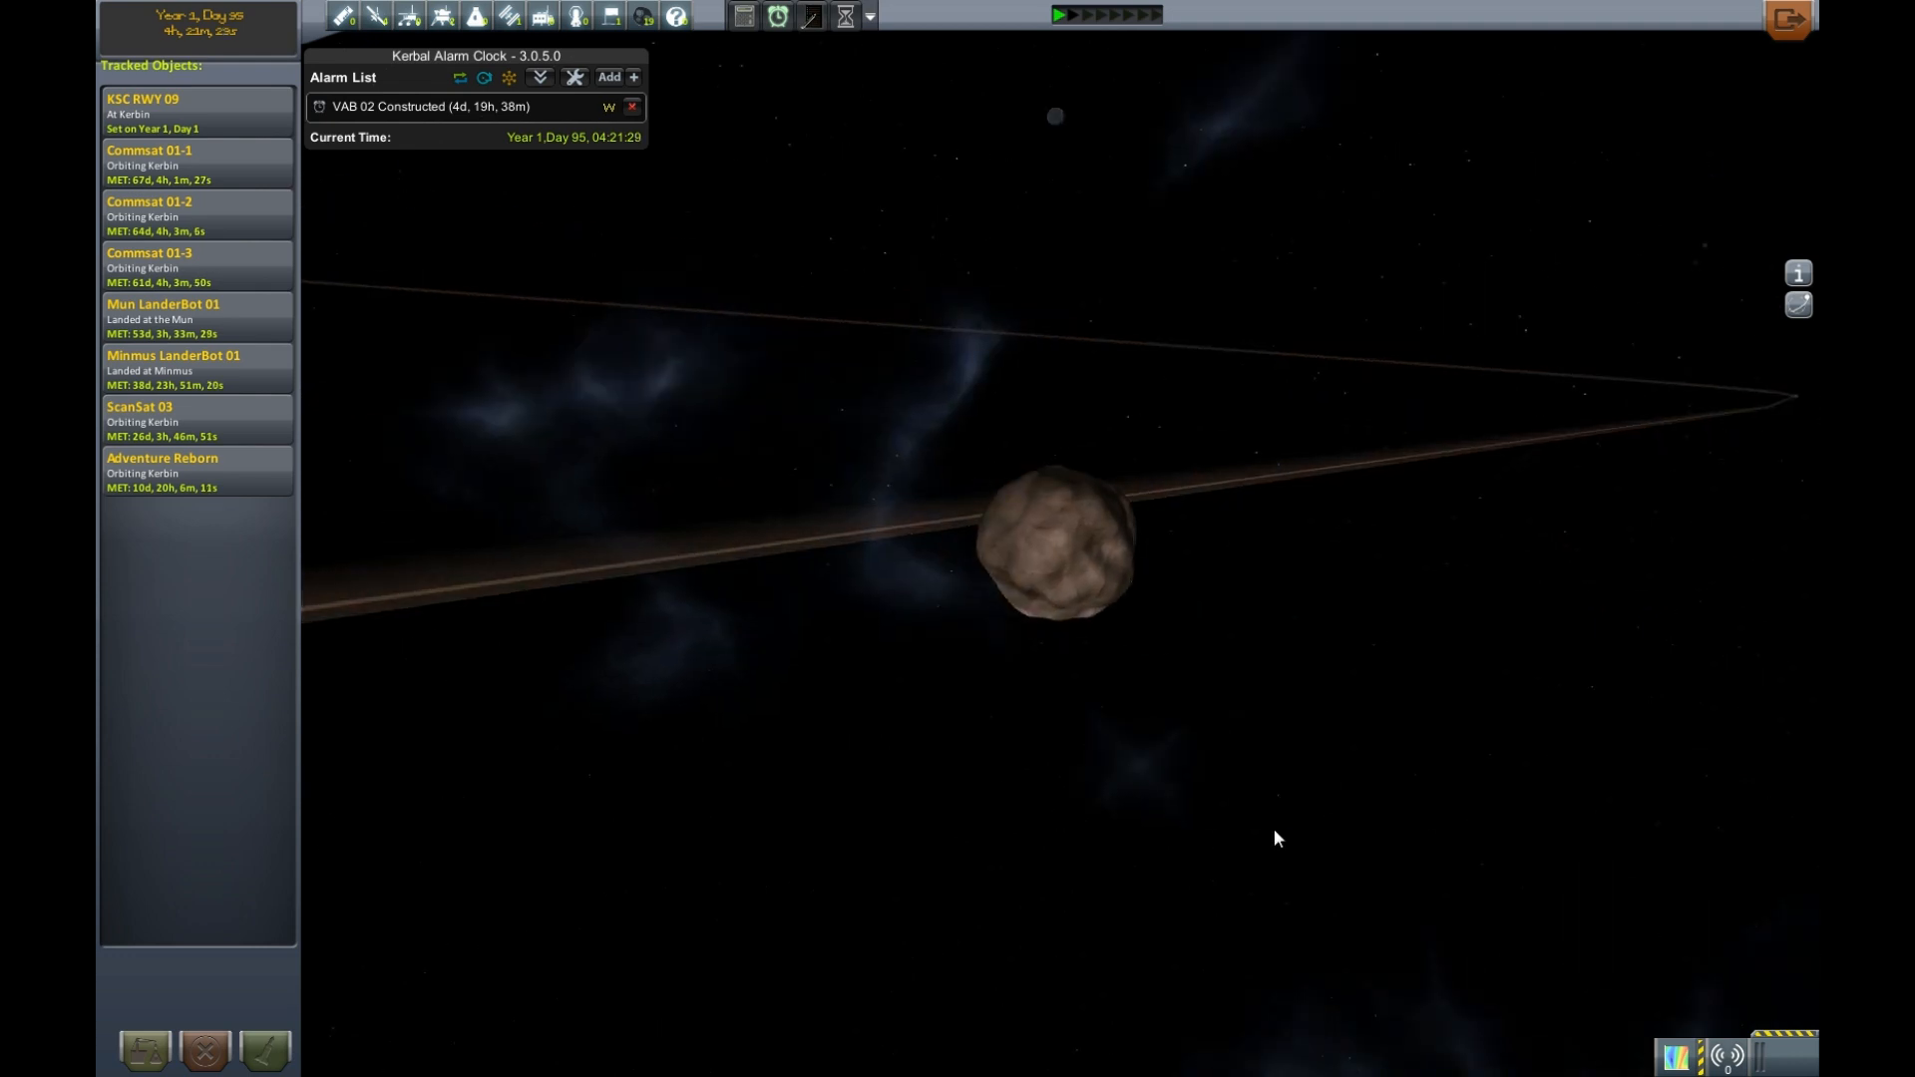
{"action": "scroll", "scroll_direction": "down", "scroll_amount": 3}
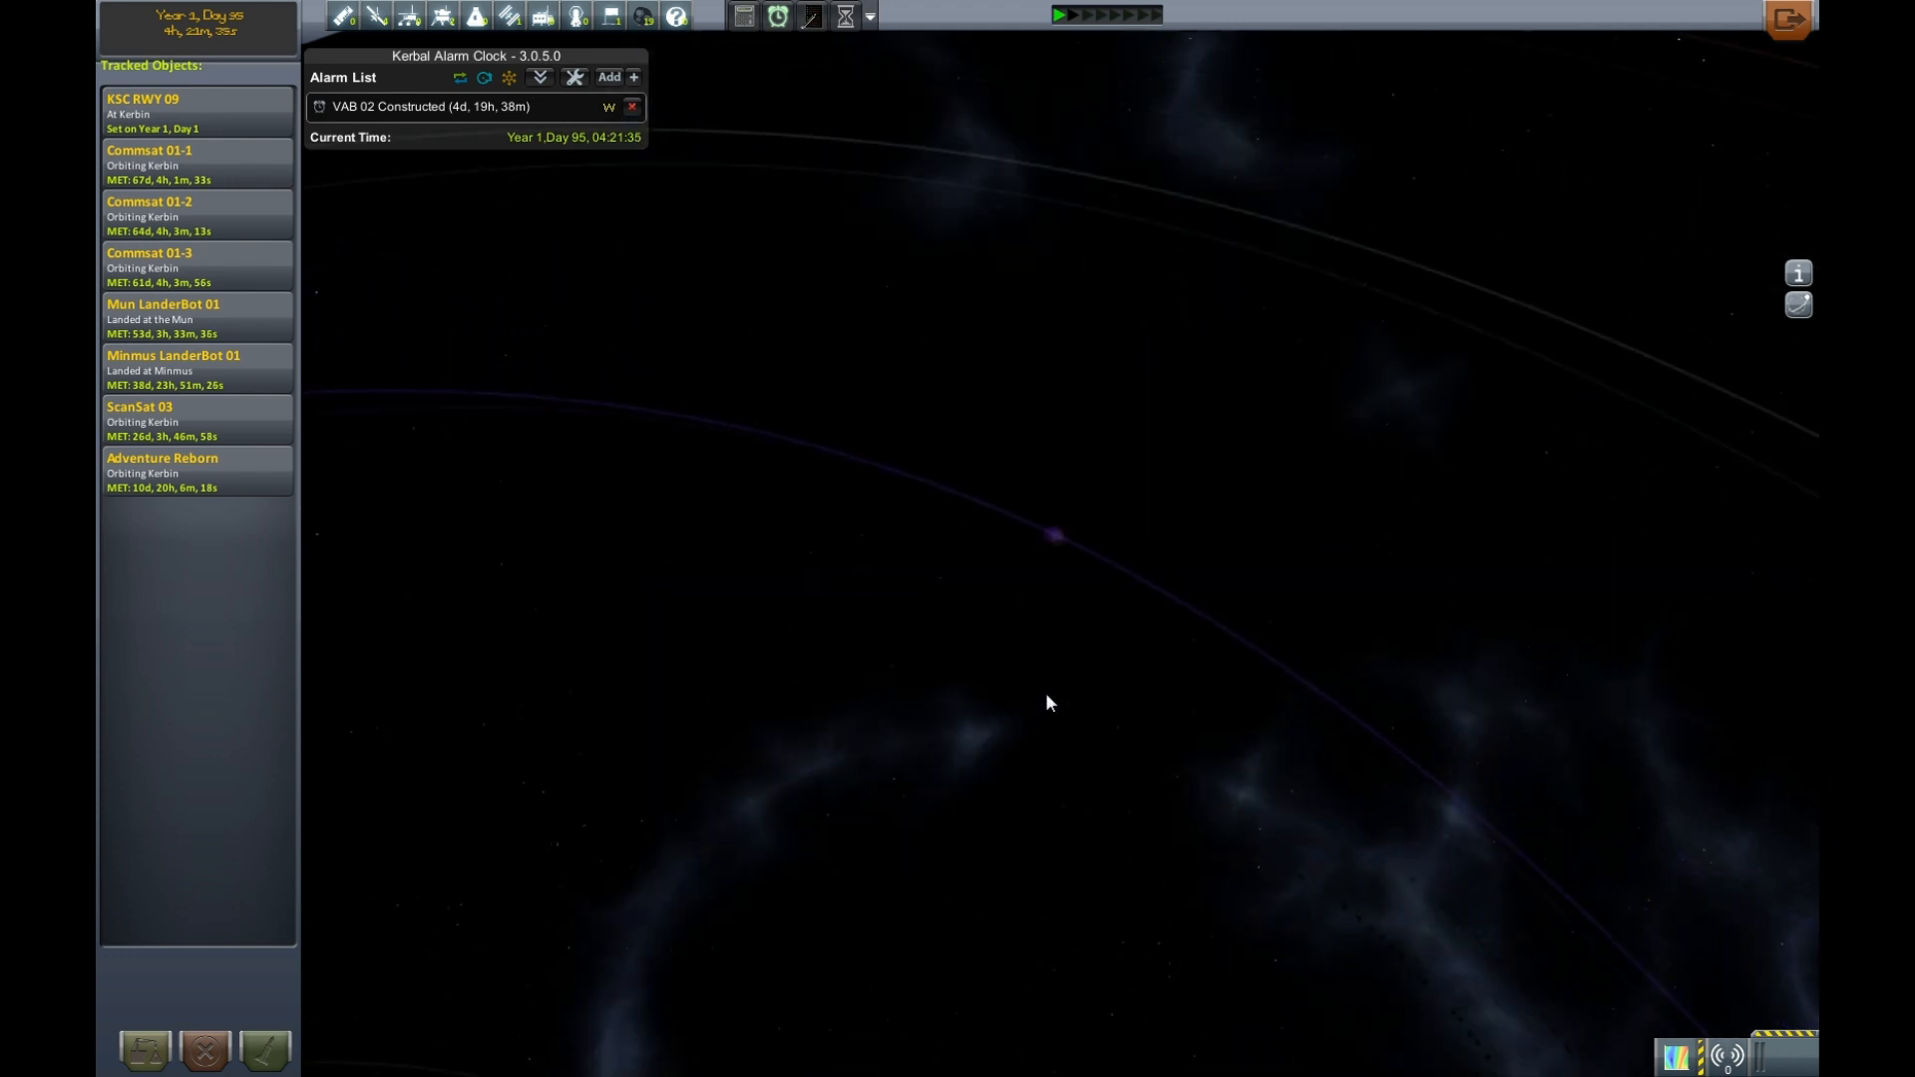
{"action": "scroll", "scroll_direction": "down", "scroll_amount": 3}
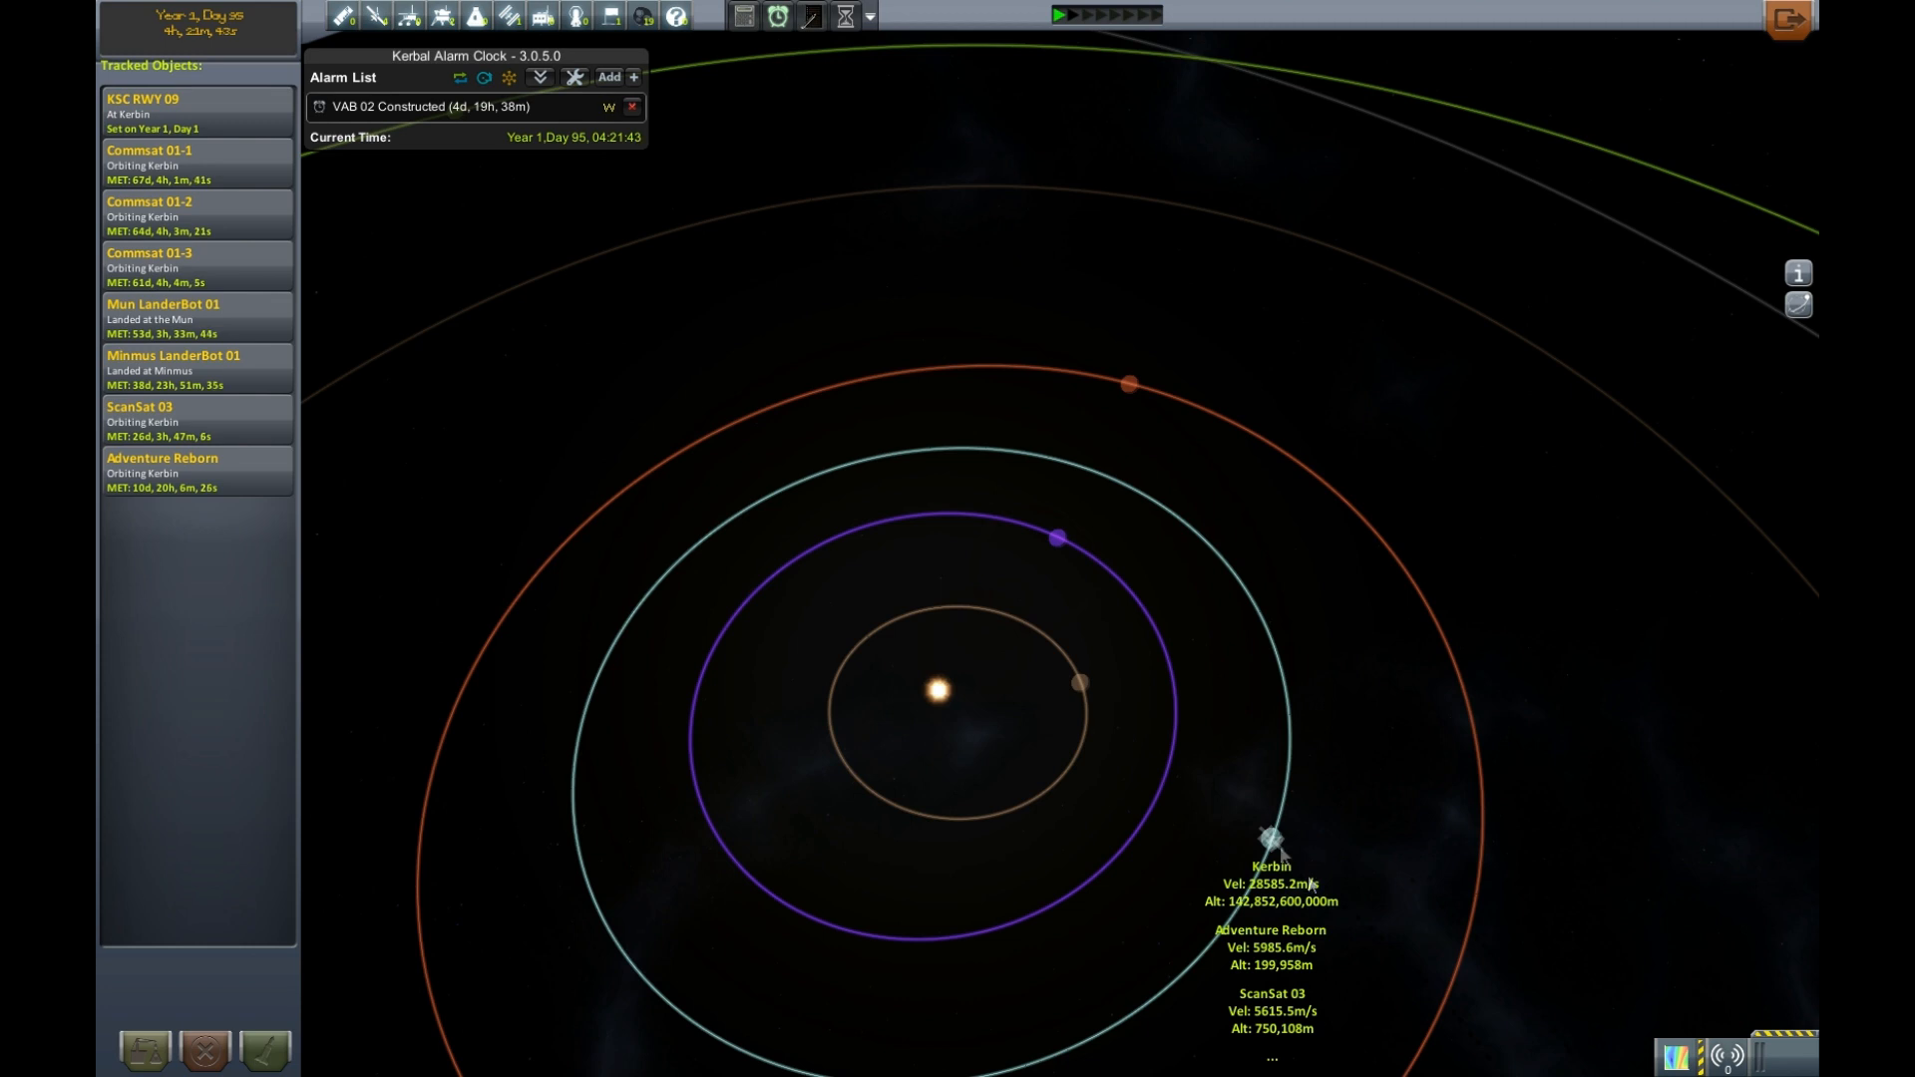
{"action": "mouse_move", "coordinate": [1127, 387]}
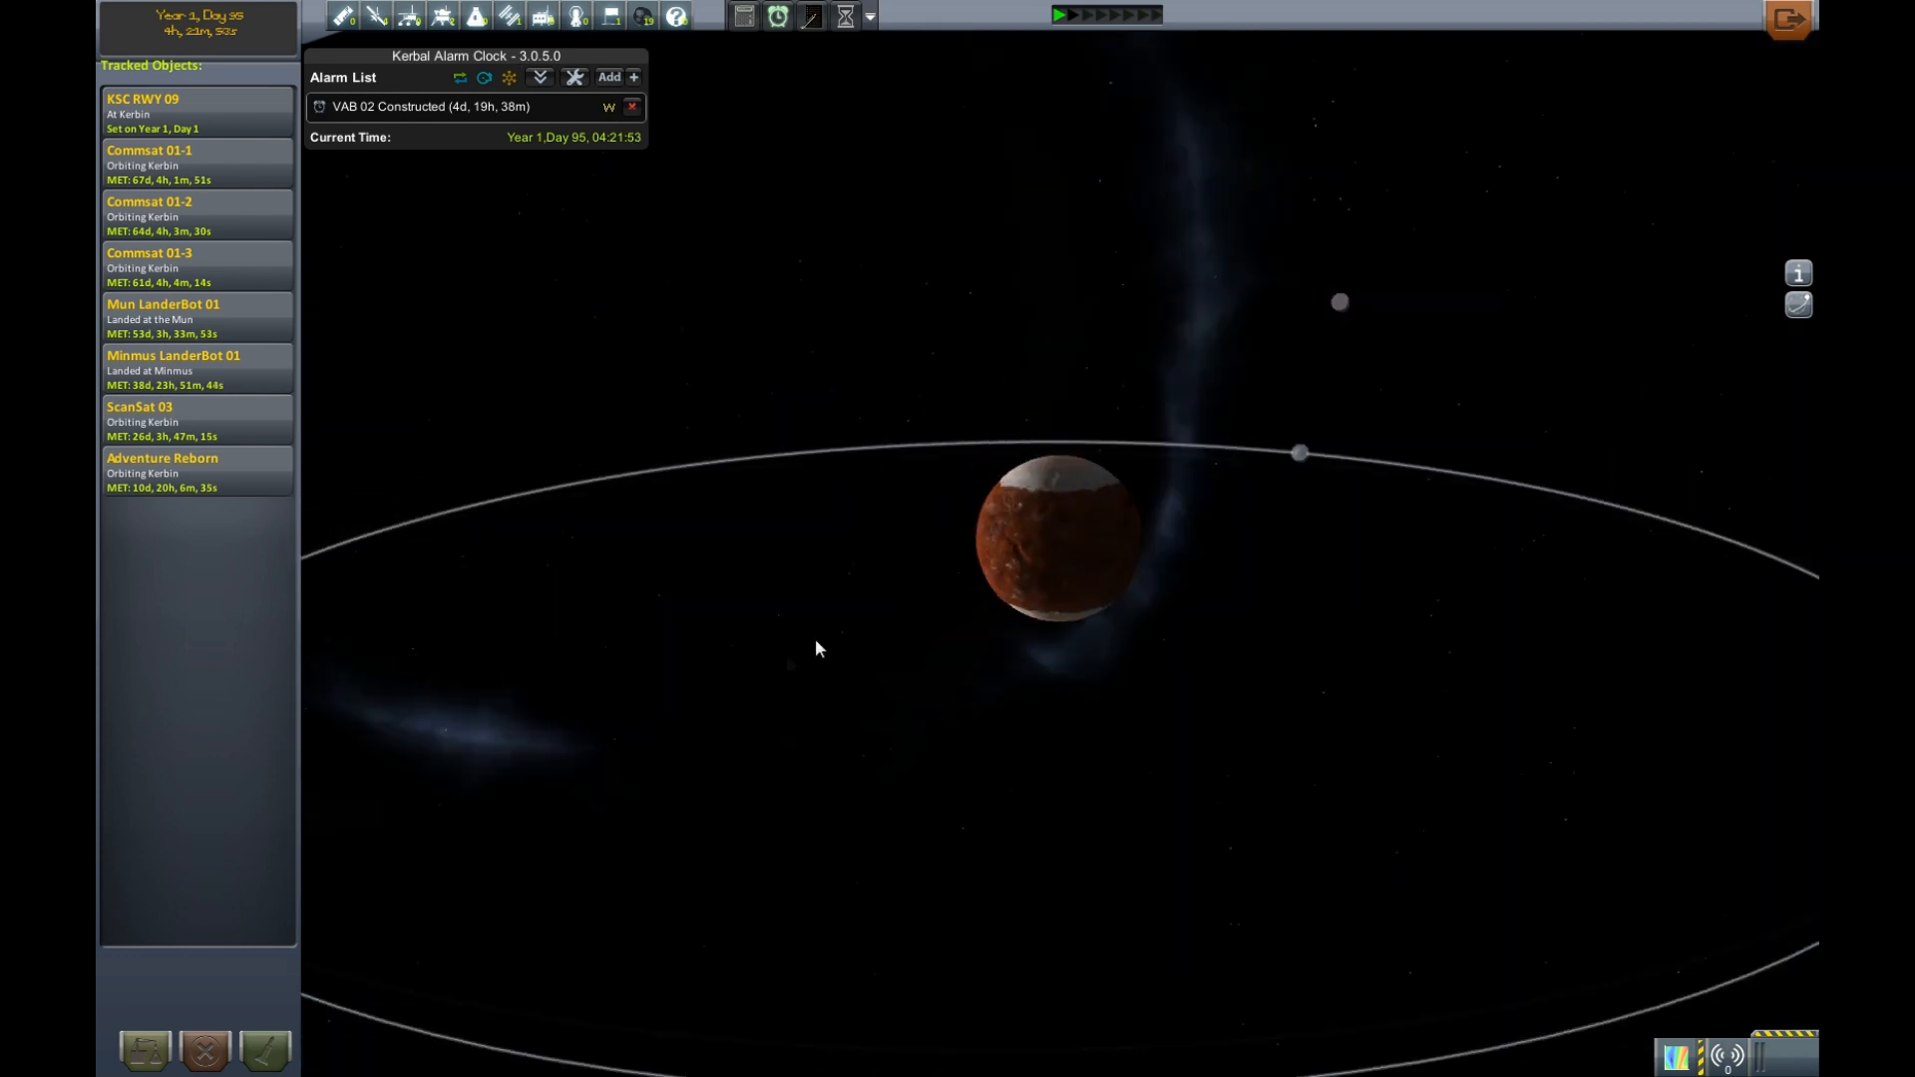
{"action": "scroll", "scroll_direction": "down", "scroll_amount": 3}
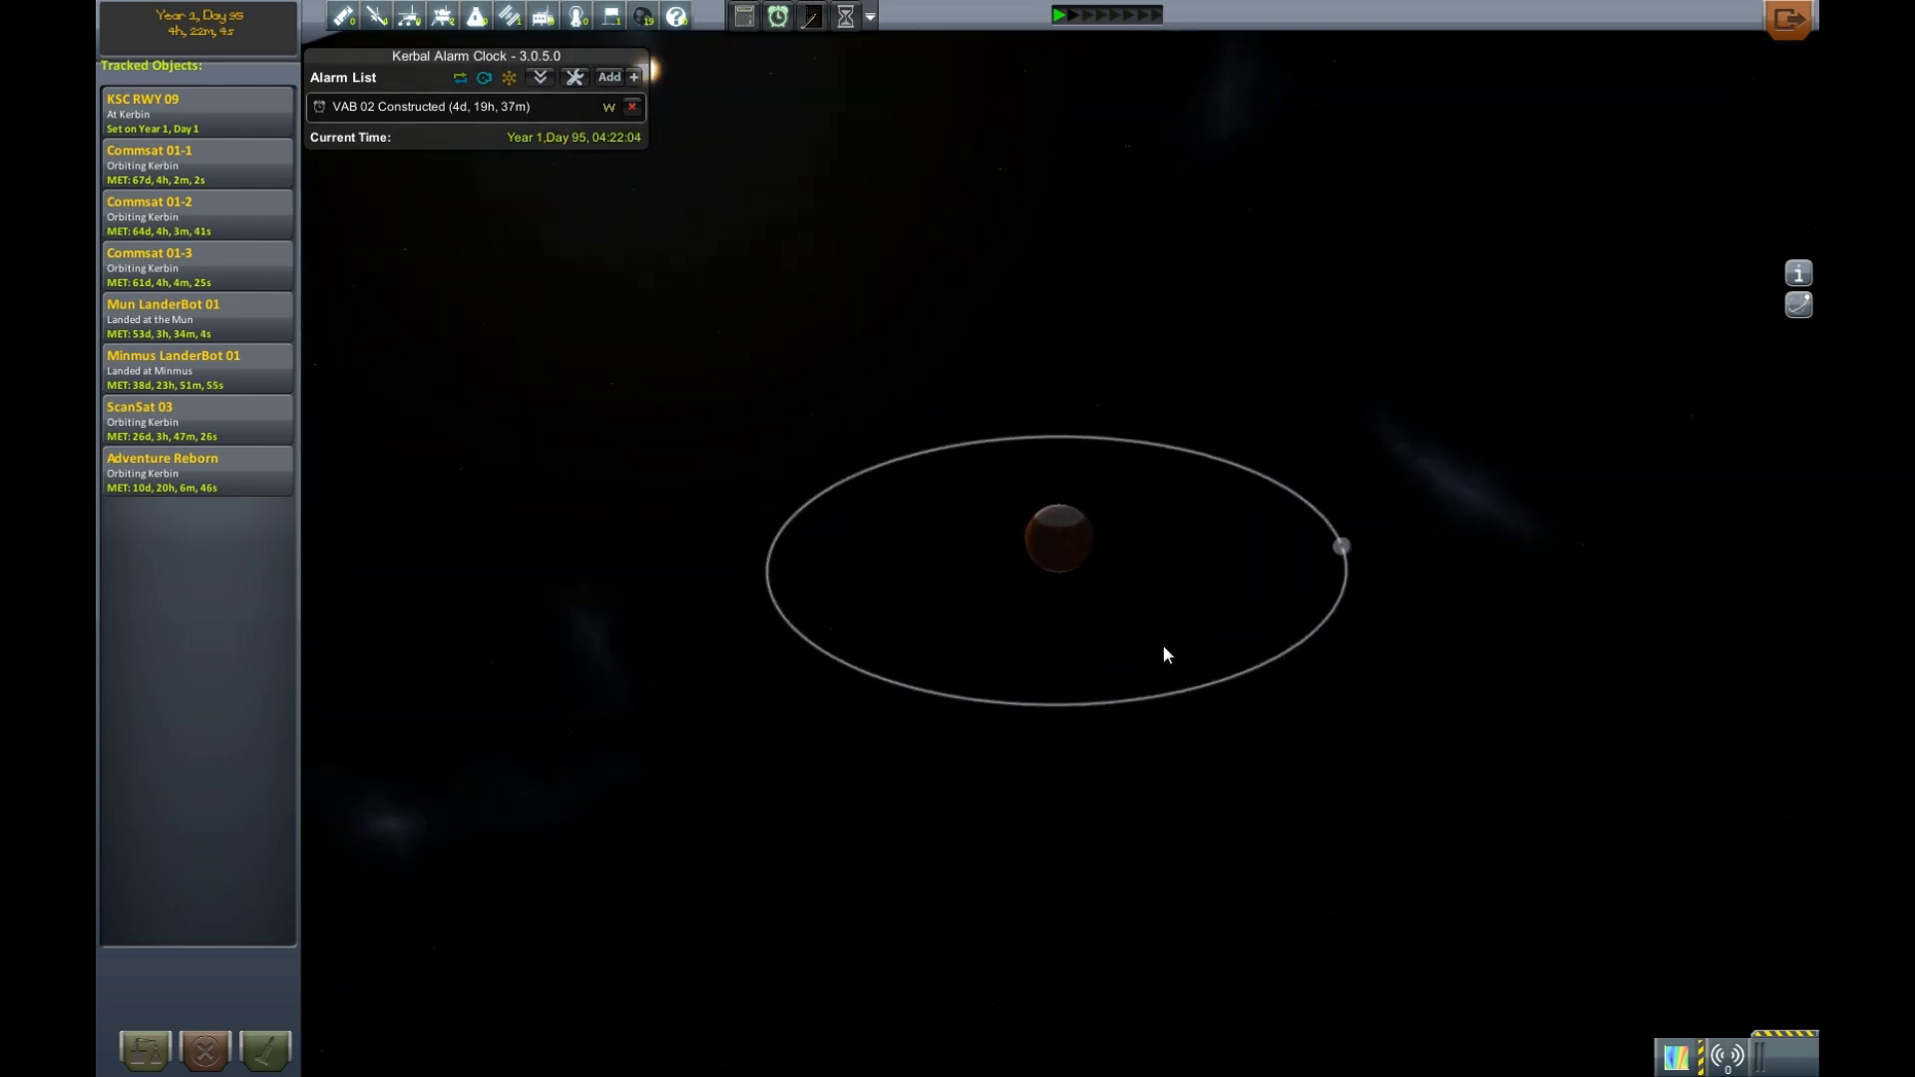
{"action": "scroll", "scroll_direction": "up", "scroll_amount": 3}
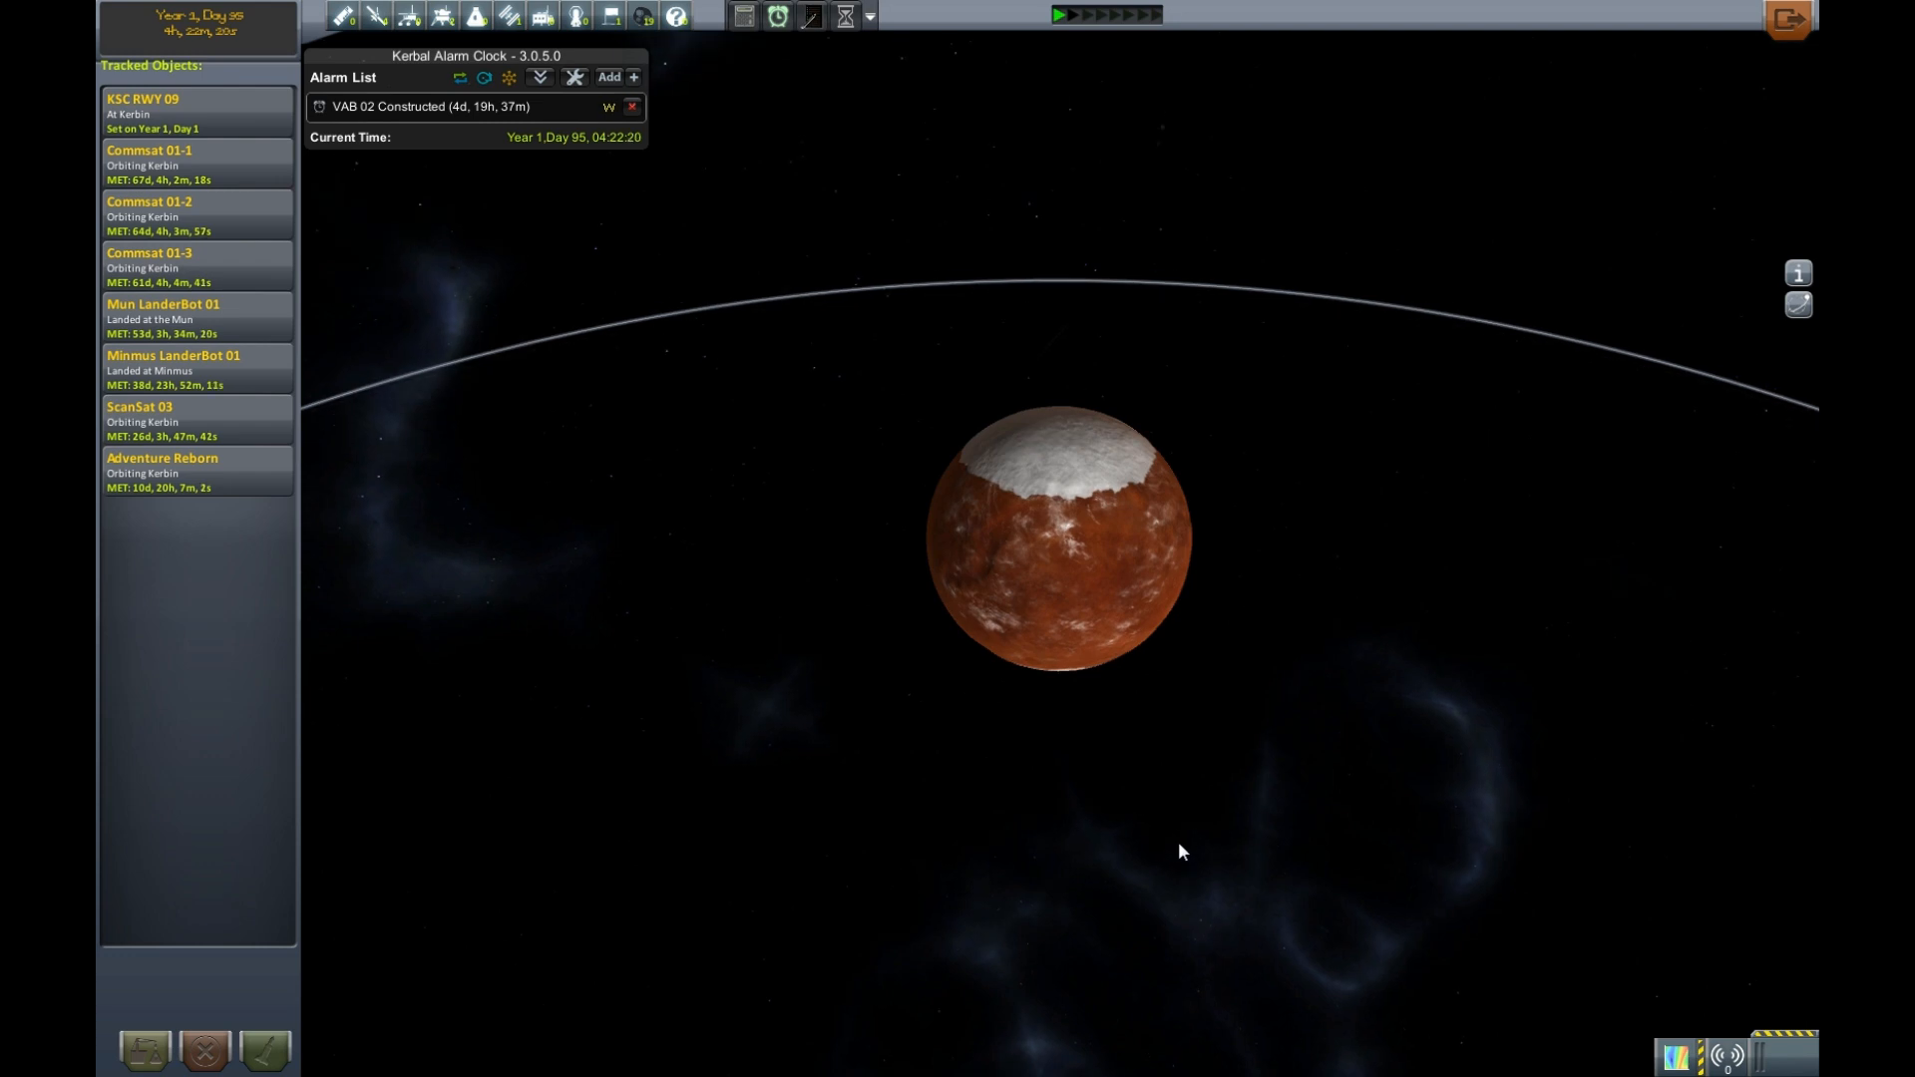
- Zoom the map out to show all planetary orbits around the sun, including Eeloo
{"action": "scroll", "scroll_direction": "down", "scroll_amount": 3}
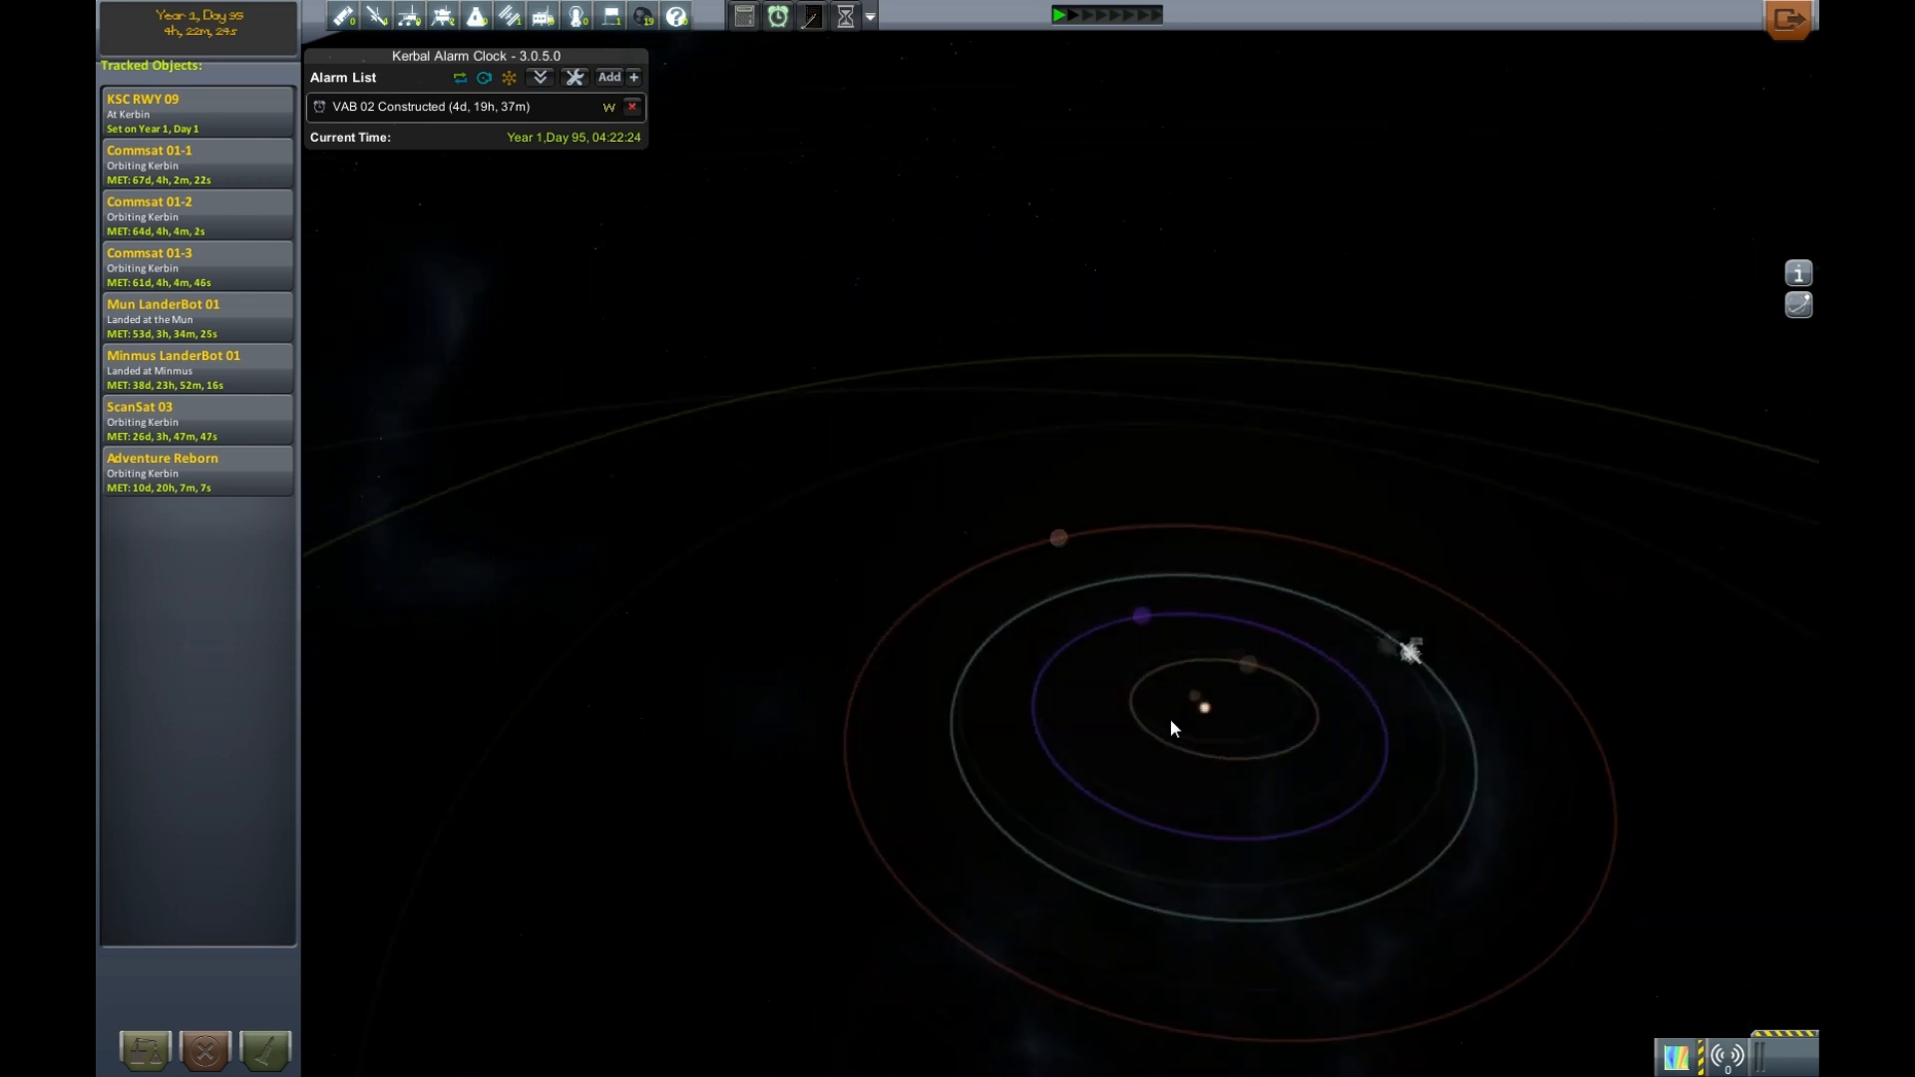
{"action": "scroll", "scroll_direction": "down", "scroll_amount": 3}
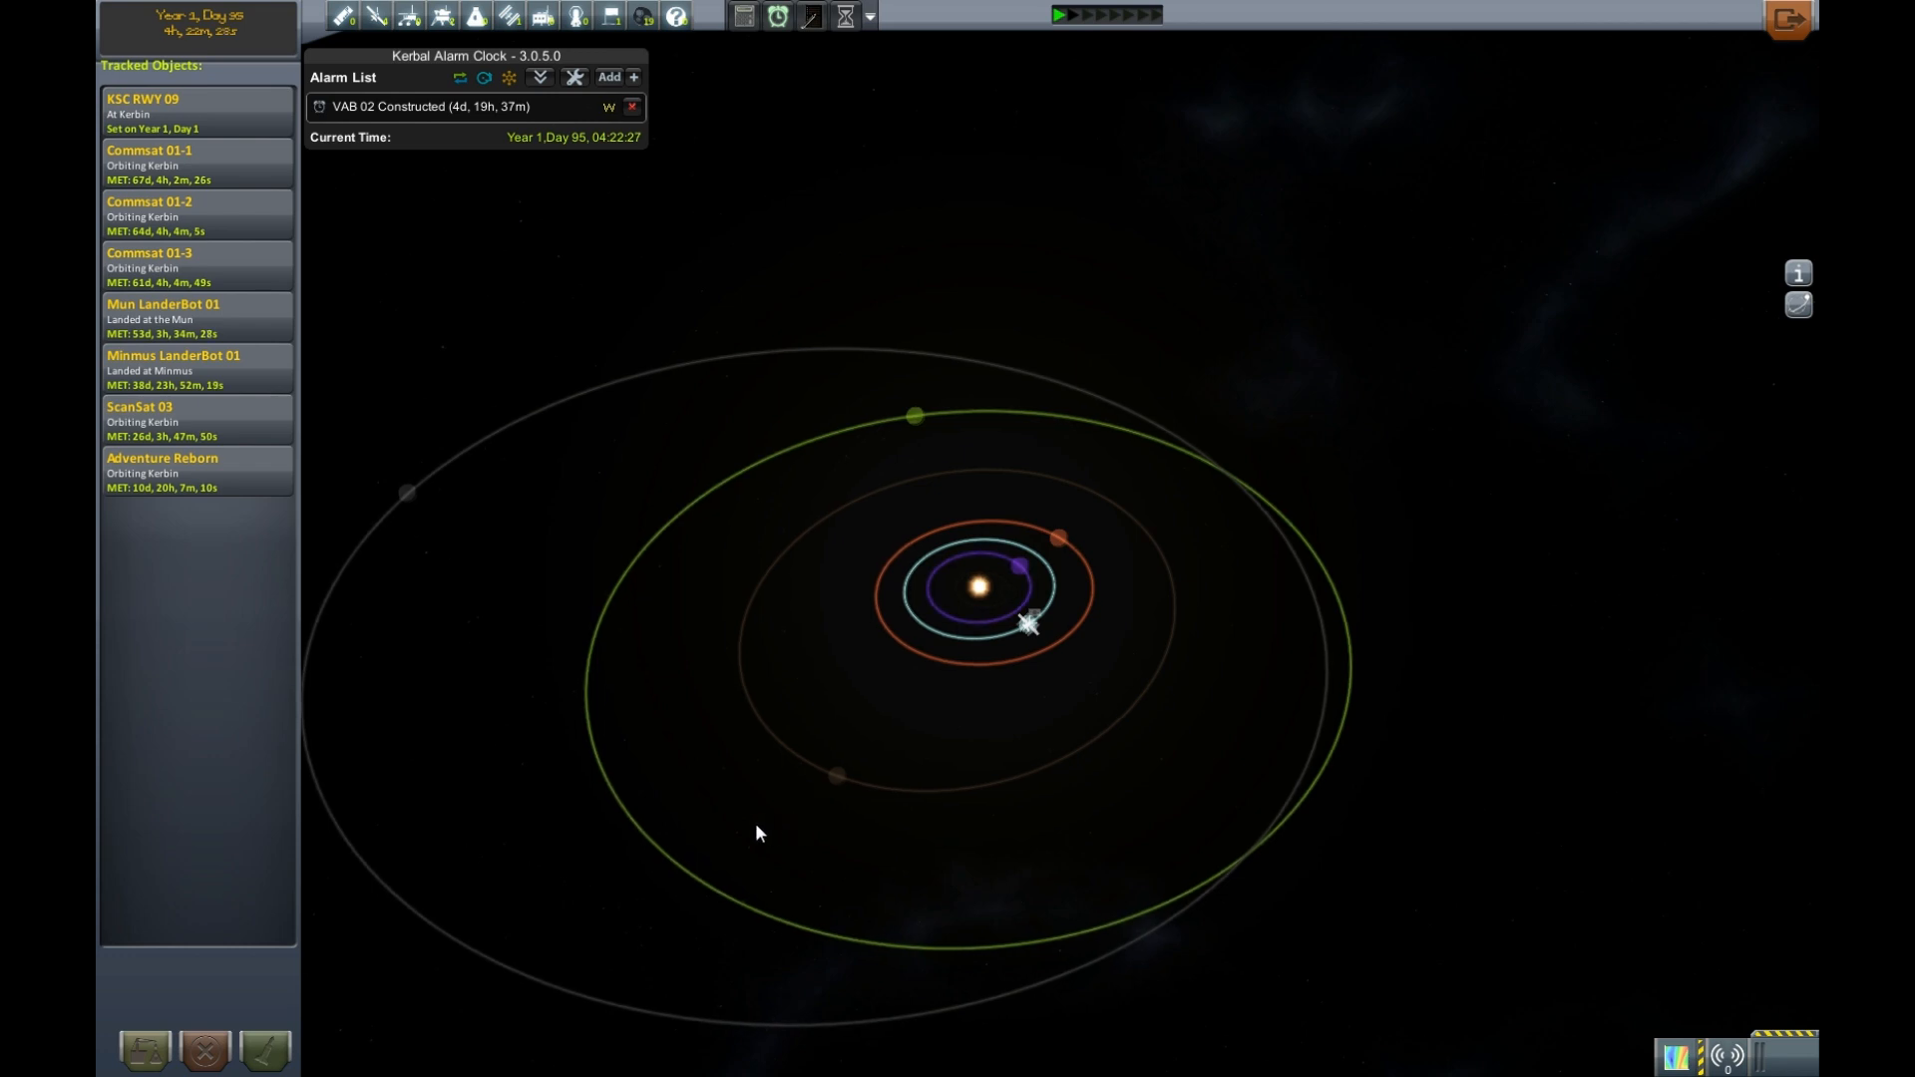
{"action": "mouse_move", "coordinate": [910, 849]}
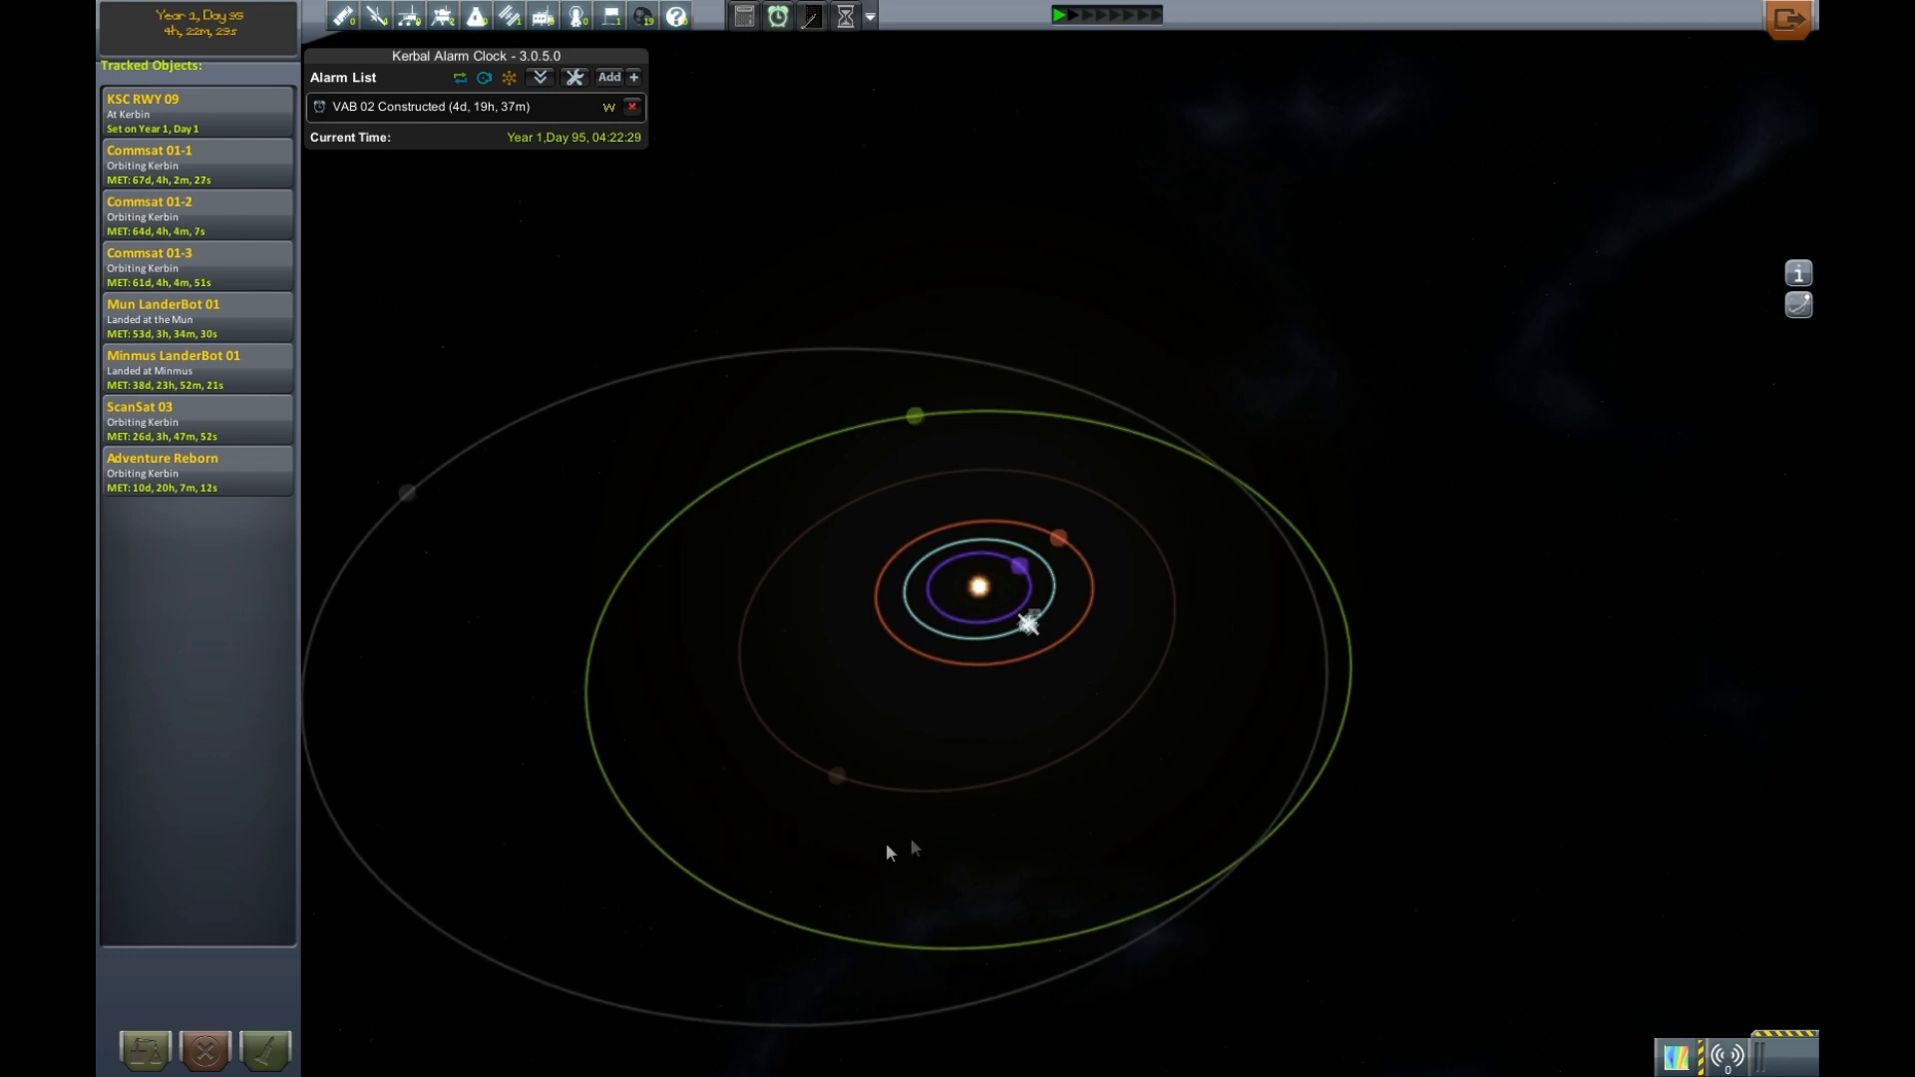
{"action": "mouse_move", "coordinate": [404, 491]}
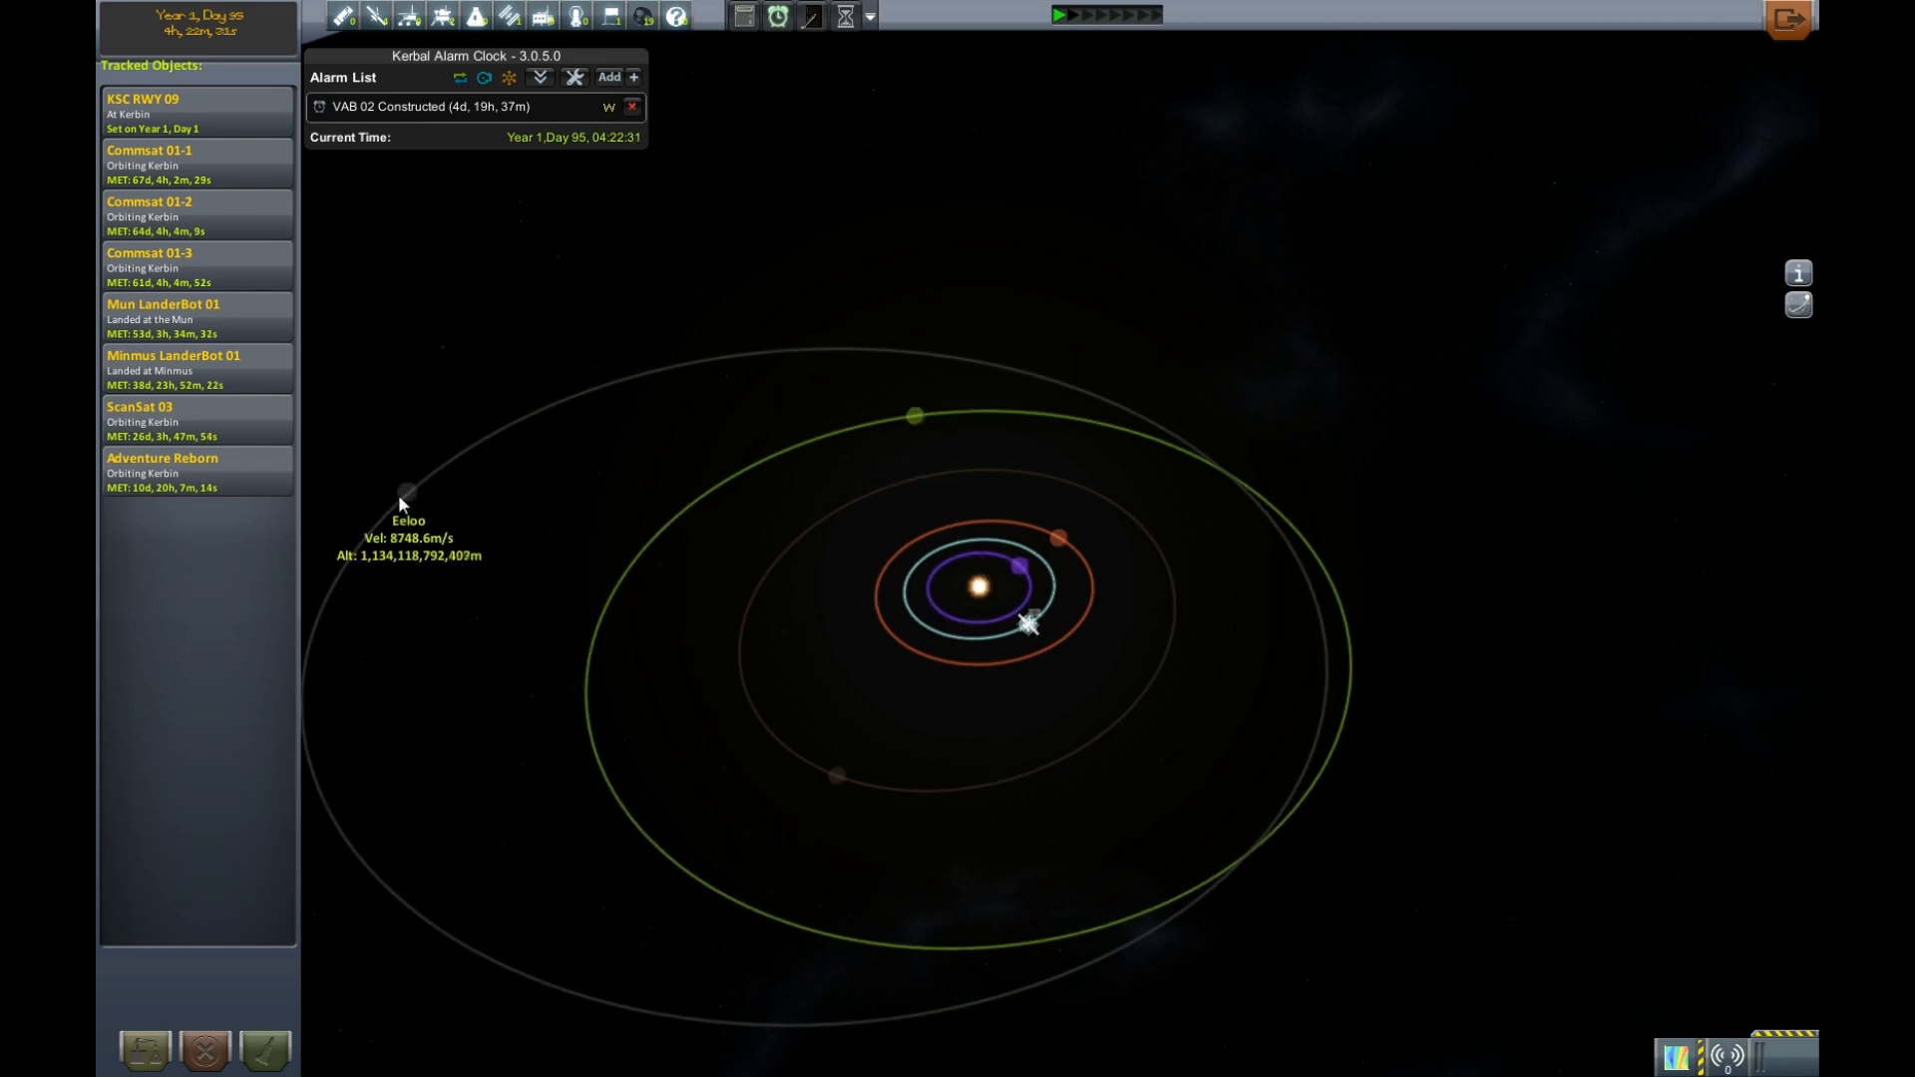
{"action": "mouse_move", "coordinate": [1057, 839]}
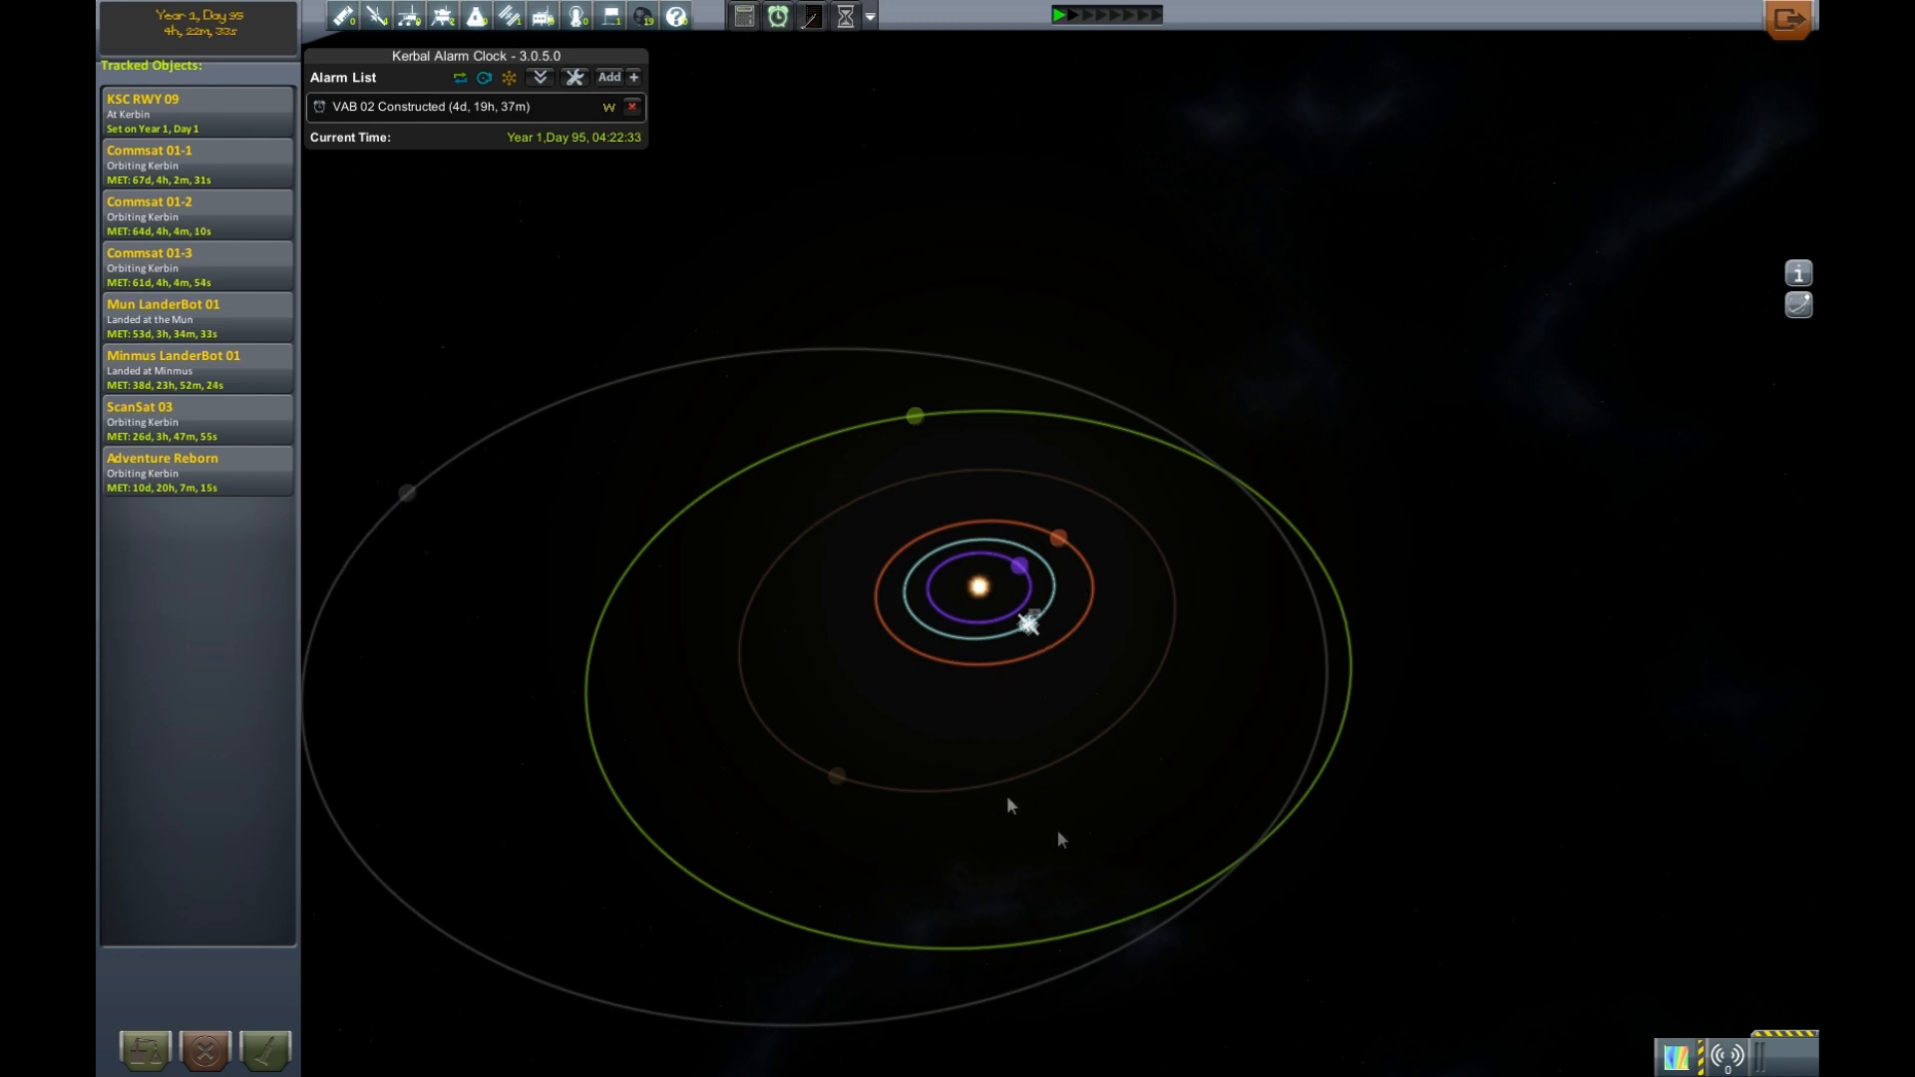
{"action": "mouse_move", "coordinate": [1106, 856]}
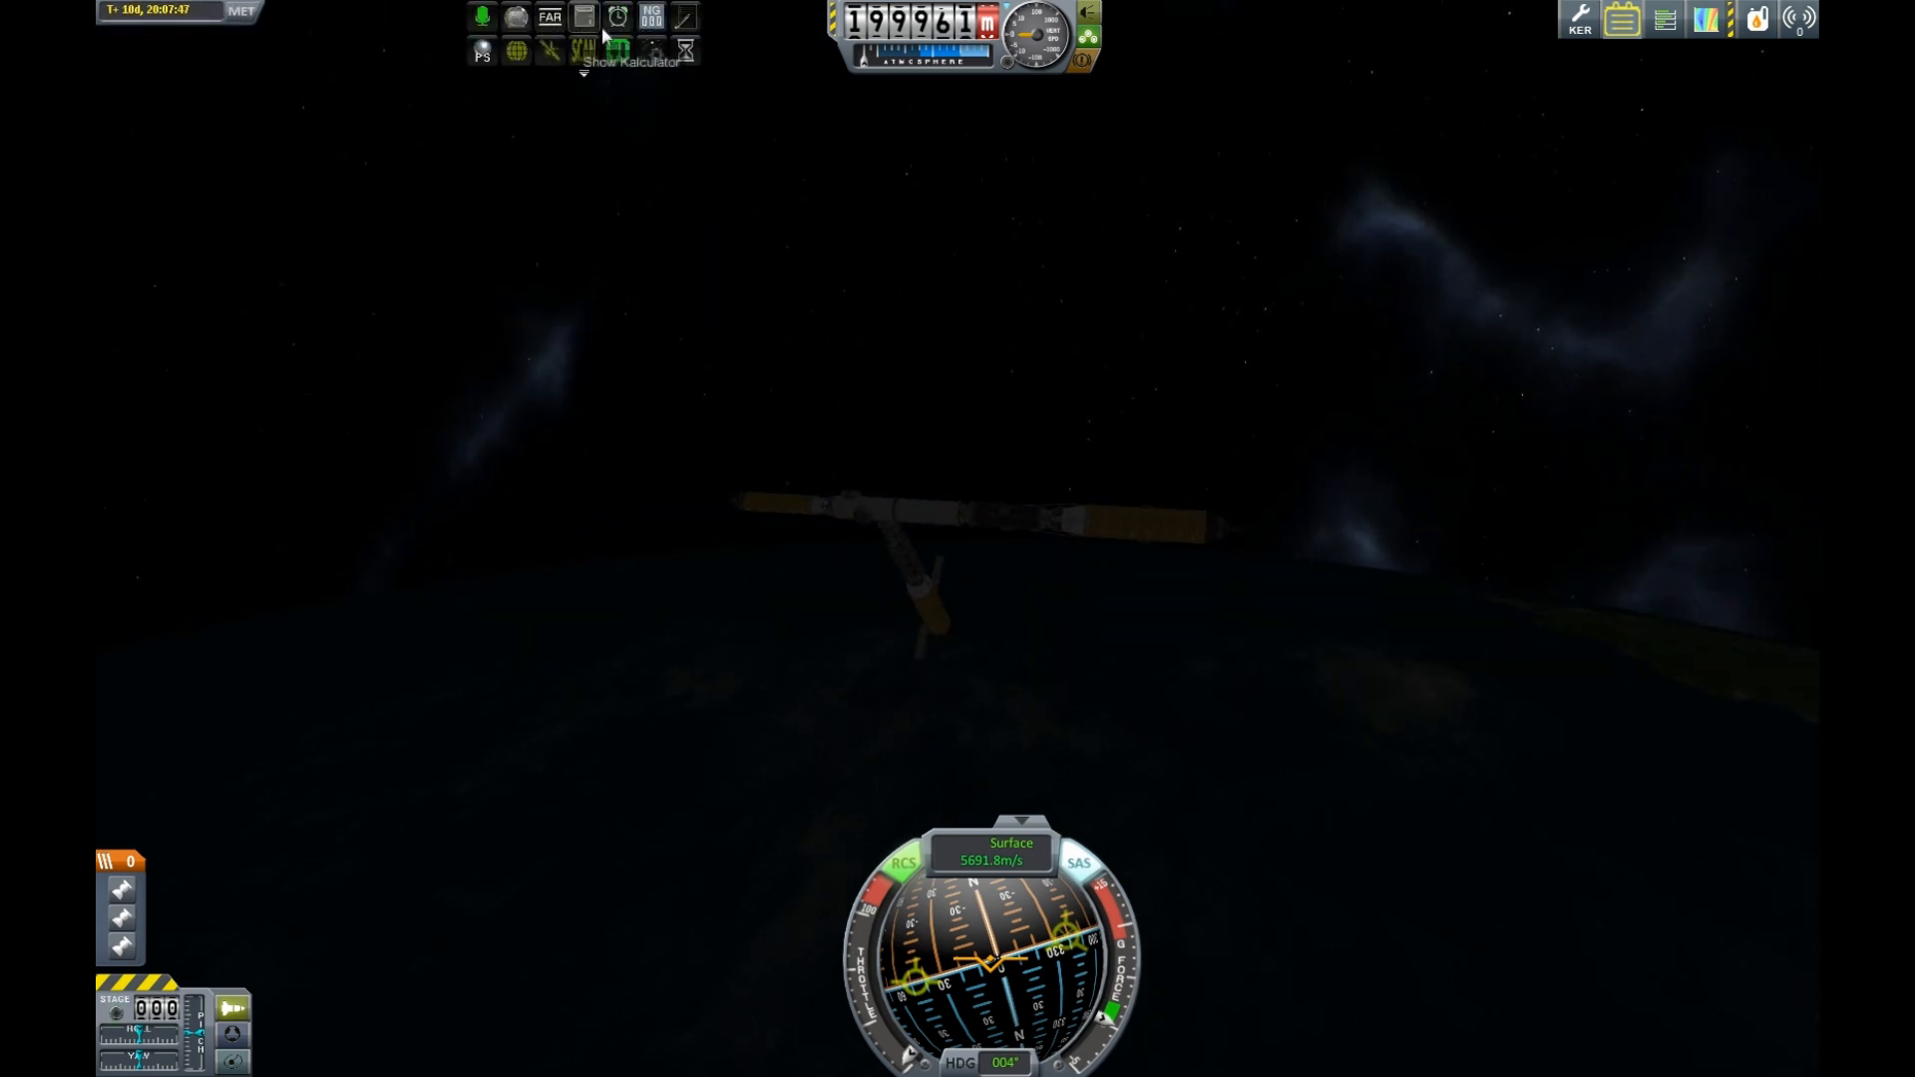
- Activate the calculator button on the top toolbar
{"action": "left_click", "coordinate": [618, 16]}
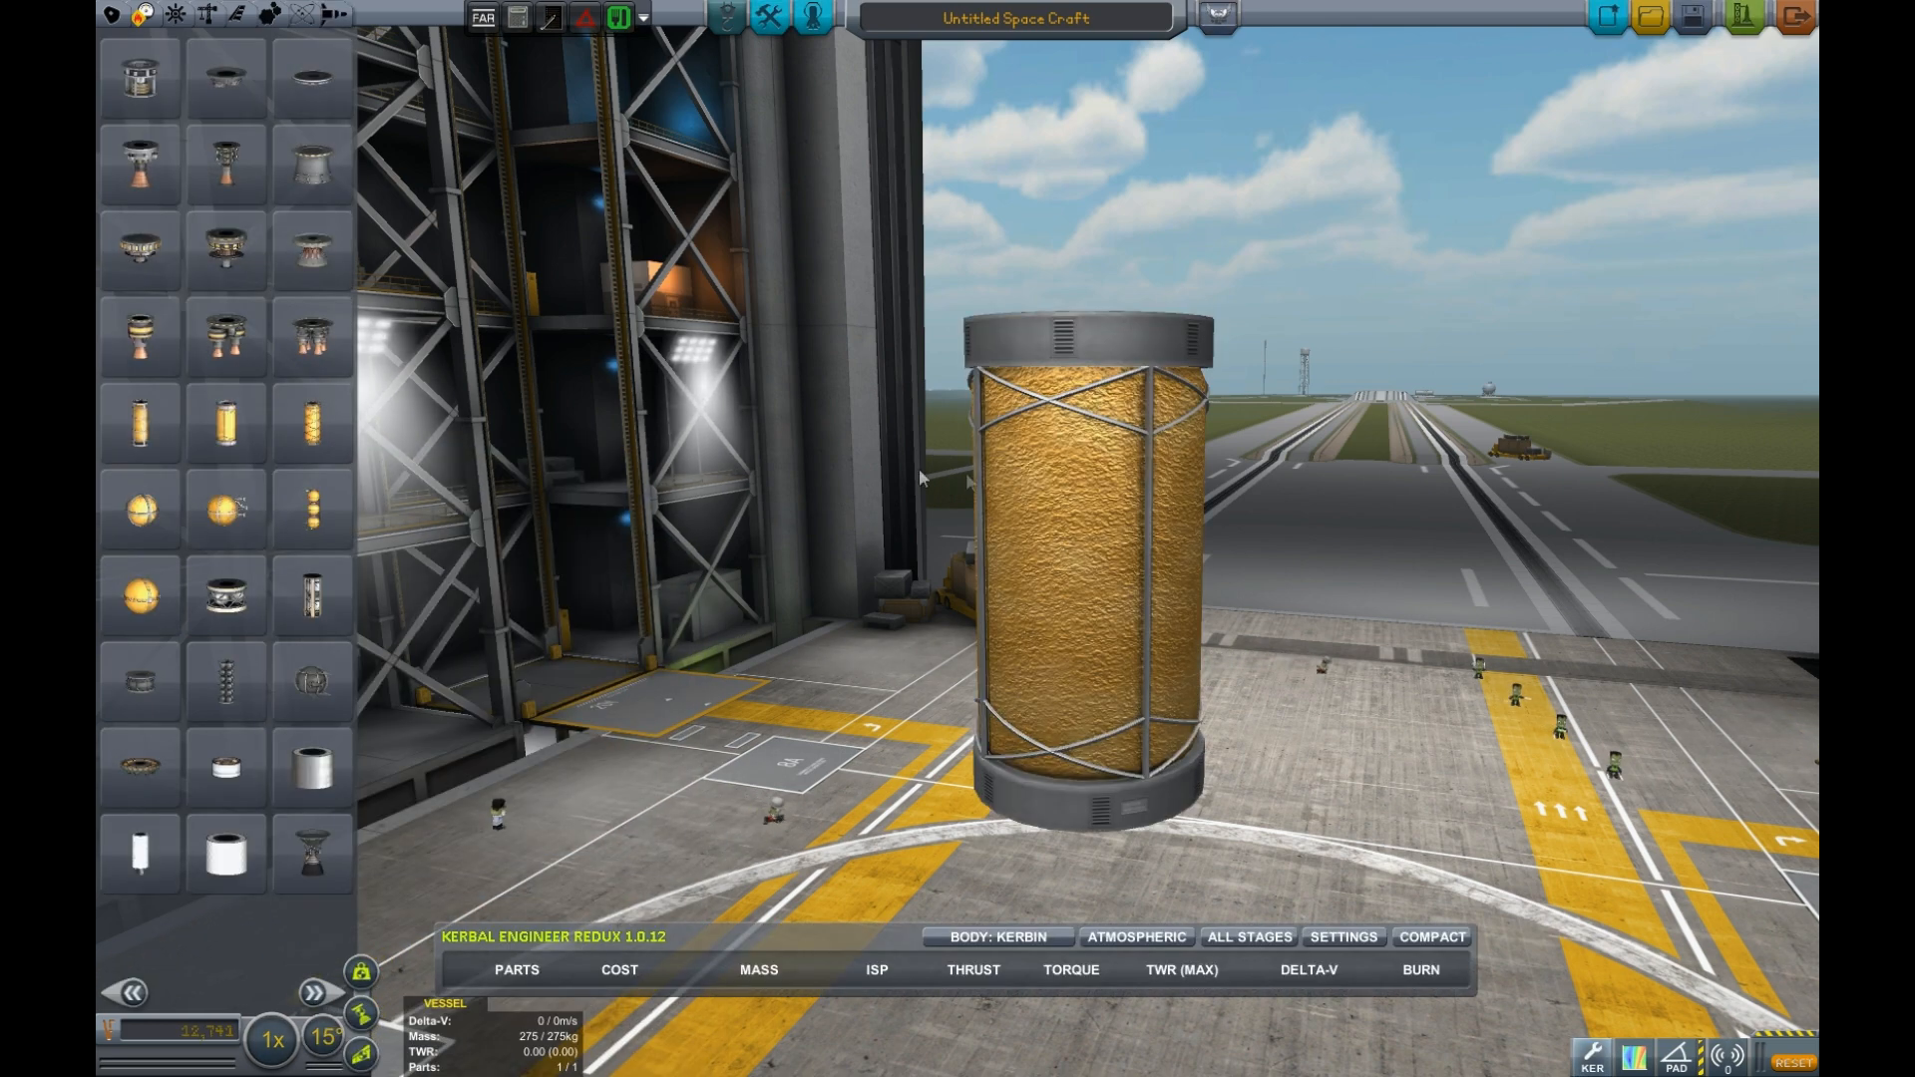
{"action": "mouse_move", "coordinate": [136, 165]}
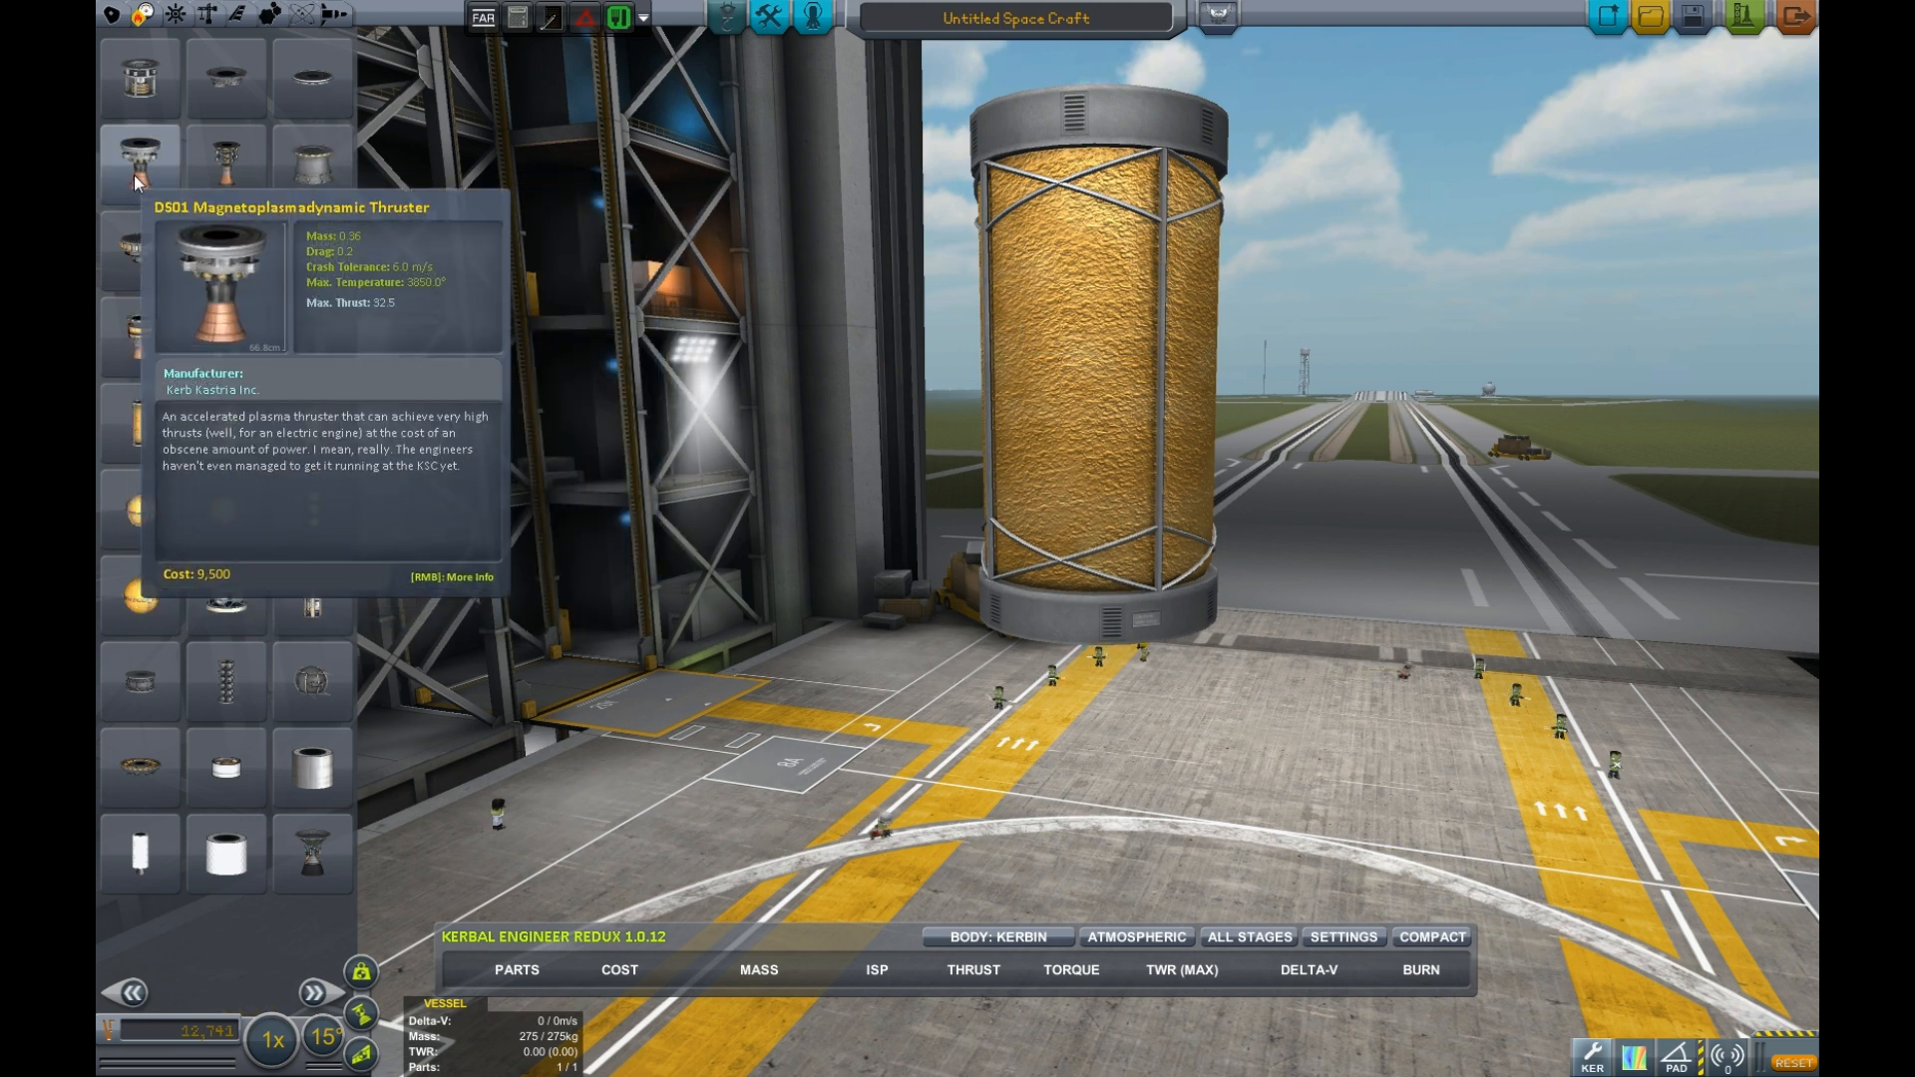
{"action": "mouse_move", "coordinate": [136, 76]}
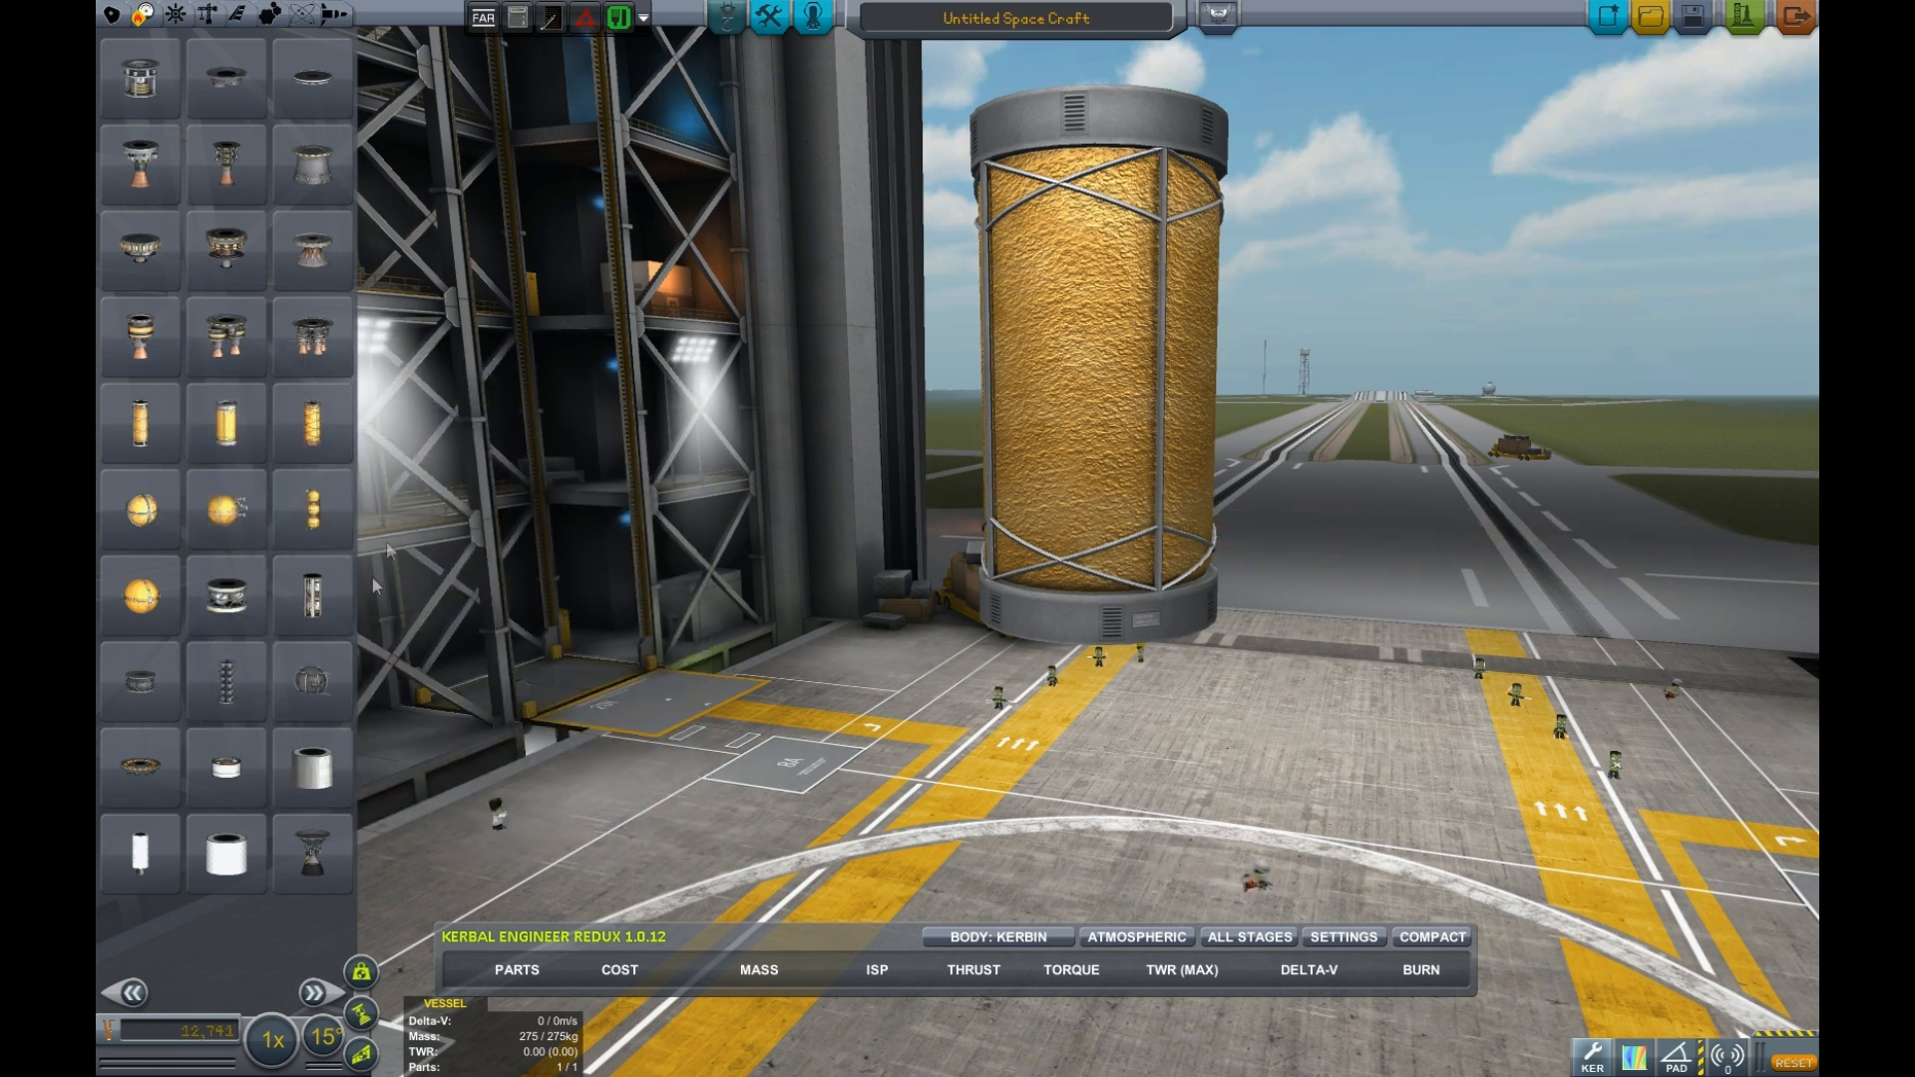
{"action": "mouse_move", "coordinate": [309, 763]}
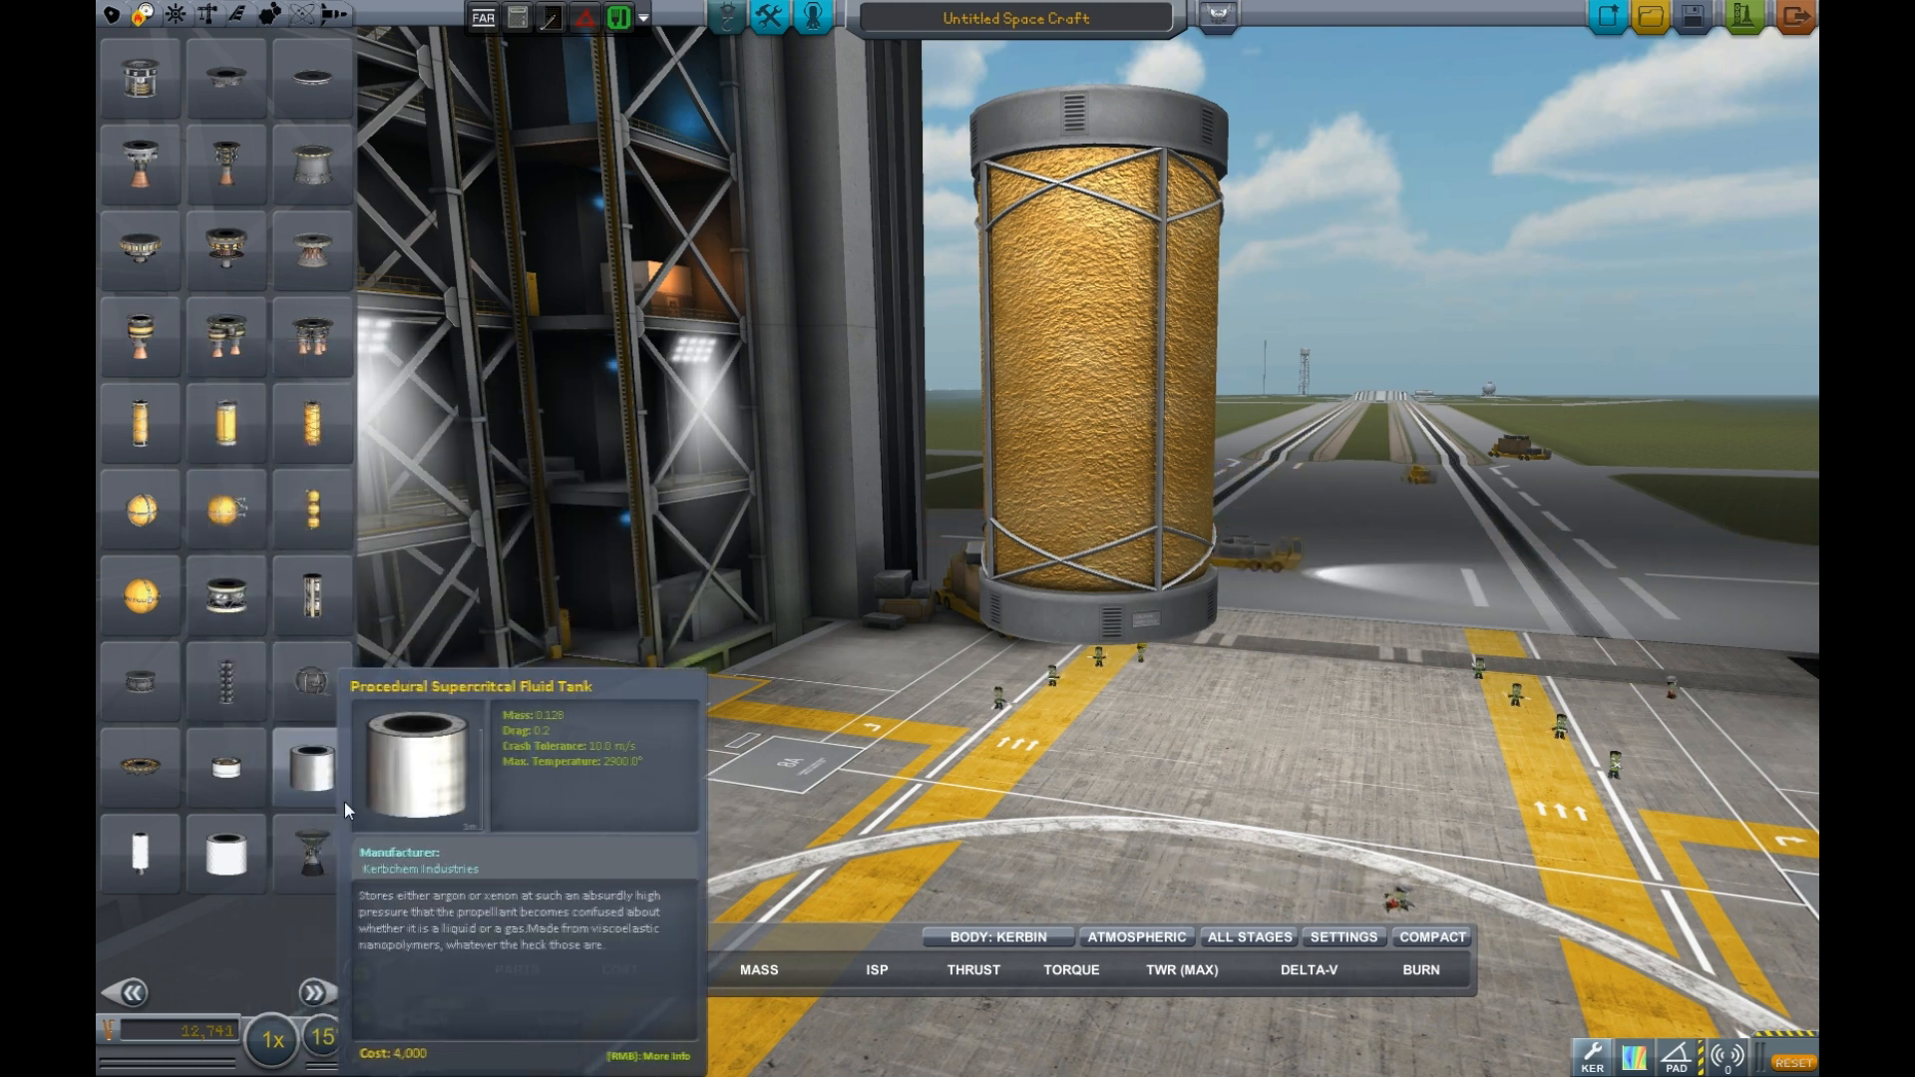
{"action": "mouse_move", "coordinate": [221, 246]}
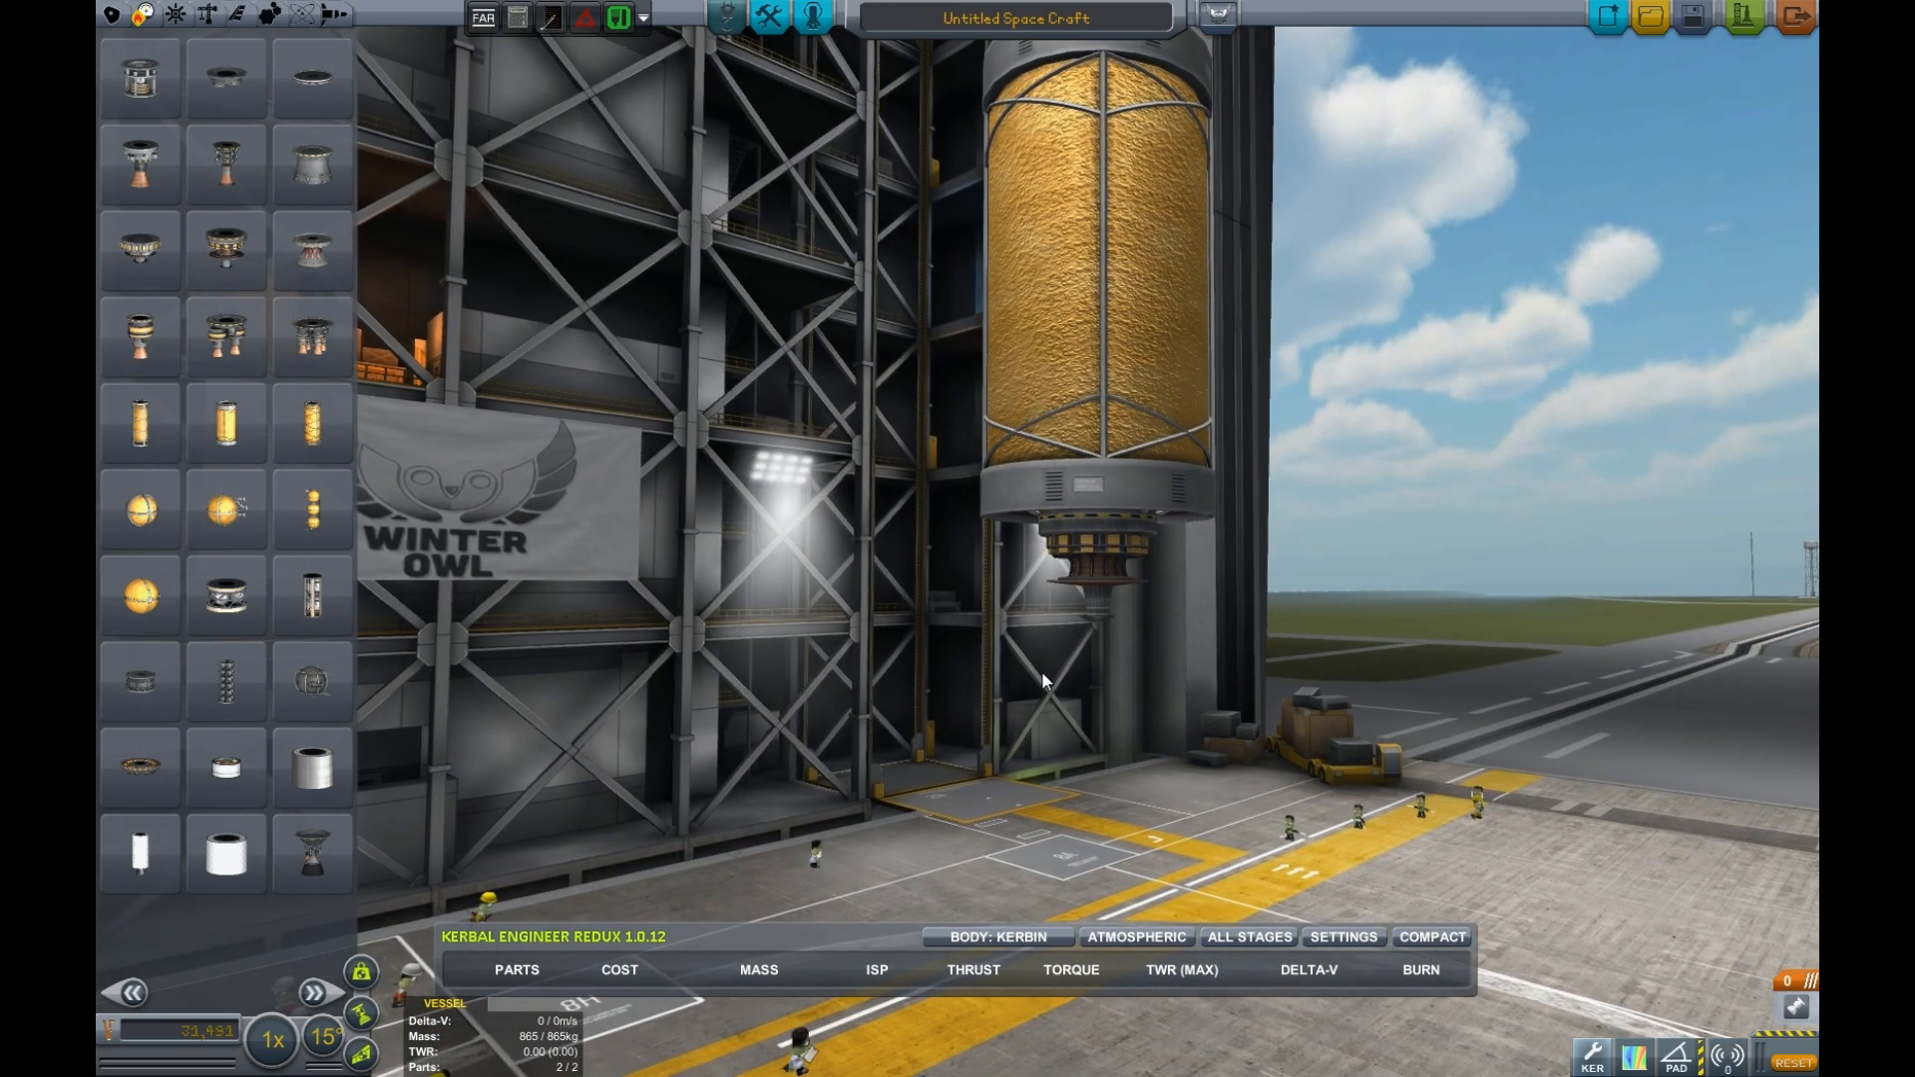
{"action": "mouse_move", "coordinate": [223, 248]}
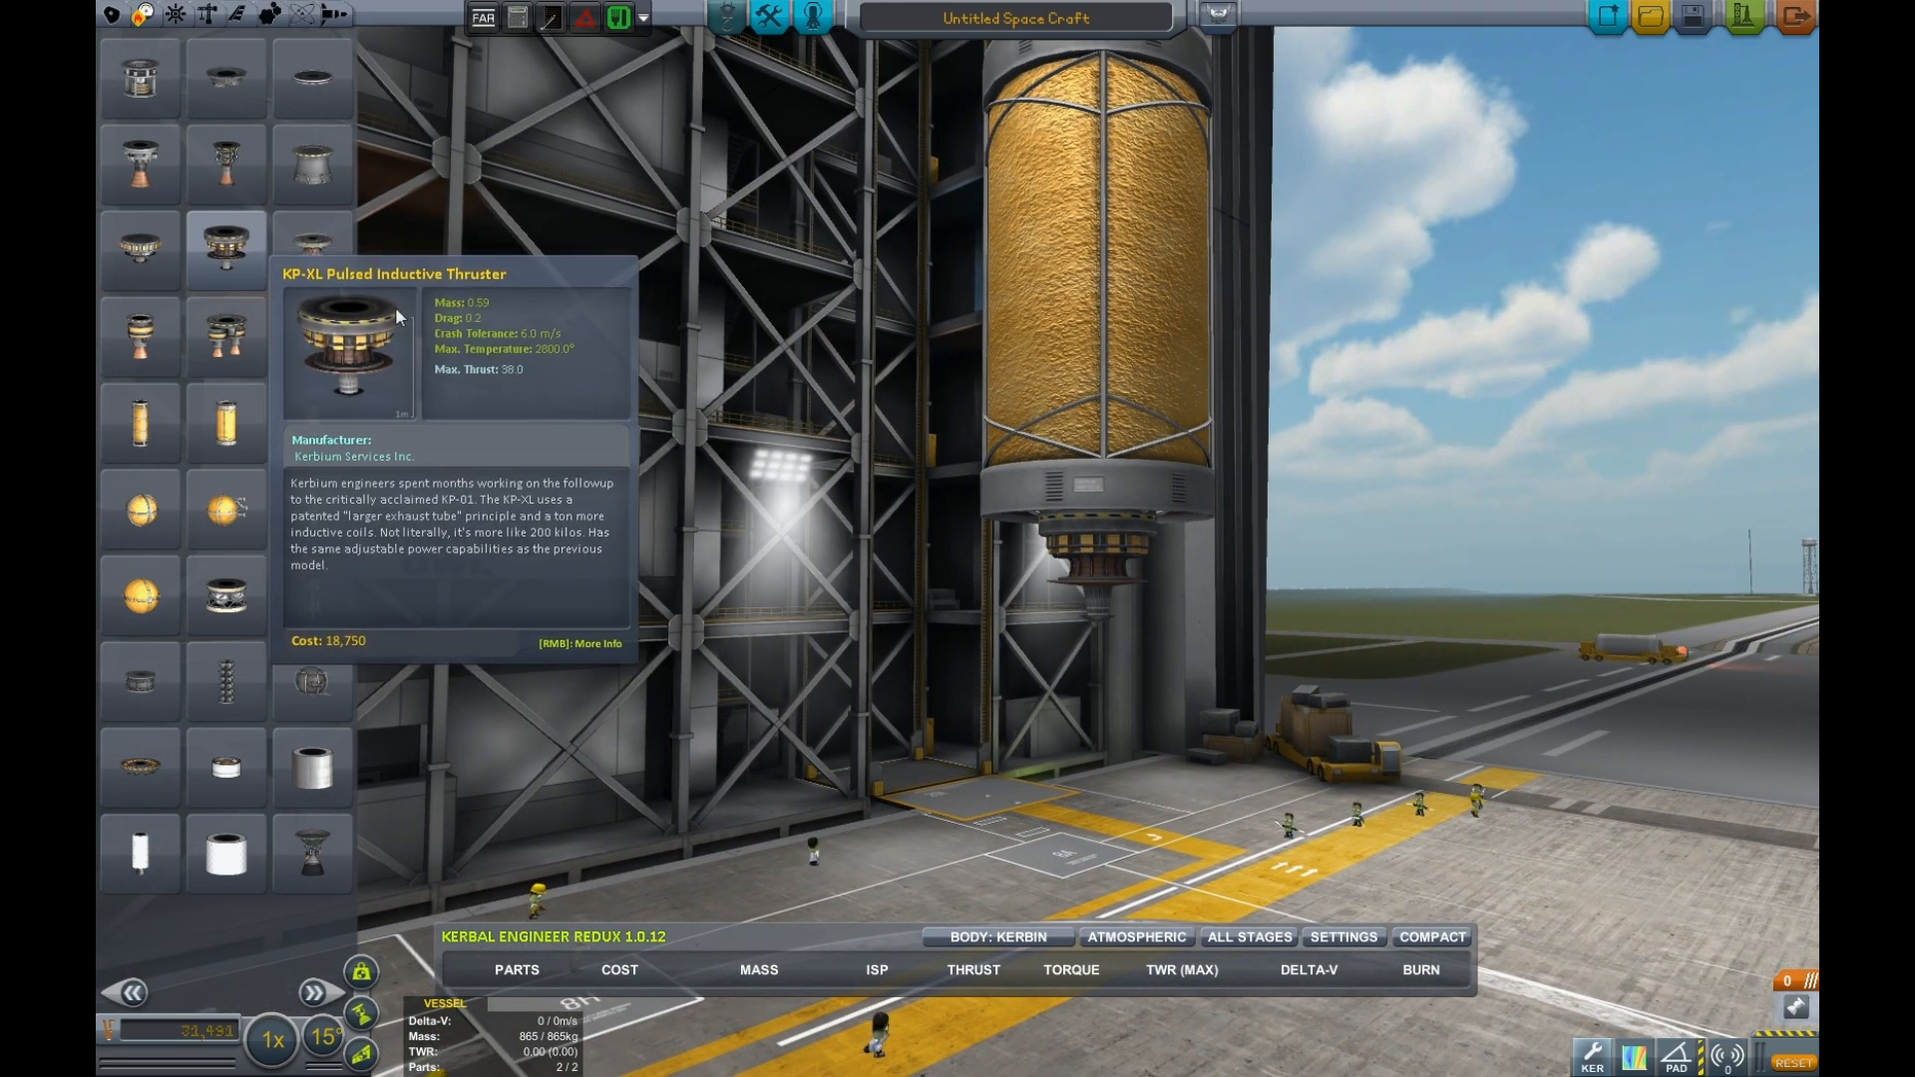